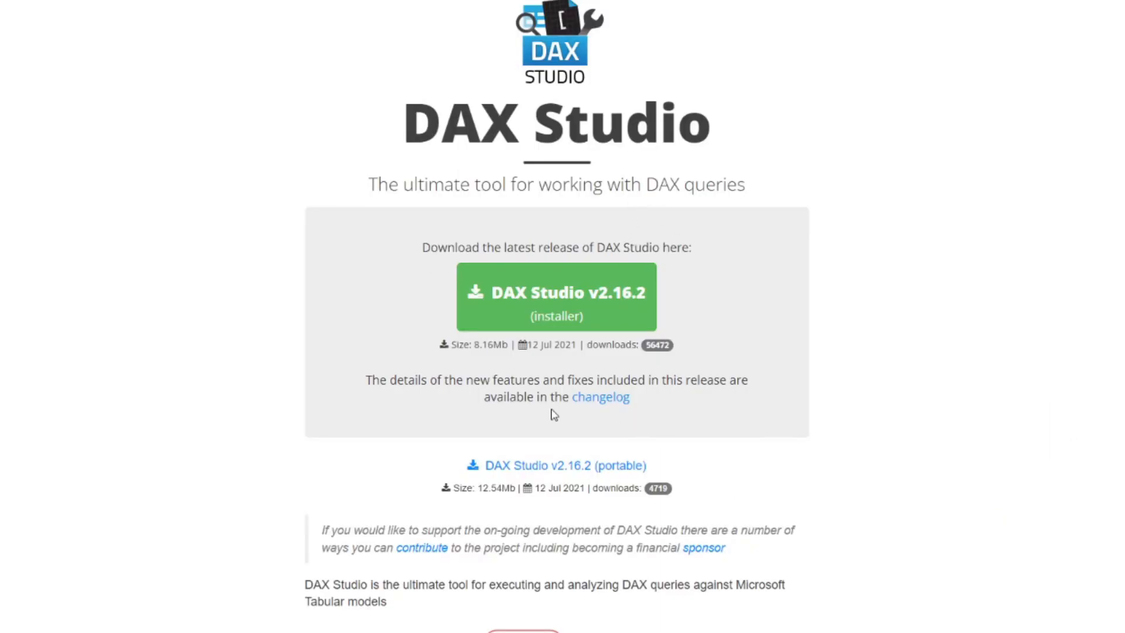
mouse_move(968, 317)
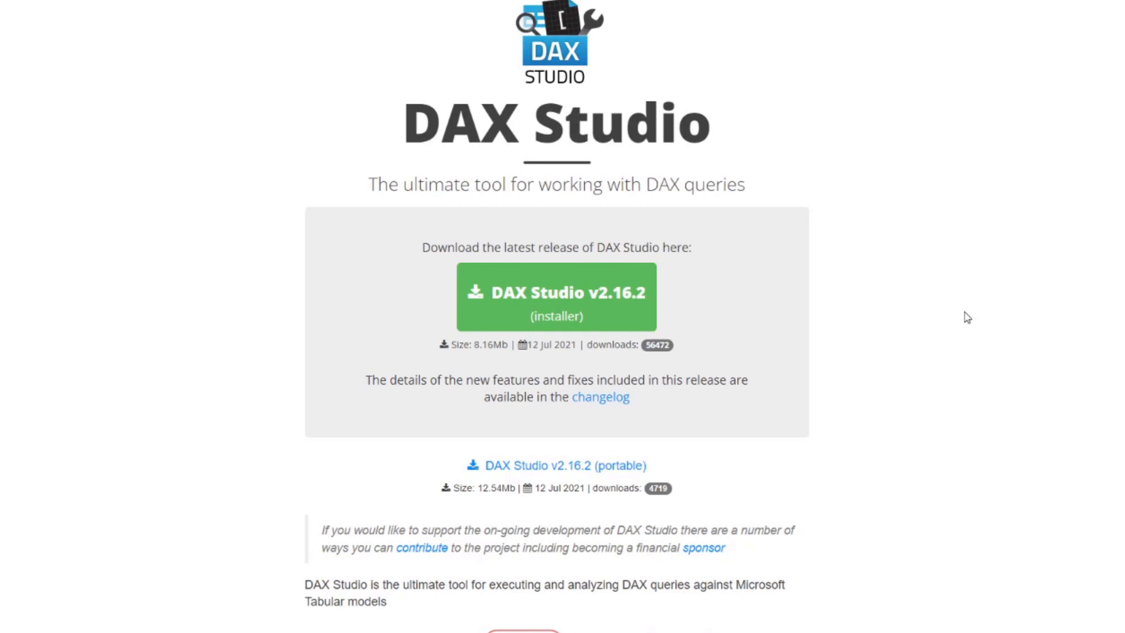
mouse_move(950, 288)
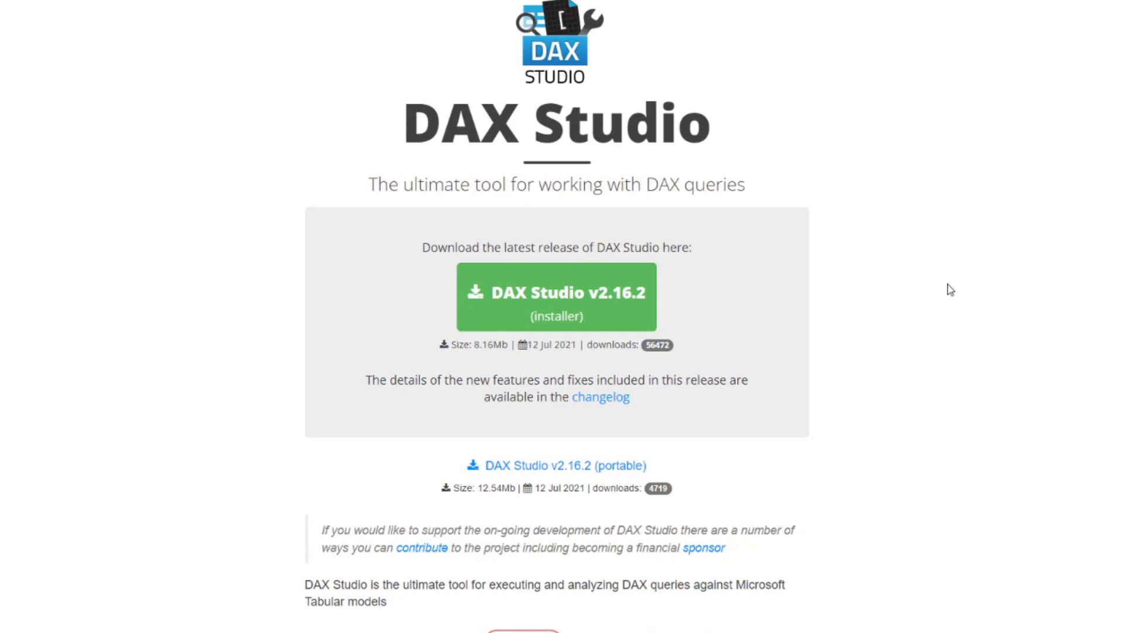
- Search for 'dax' to launch DAX Studio and reach its Connect dialog
scroll("down", 3)
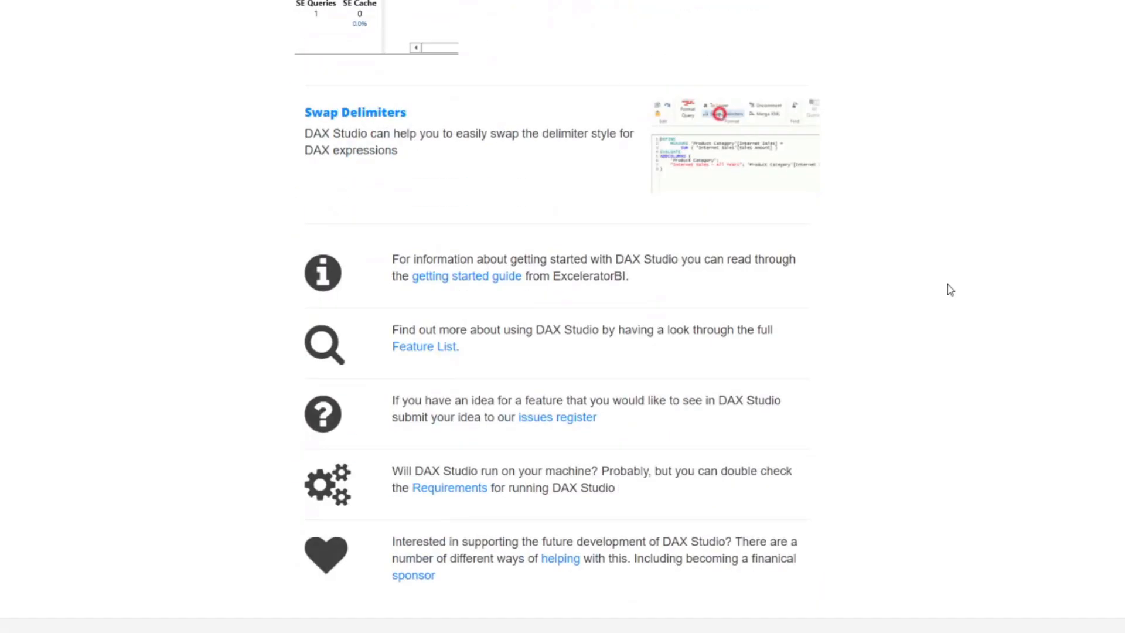
mouse_move(561, 559)
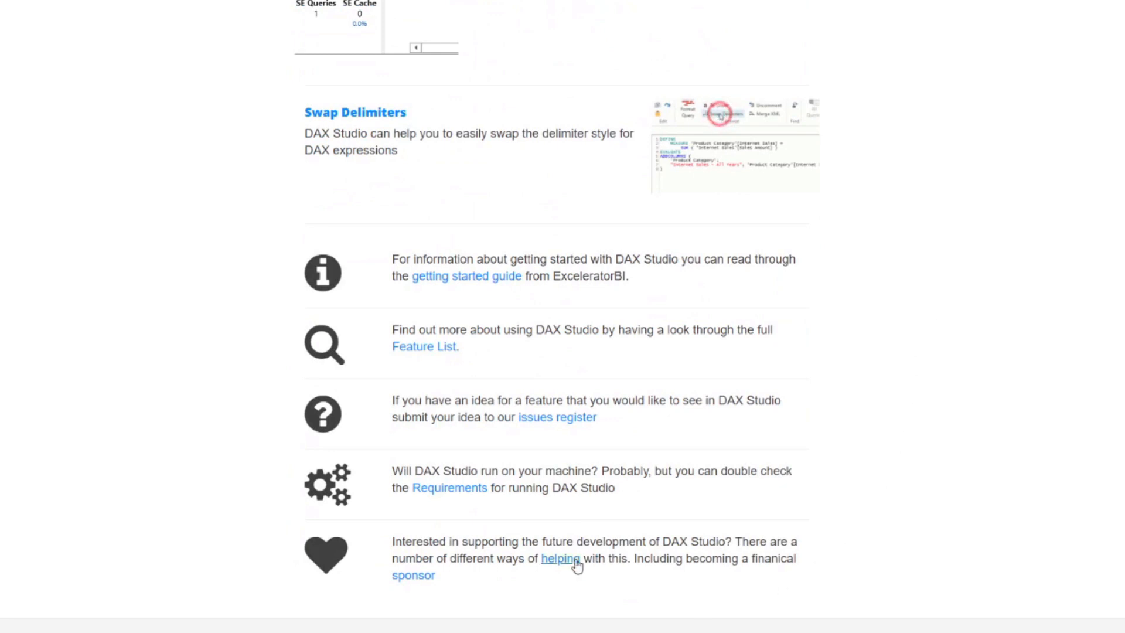
mouse_move(503, 584)
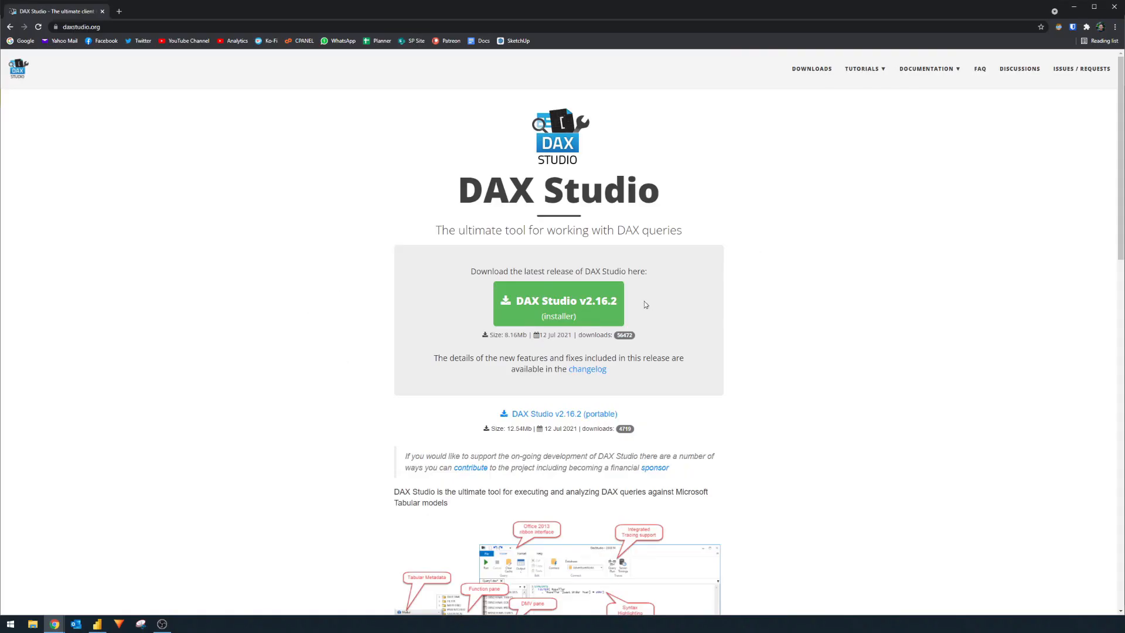
mouse_move(604, 307)
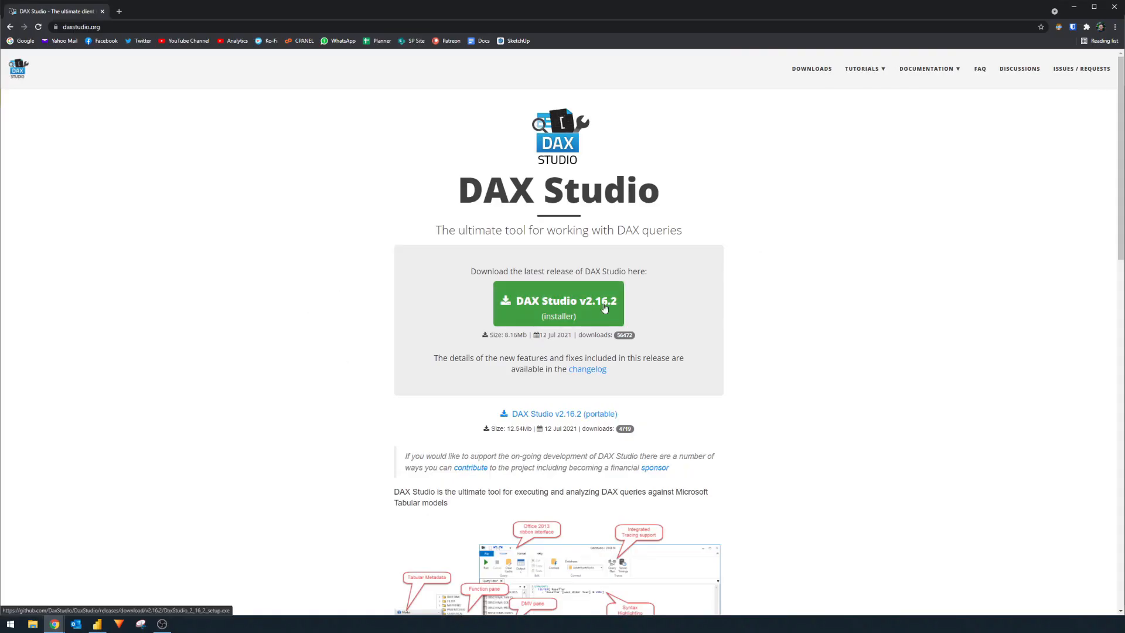
mouse_move(671, 316)
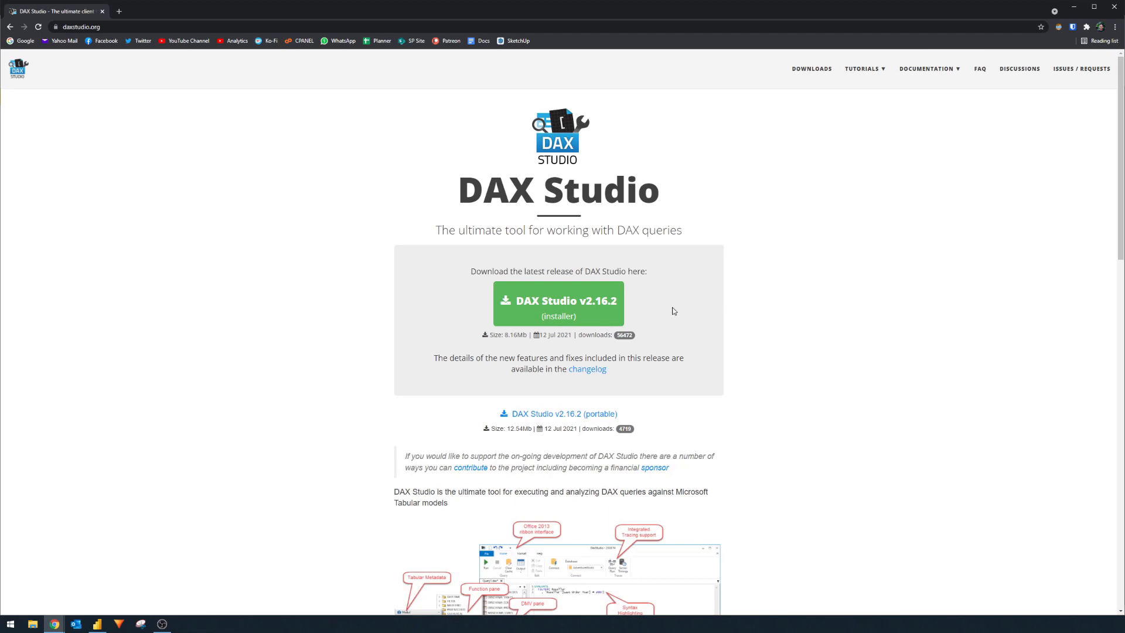
mouse_move(559, 303)
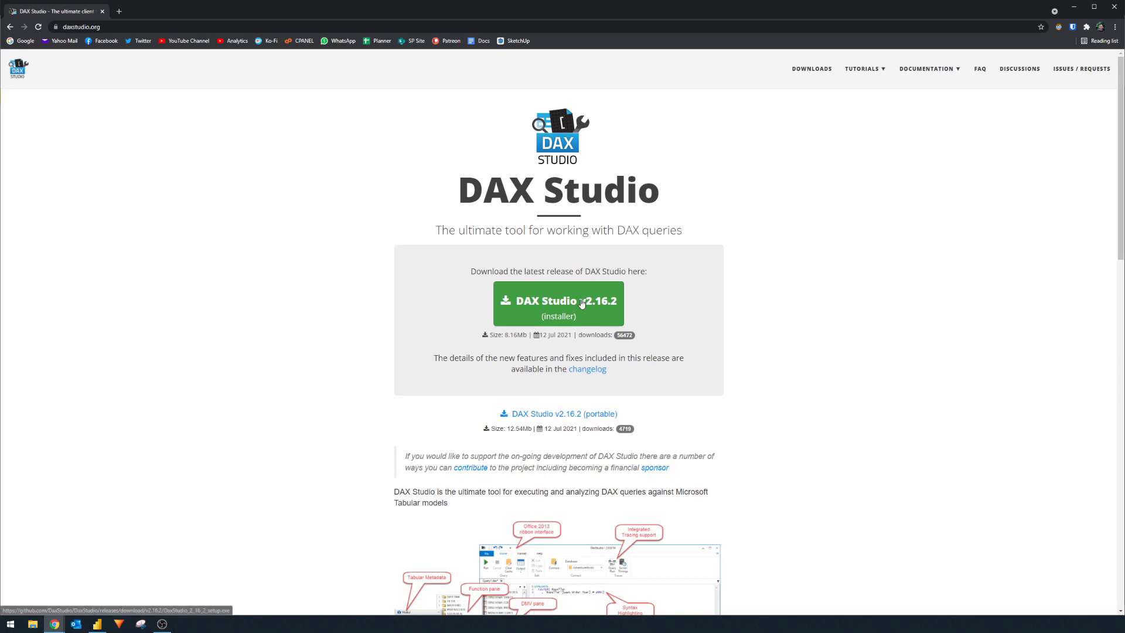
type("dax")
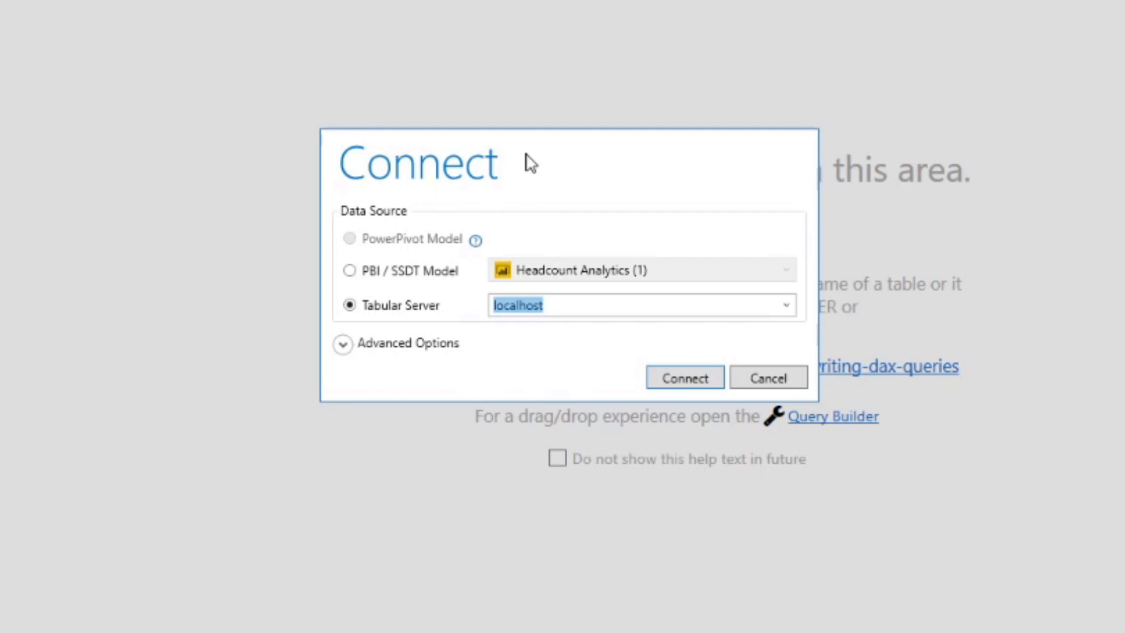
mouse_move(594, 272)
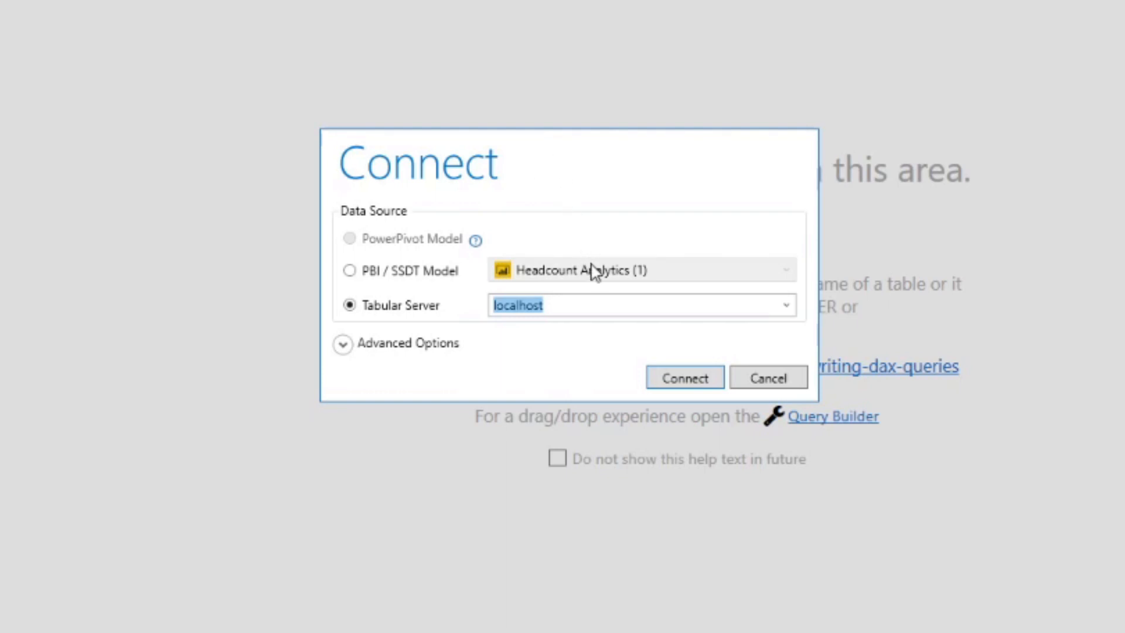
mouse_move(607, 276)
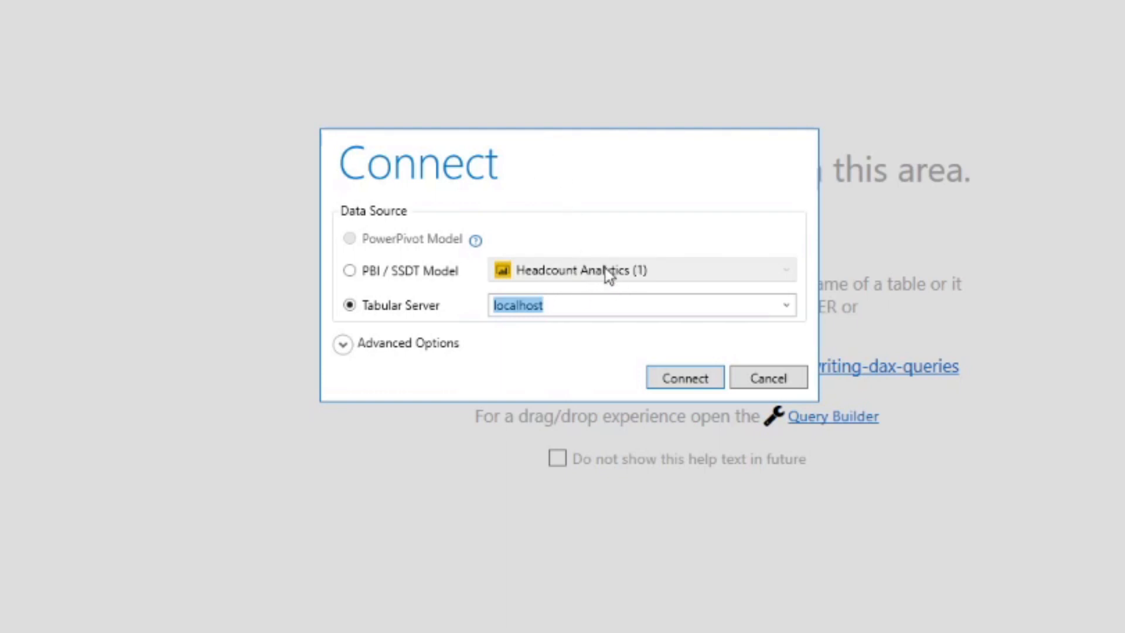
mouse_move(419, 364)
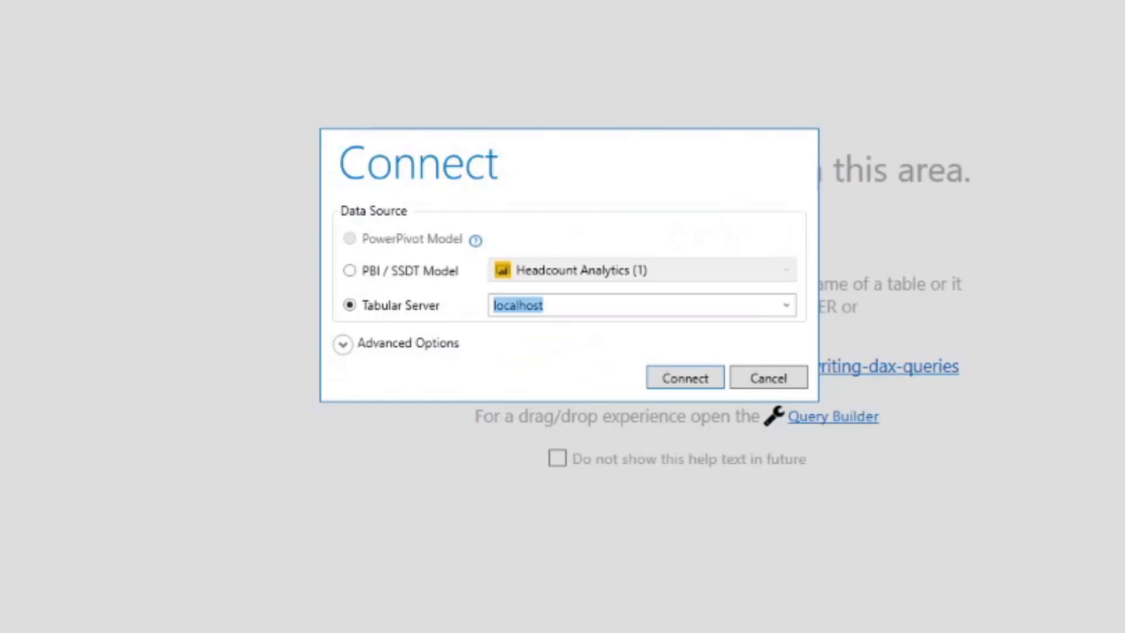
mouse_move(537, 350)
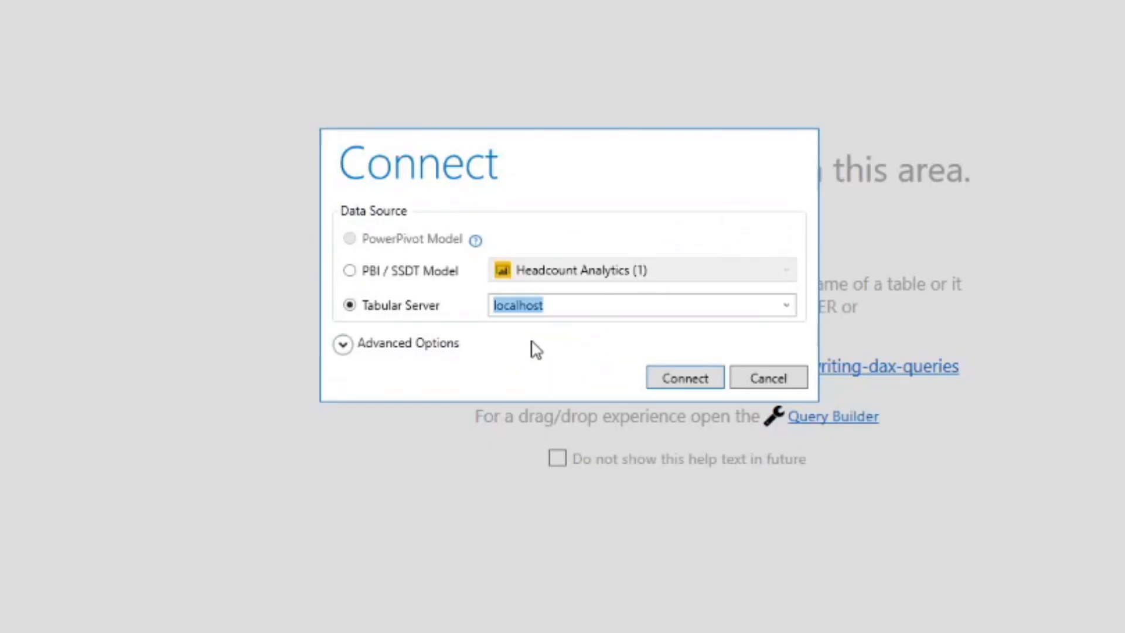
mouse_move(549, 378)
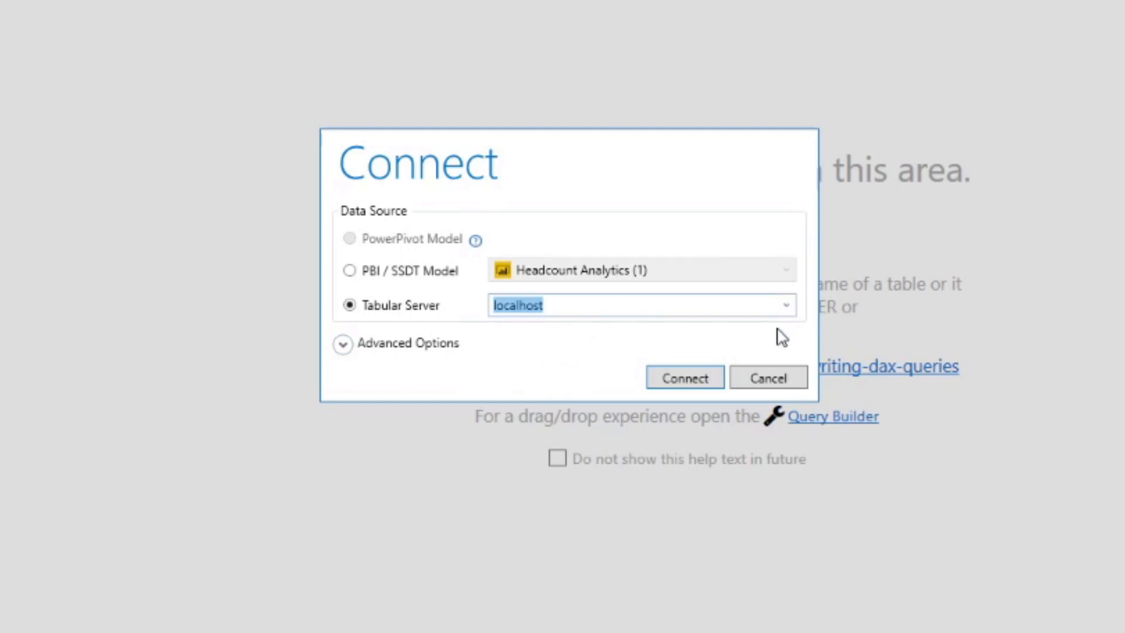
mouse_move(624, 336)
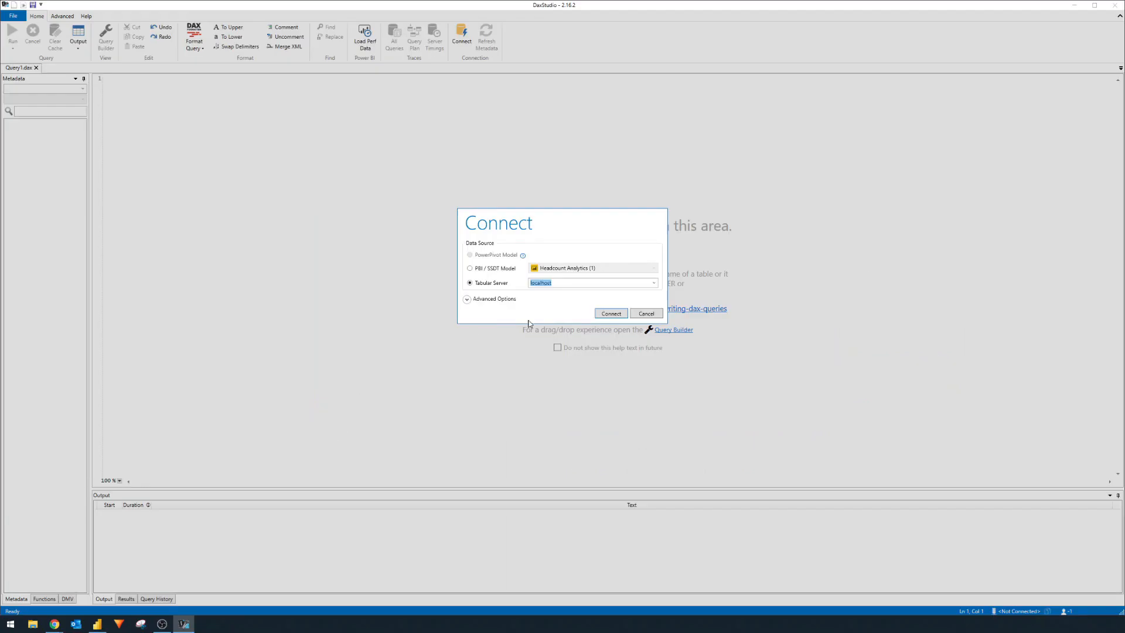
- Switch to the Headcount Analytics report and show the External Tools ribbon
left_click(645, 314)
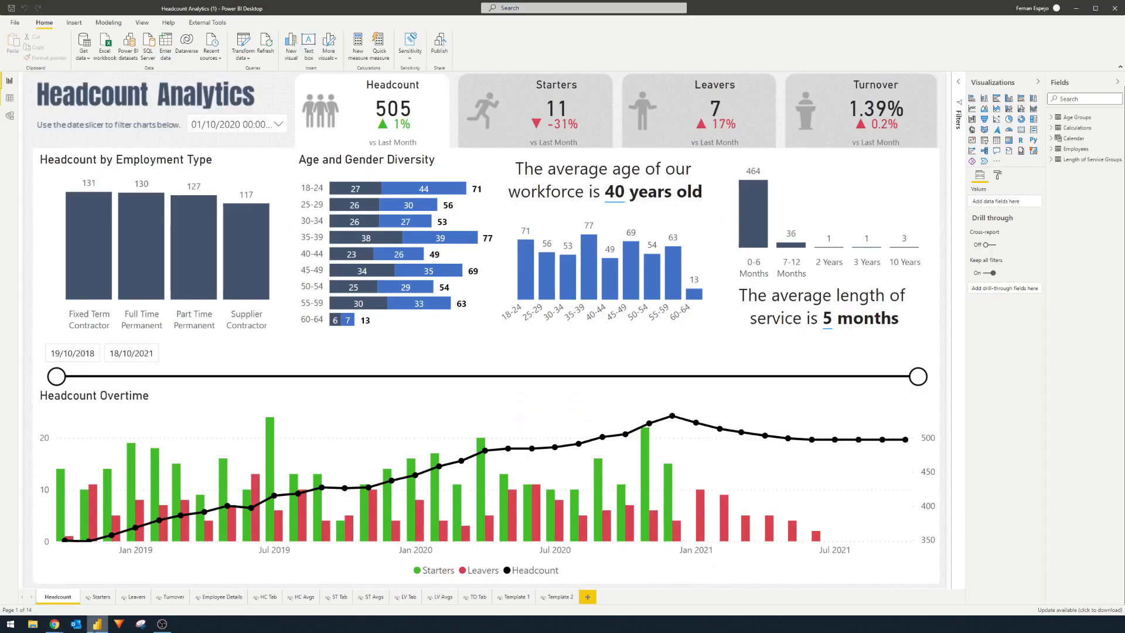
mouse_move(419, 298)
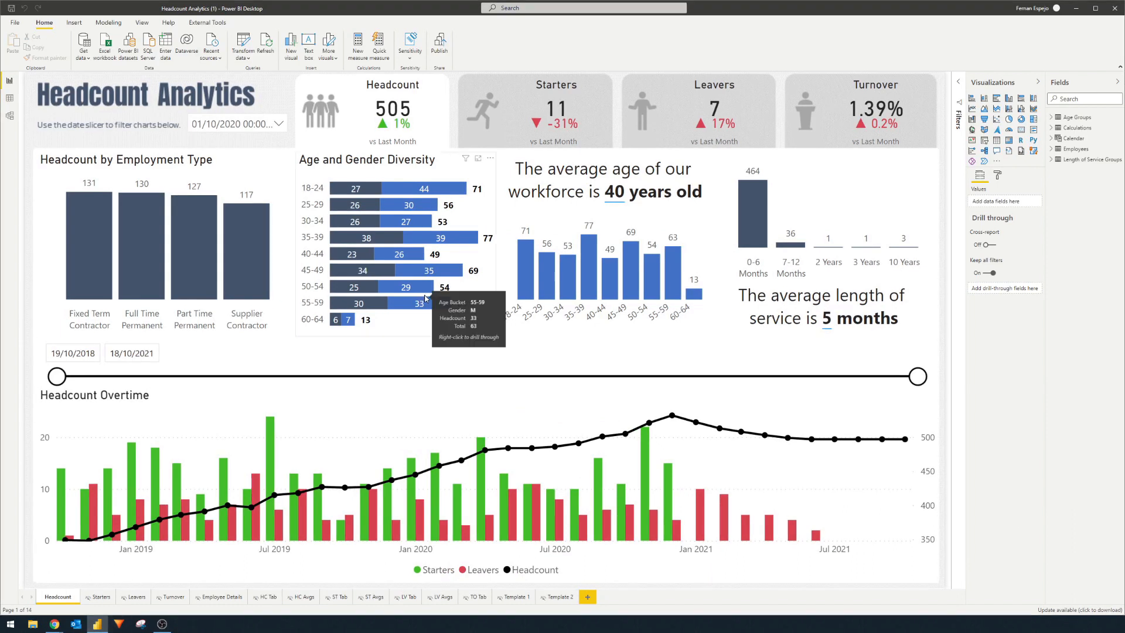
mouse_move(153, 103)
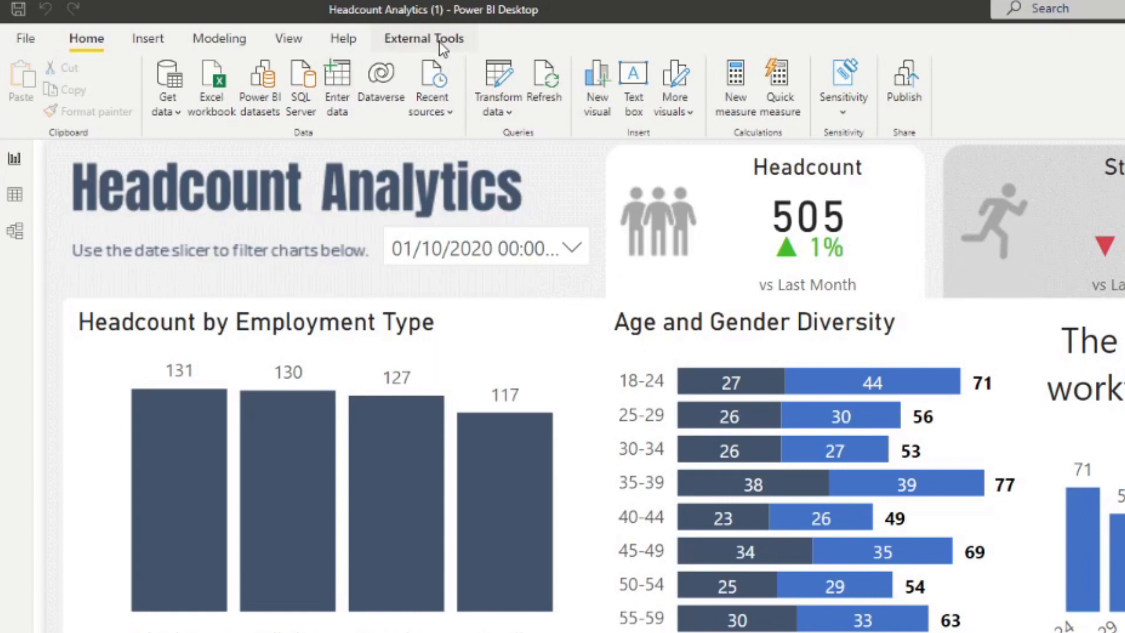
left_click(422, 38)
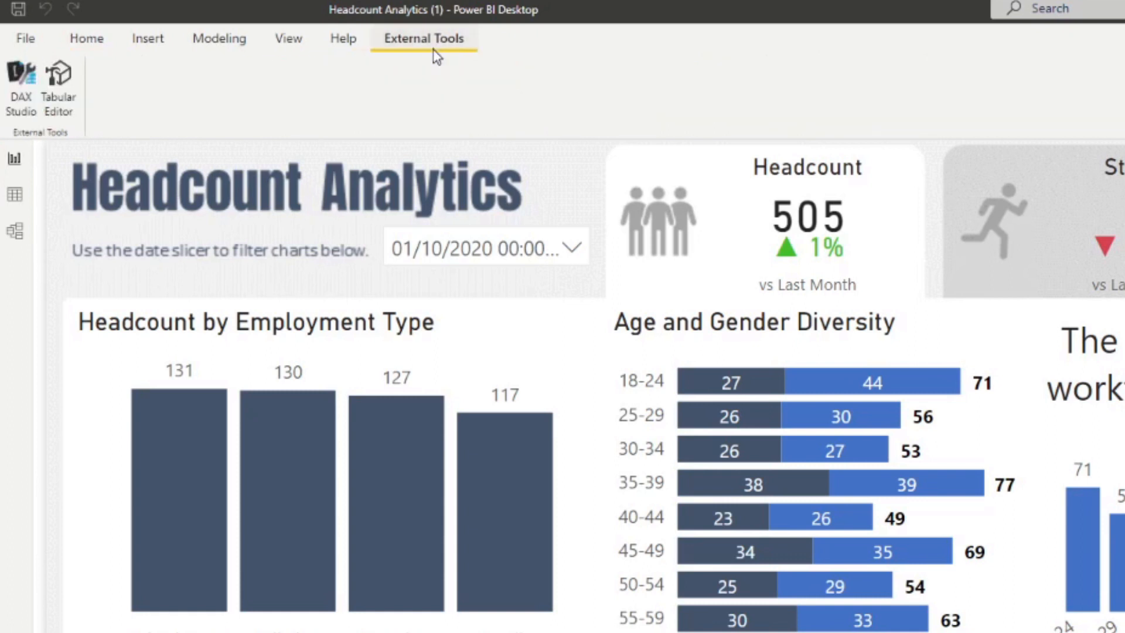
mouse_move(59, 79)
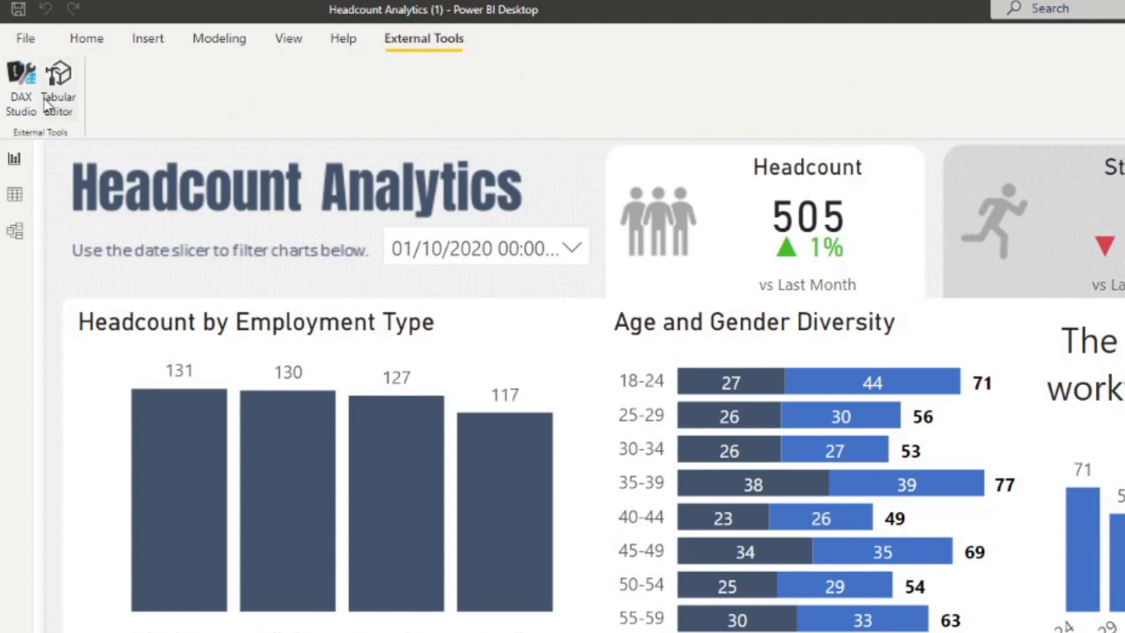
mouse_move(93, 99)
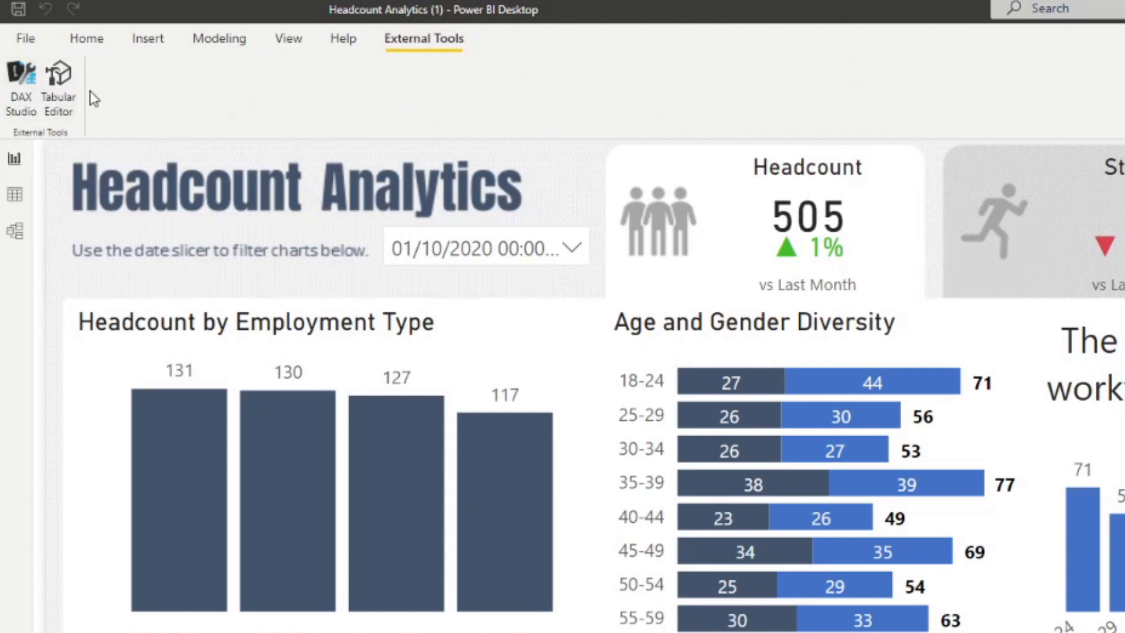
mouse_move(275, 105)
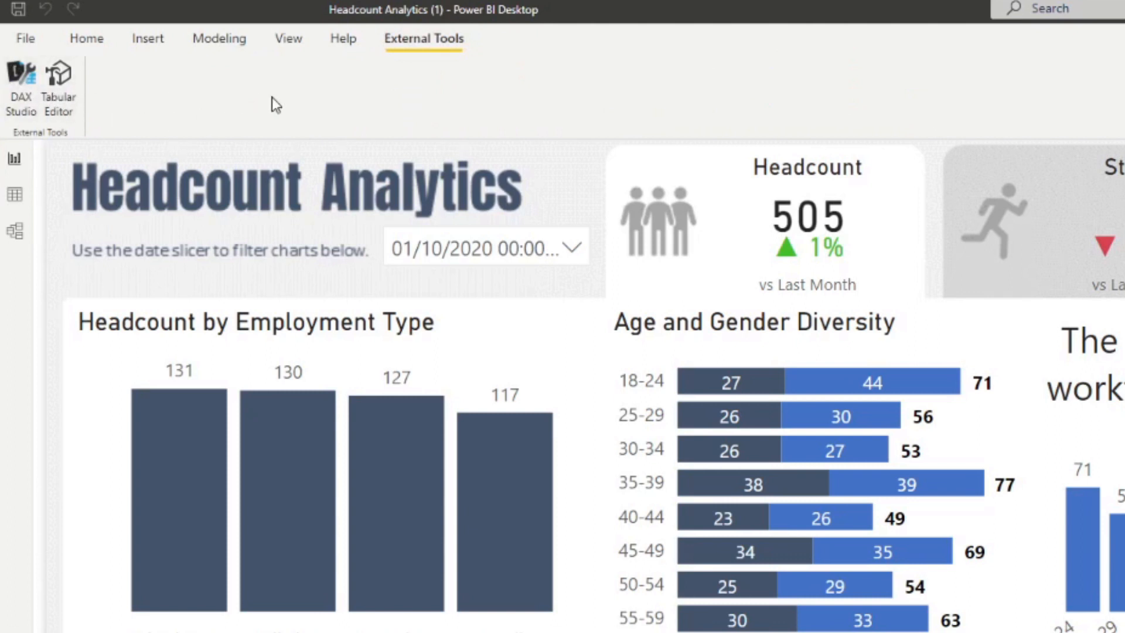
mouse_move(391, 95)
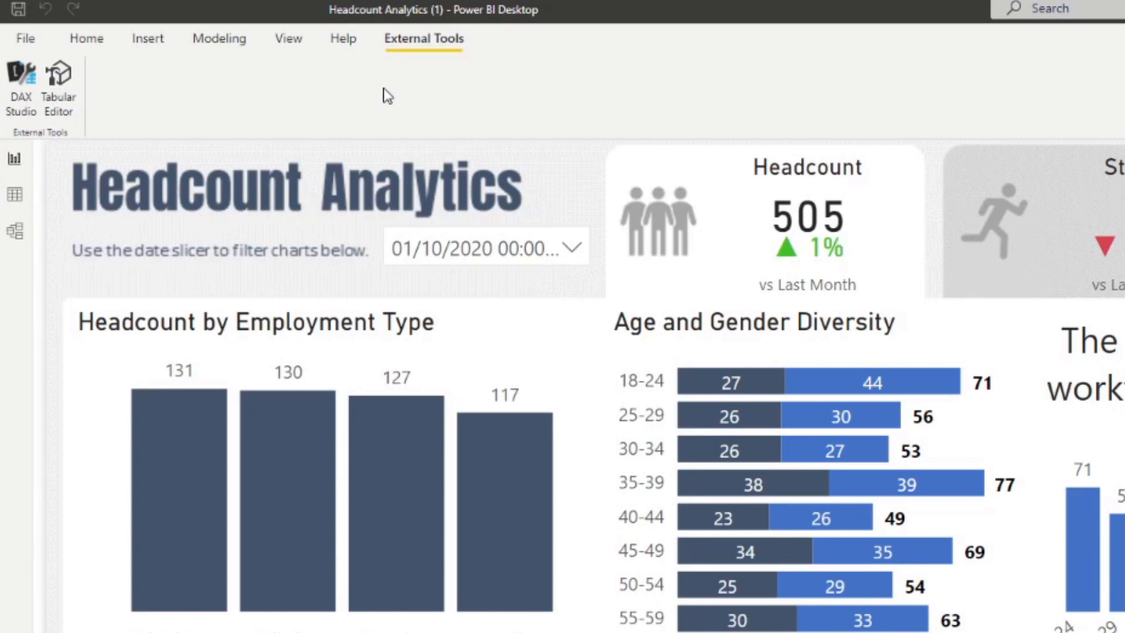
mouse_move(380, 90)
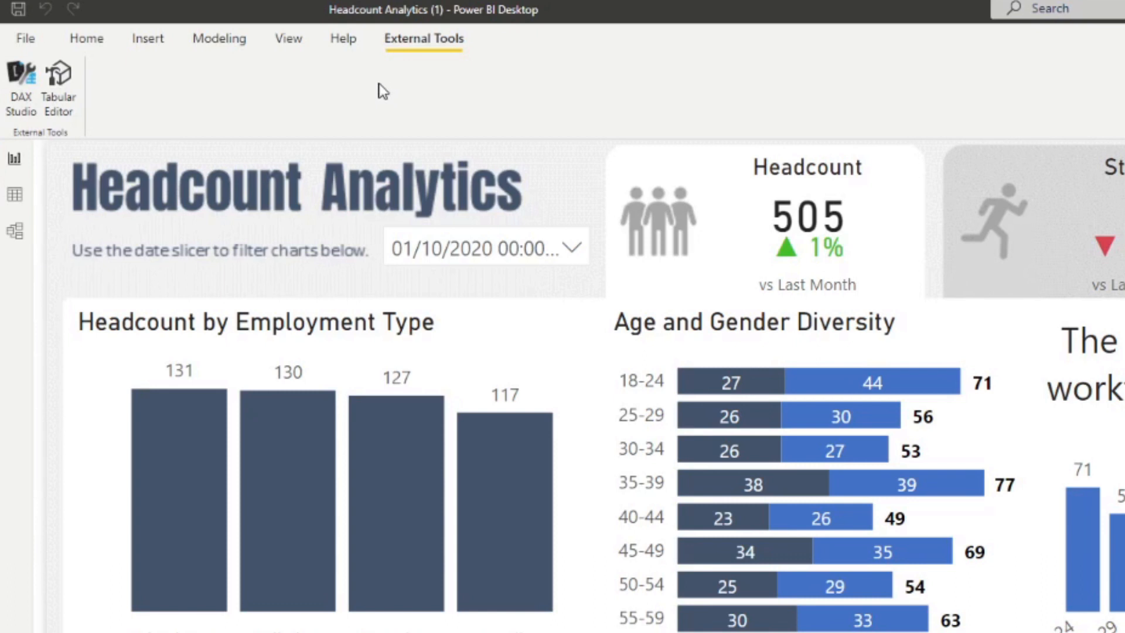
mouse_move(378, 96)
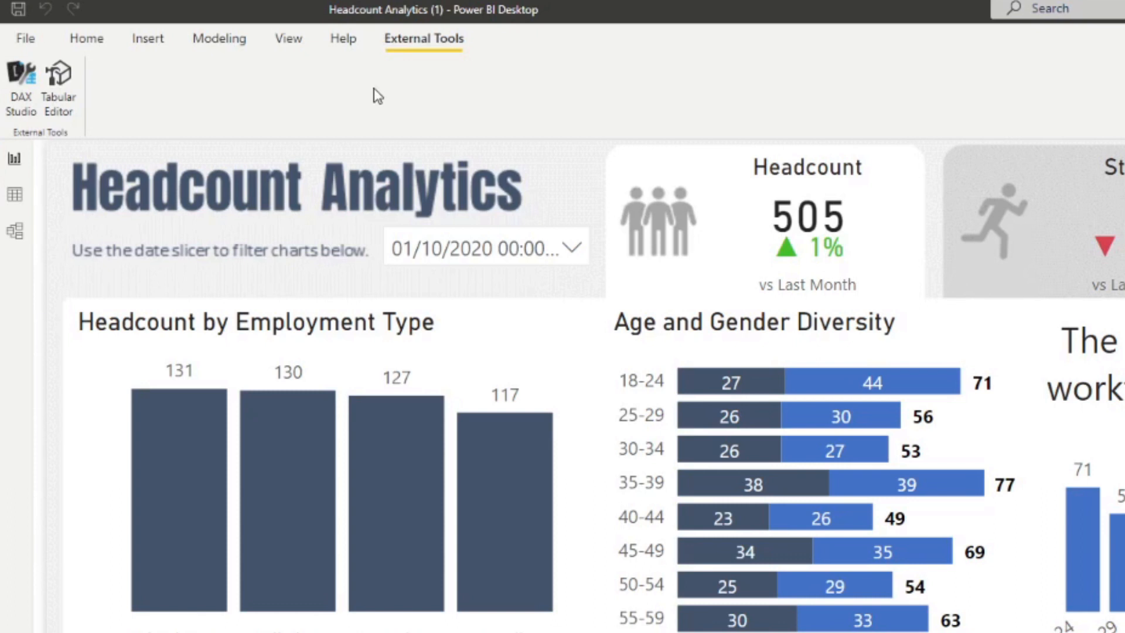
mouse_move(30, 79)
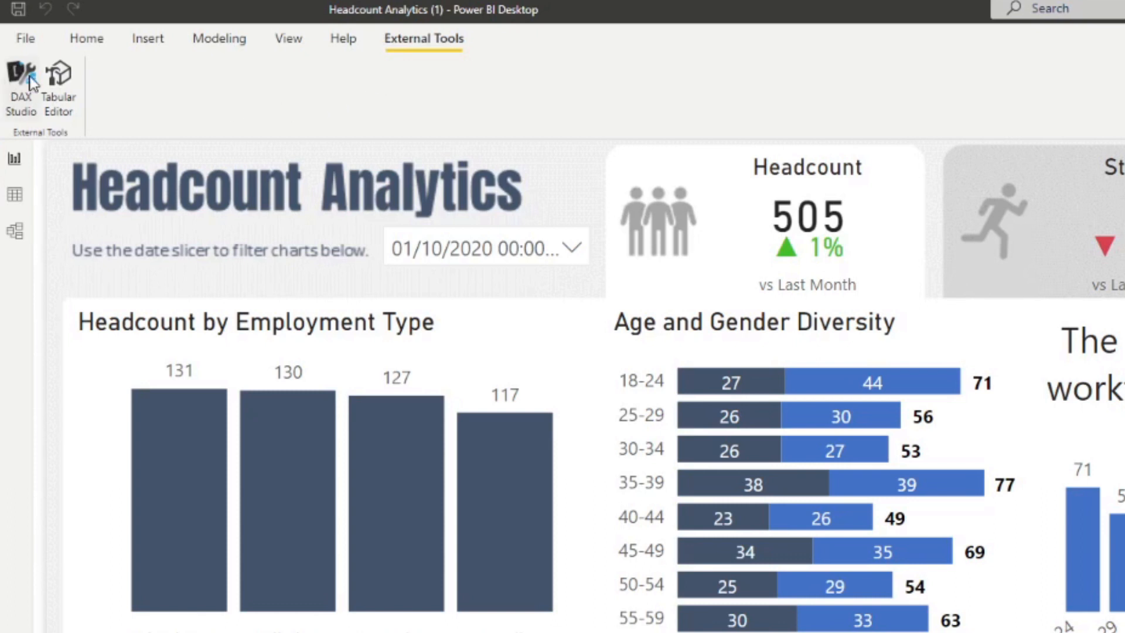
mouse_move(654, 203)
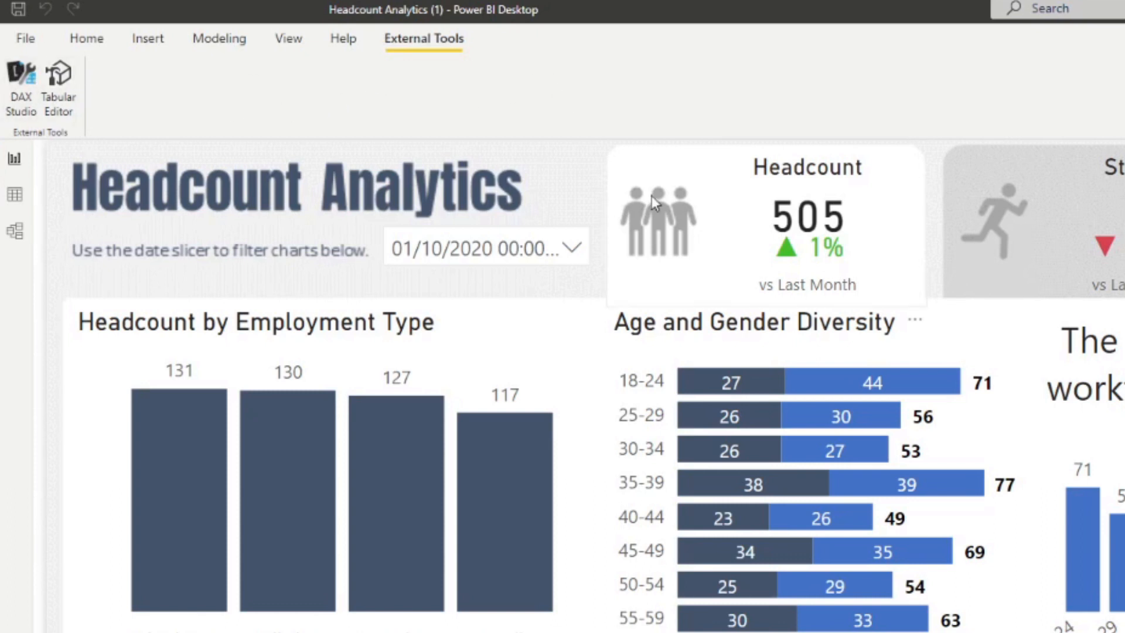
mouse_move(714, 109)
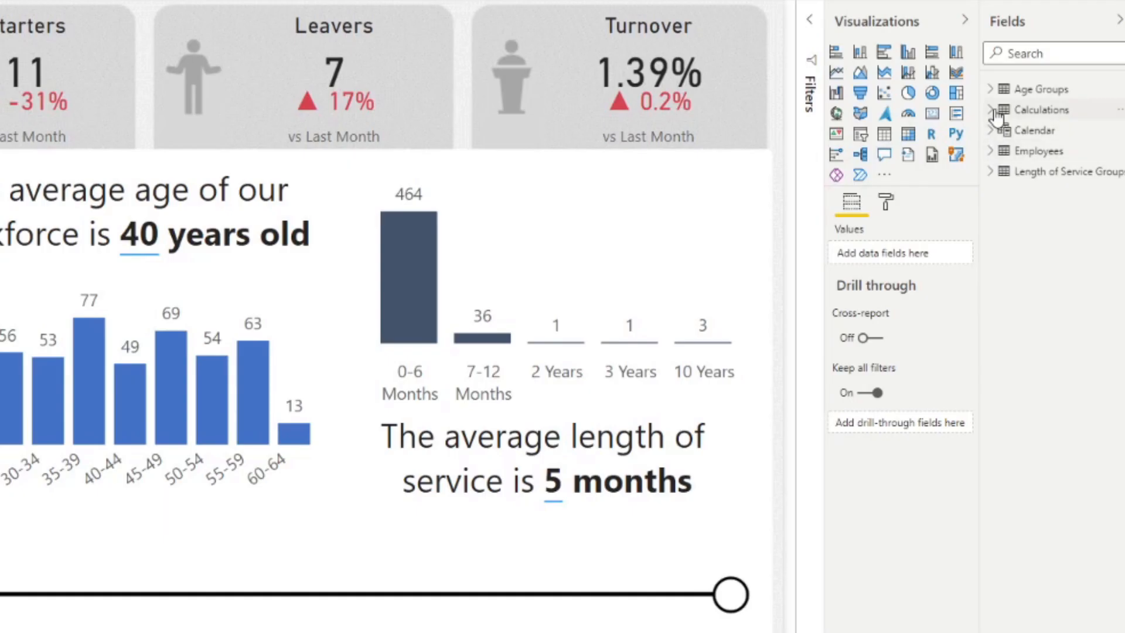
- Expand the Calculations table fields to reveal the Headcount measure's DAX formula
left_click(991, 114)
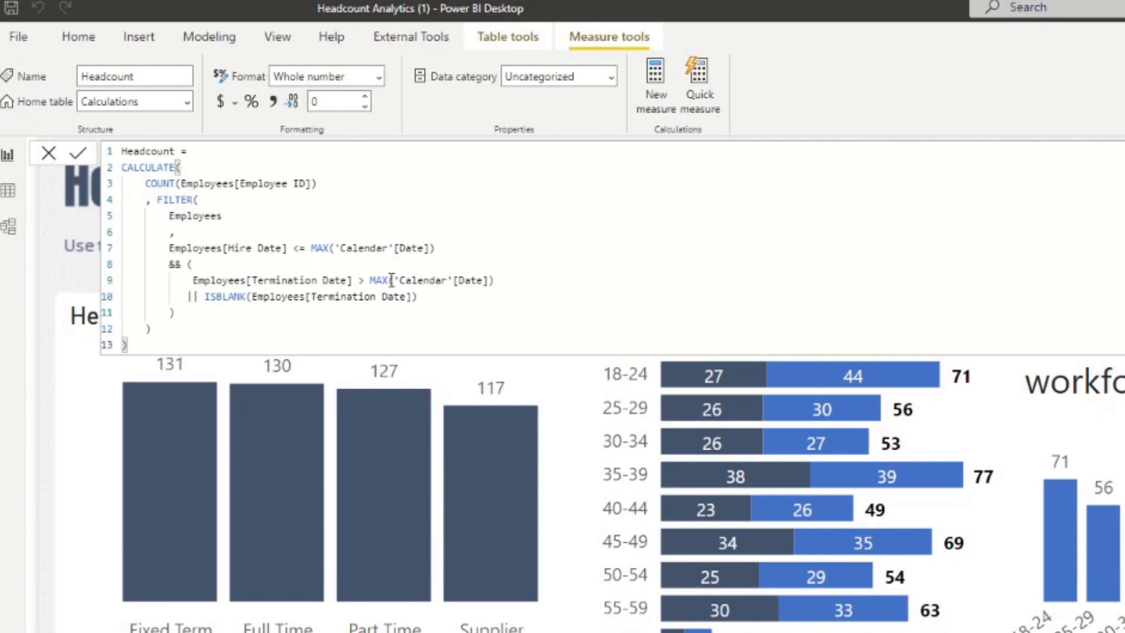
mouse_move(325, 343)
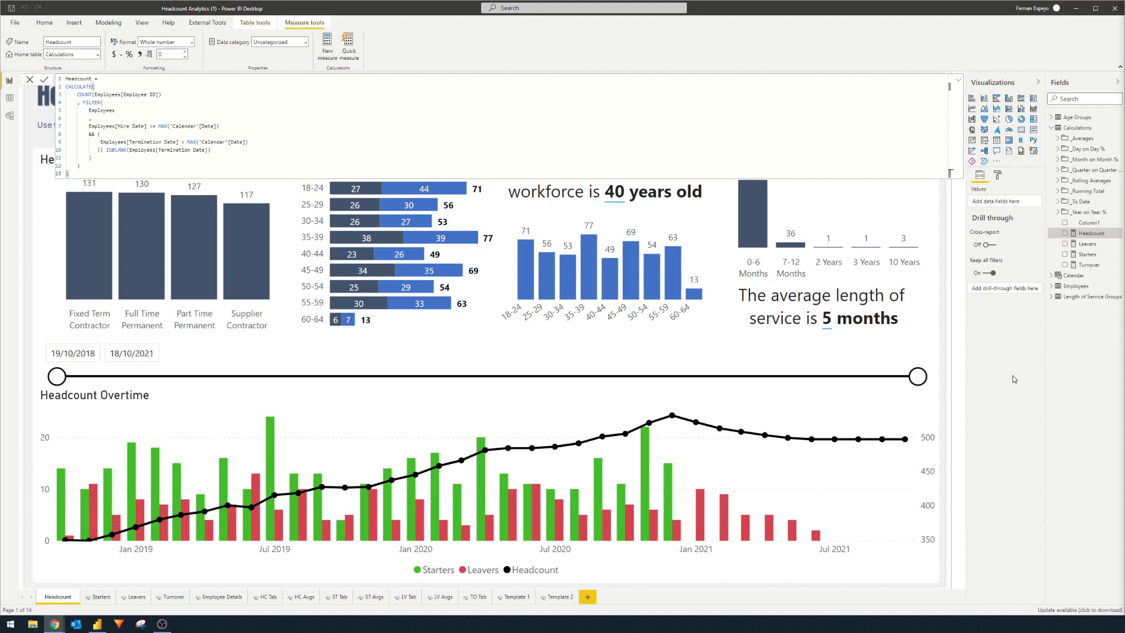
mouse_move(1029, 368)
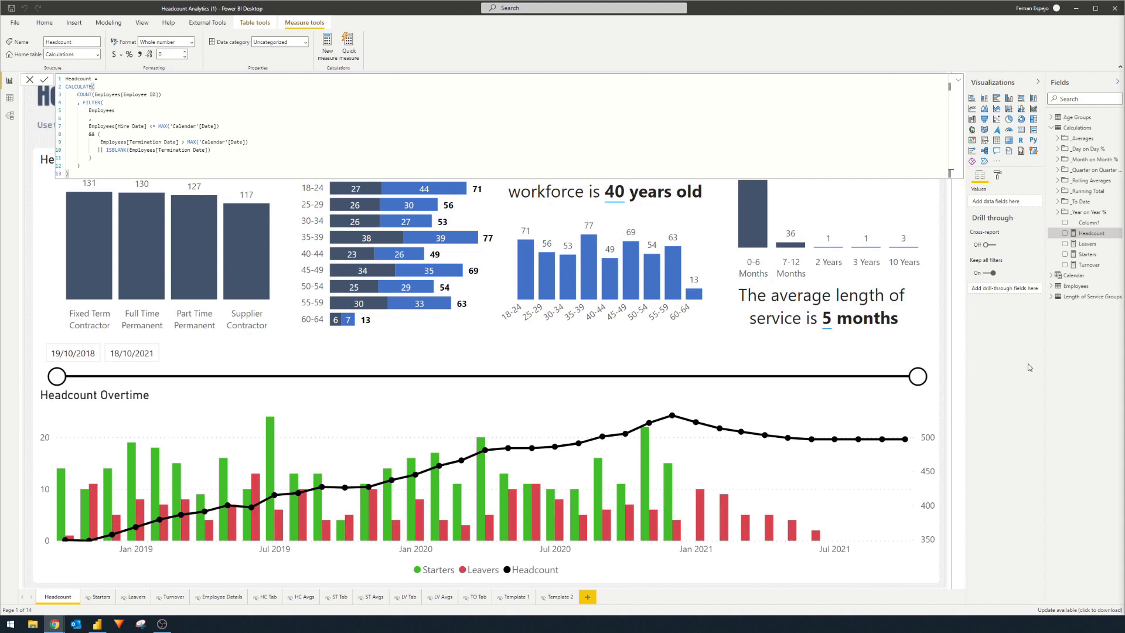
mouse_move(415, 166)
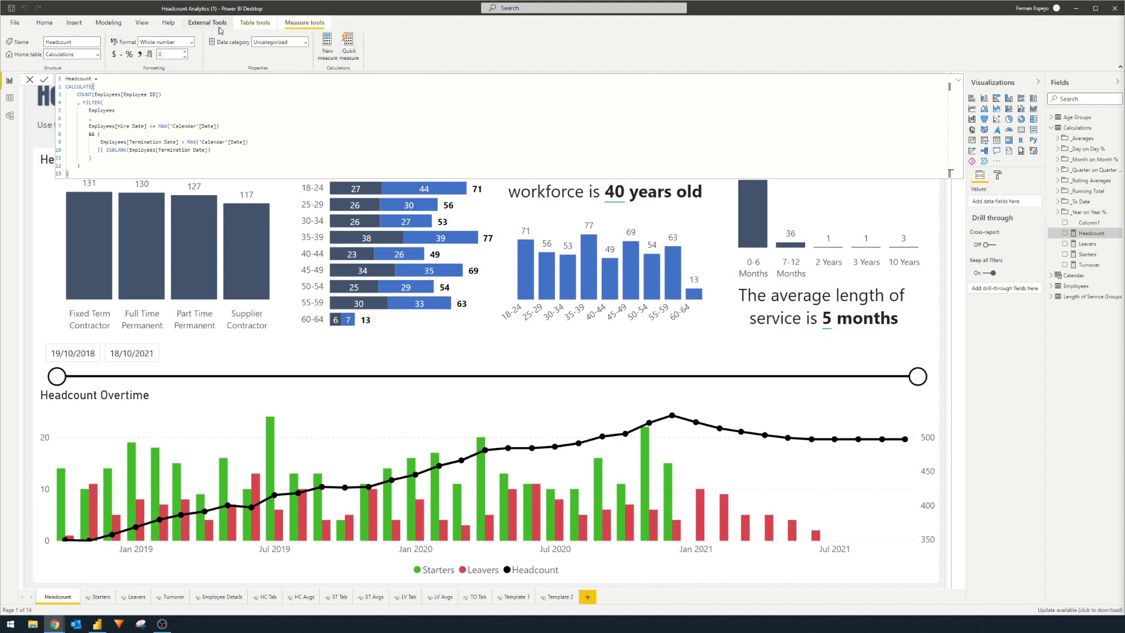
- Show the External Tools ribbon for the Headcount Analytics report
left_click(208, 22)
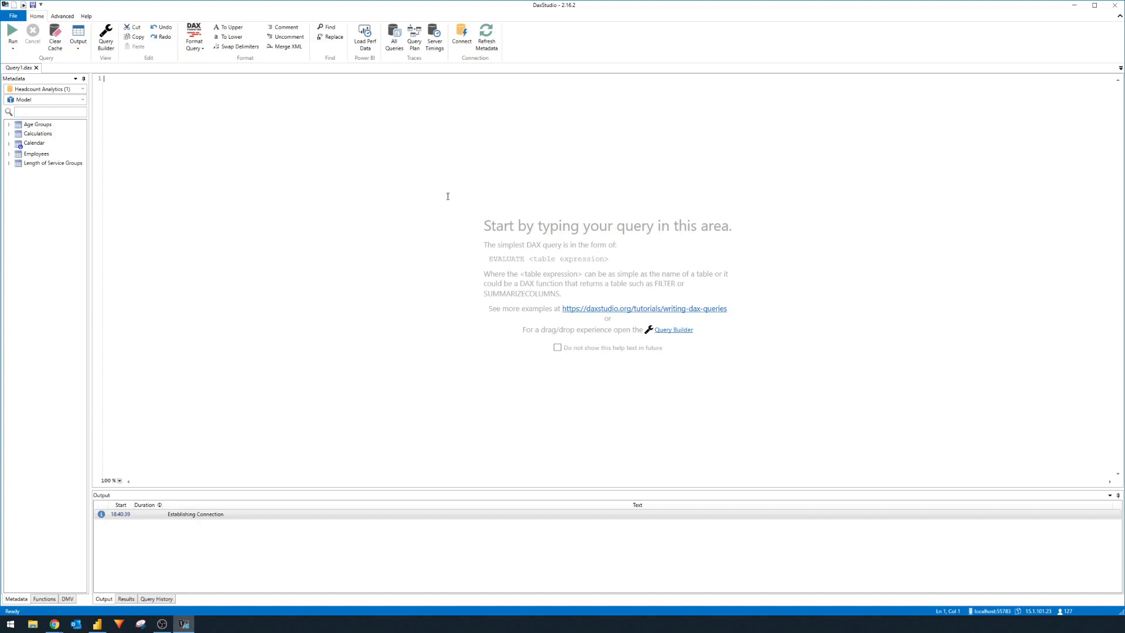
mouse_move(431, 205)
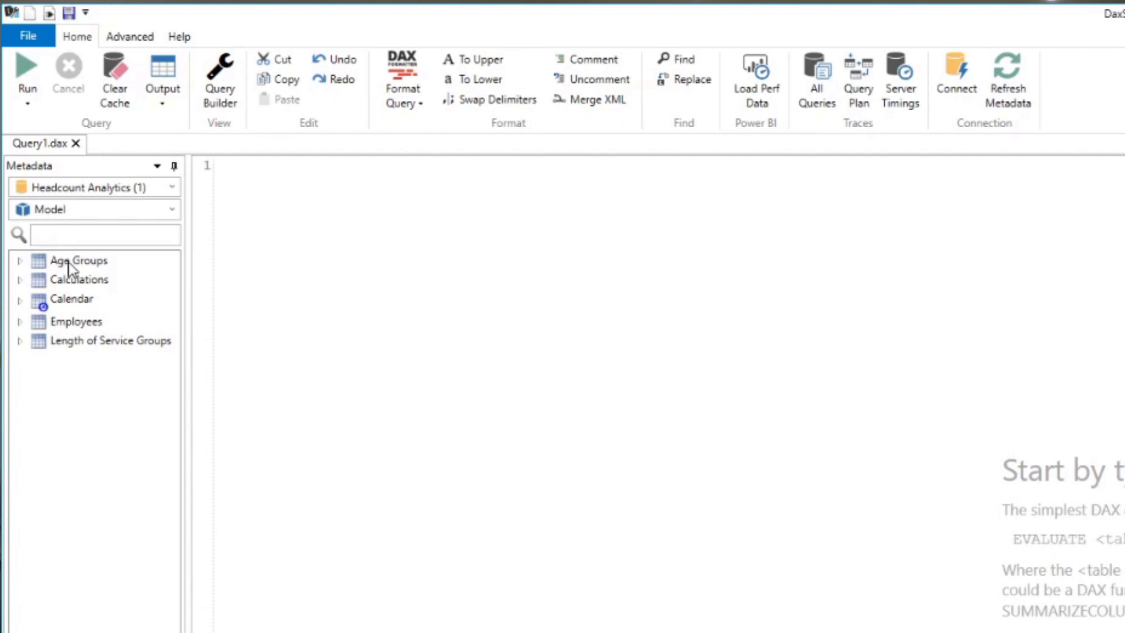
mouse_move(78, 260)
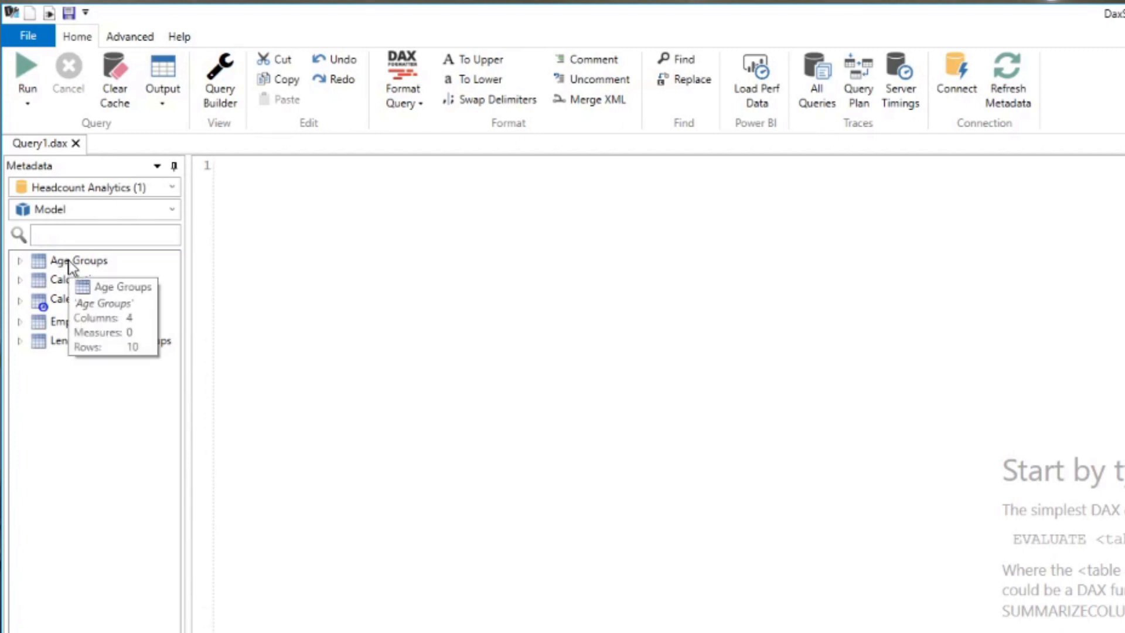
mouse_move(429, 444)
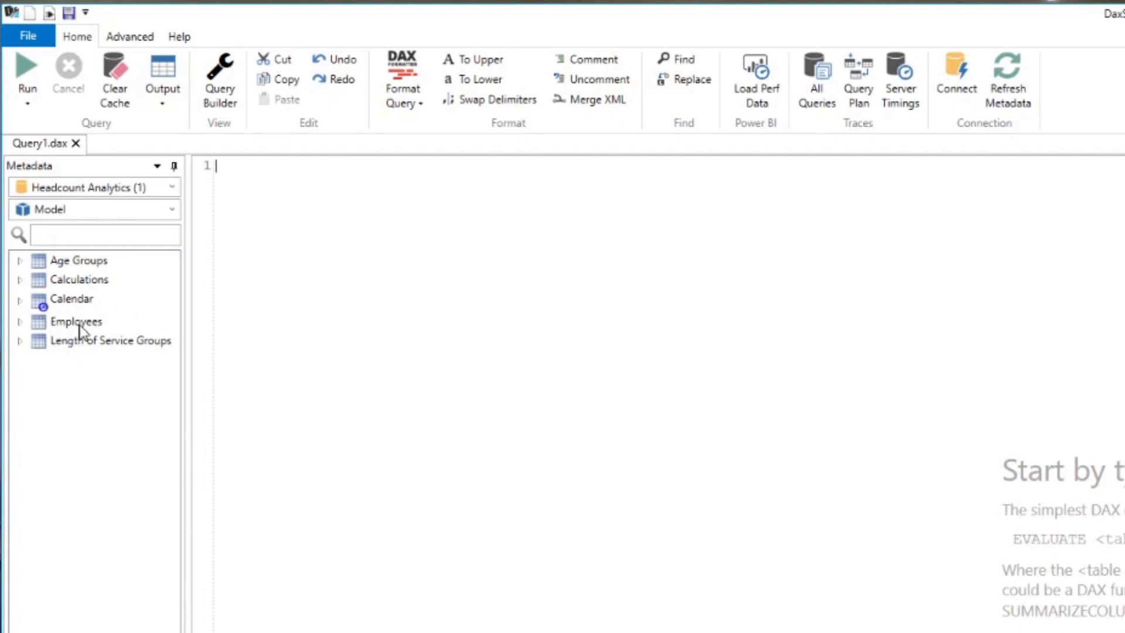
mouse_move(80, 279)
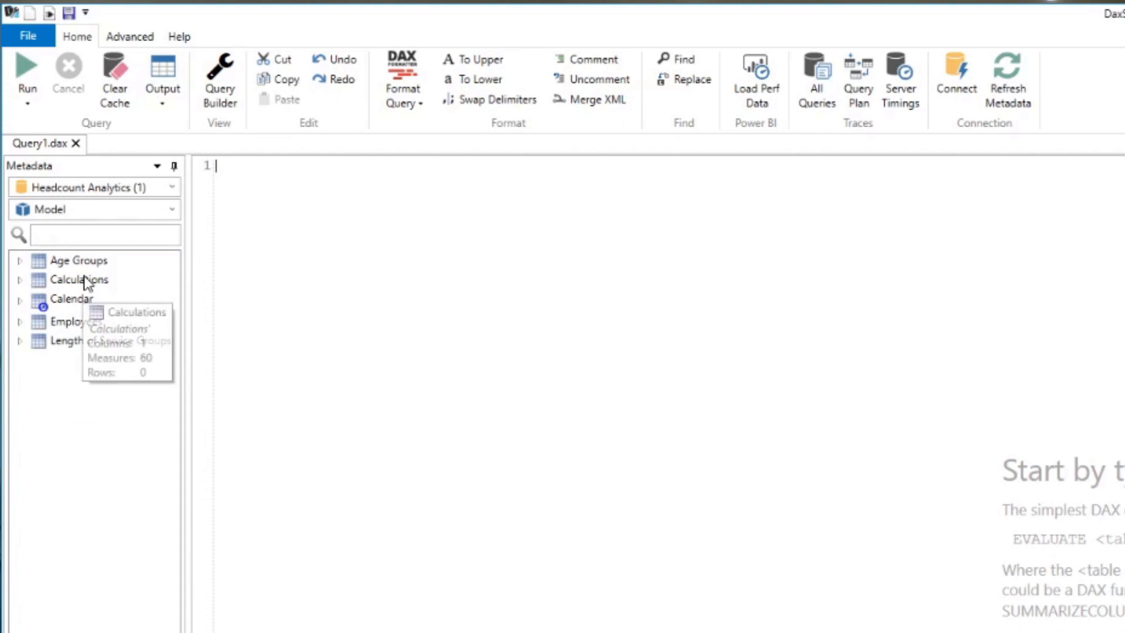
mouse_move(71, 298)
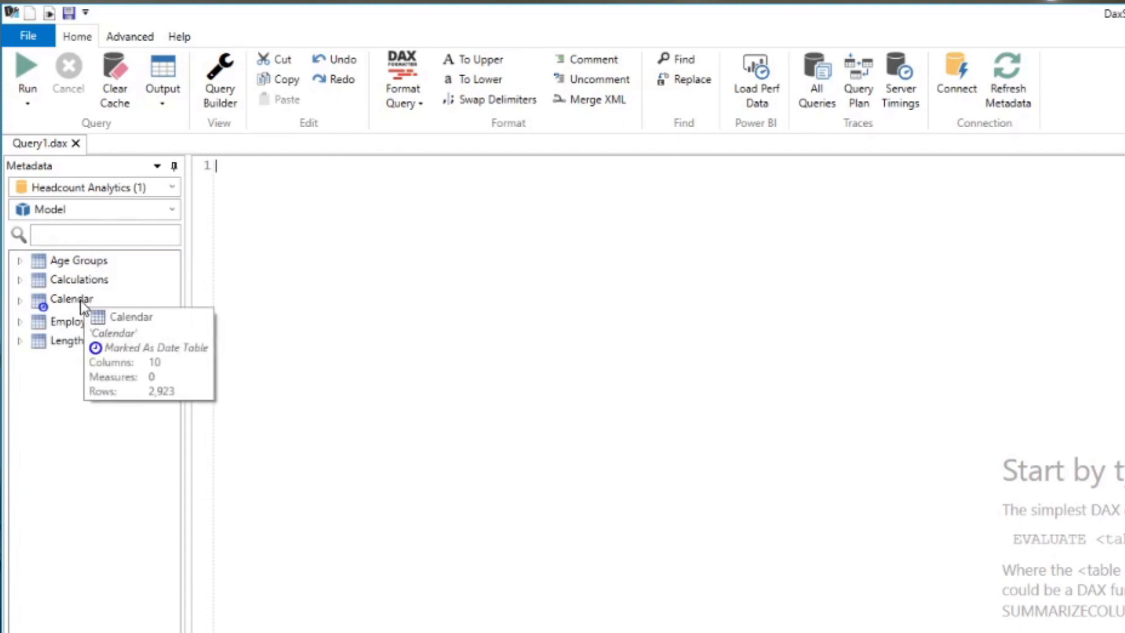
mouse_move(63, 368)
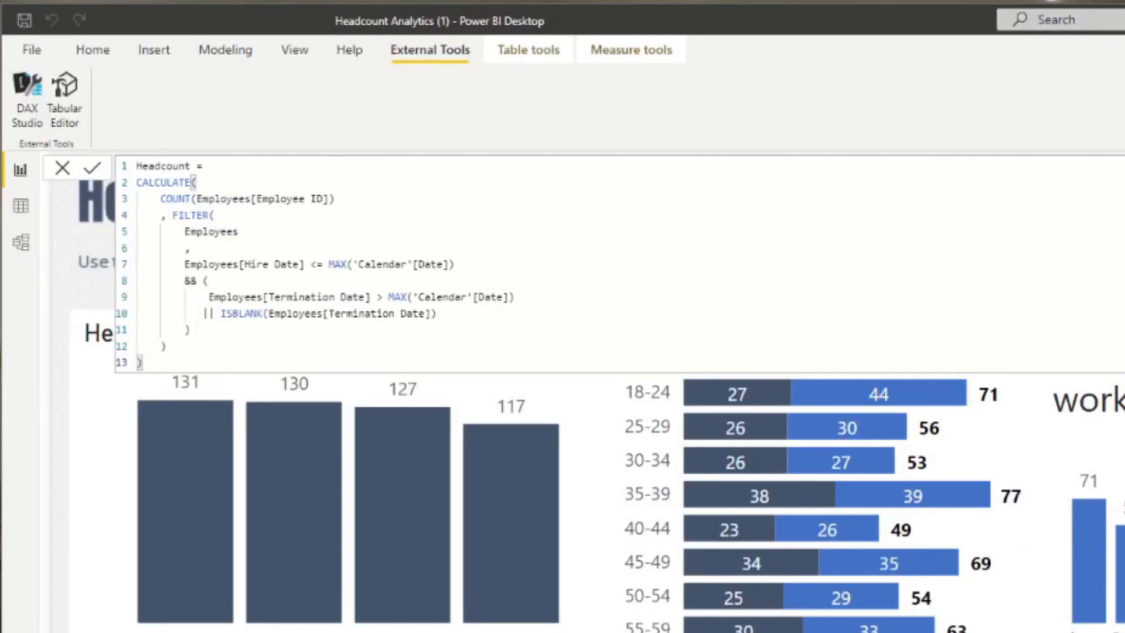
- Launch DAX Studio from External Tools on the Headcount Analytics model
left_click(27, 100)
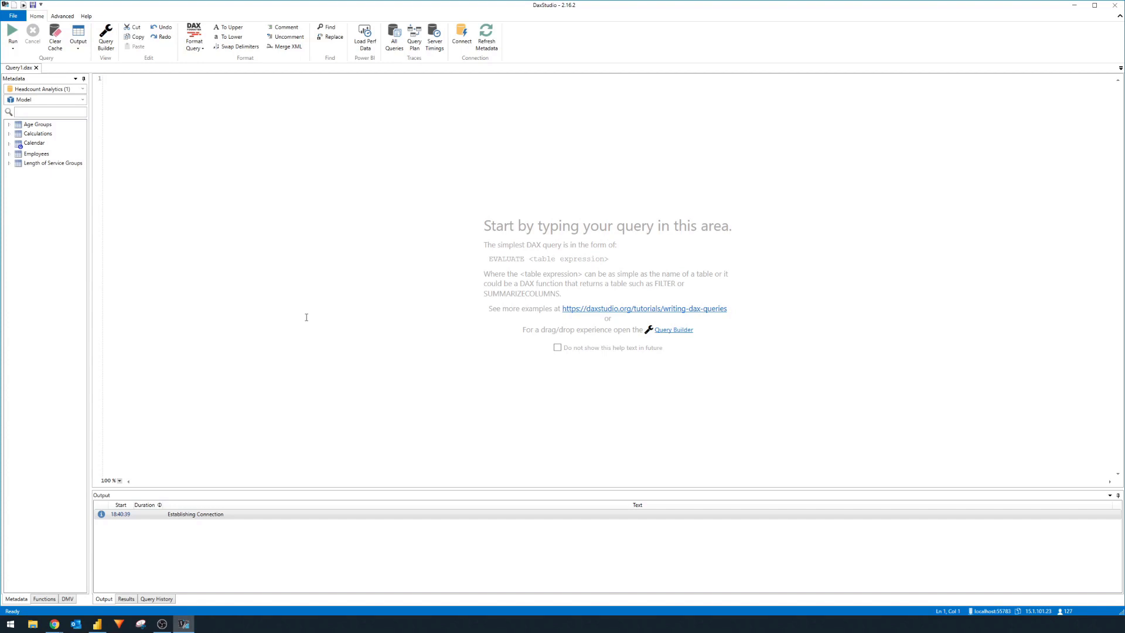
left_click(108, 78)
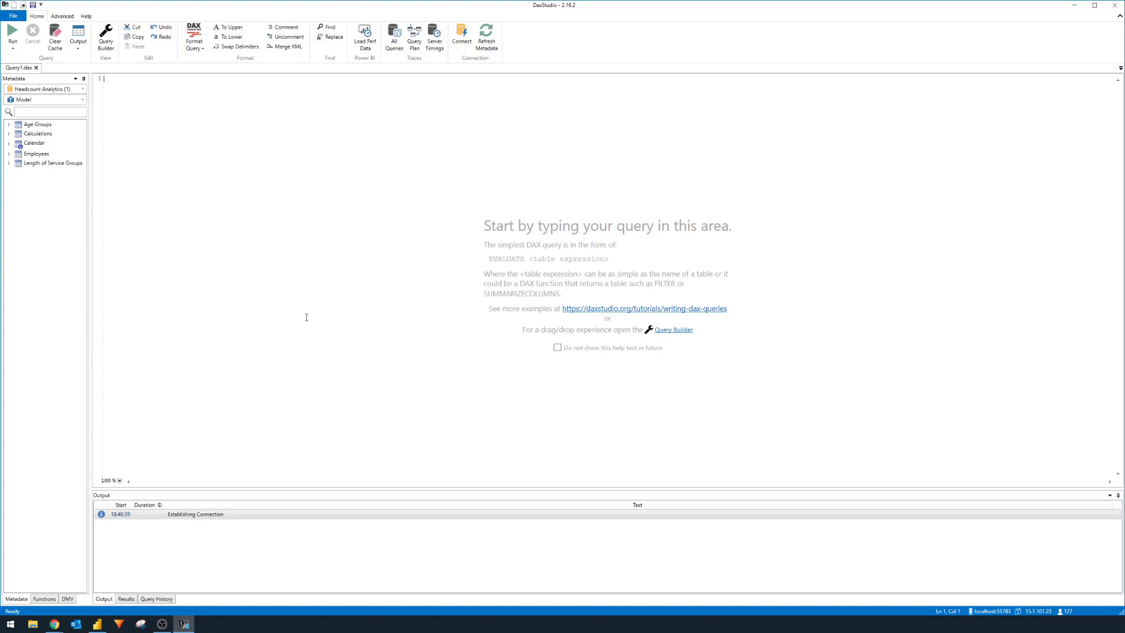
mouse_move(358, 295)
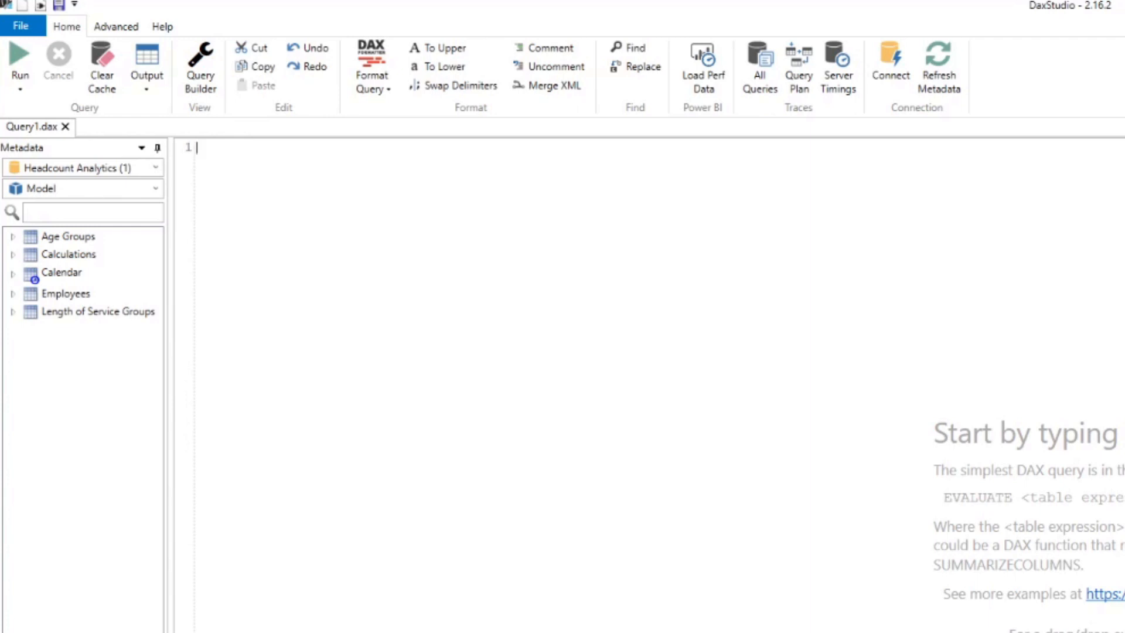
- Write and run EVALUATE Employees to list every employee row
type("E")
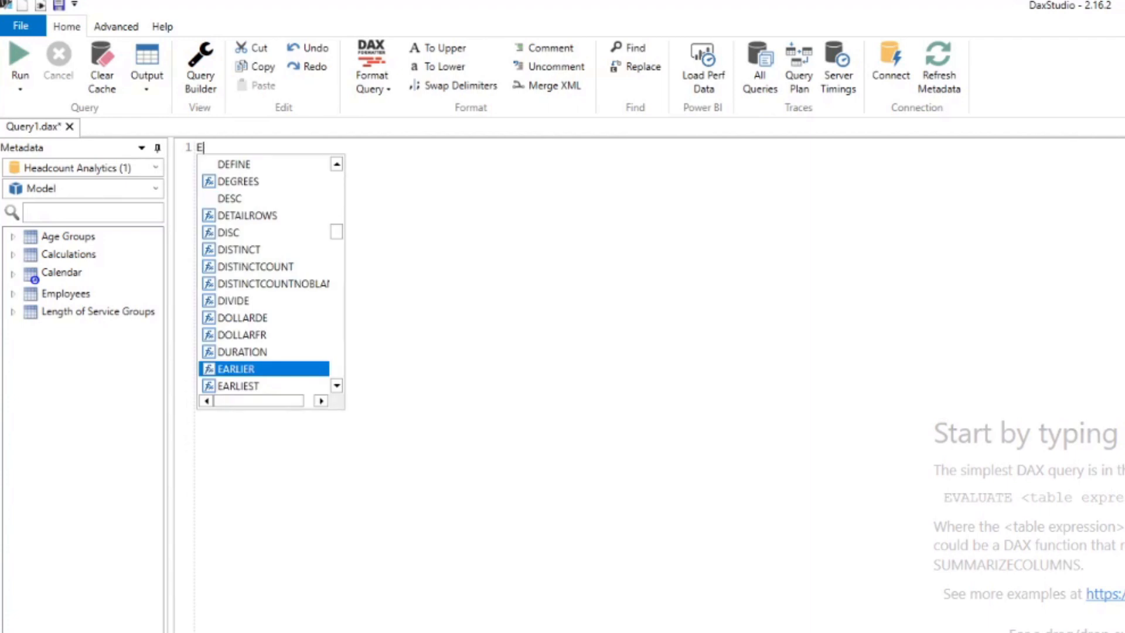
type("VALUAT")
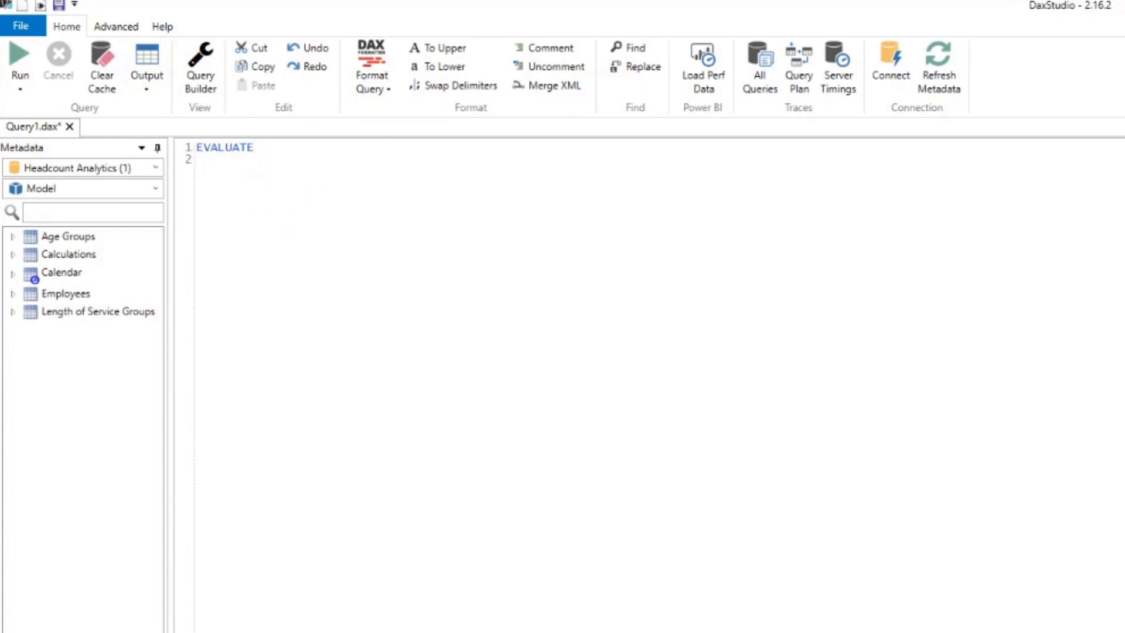
type("Employees")
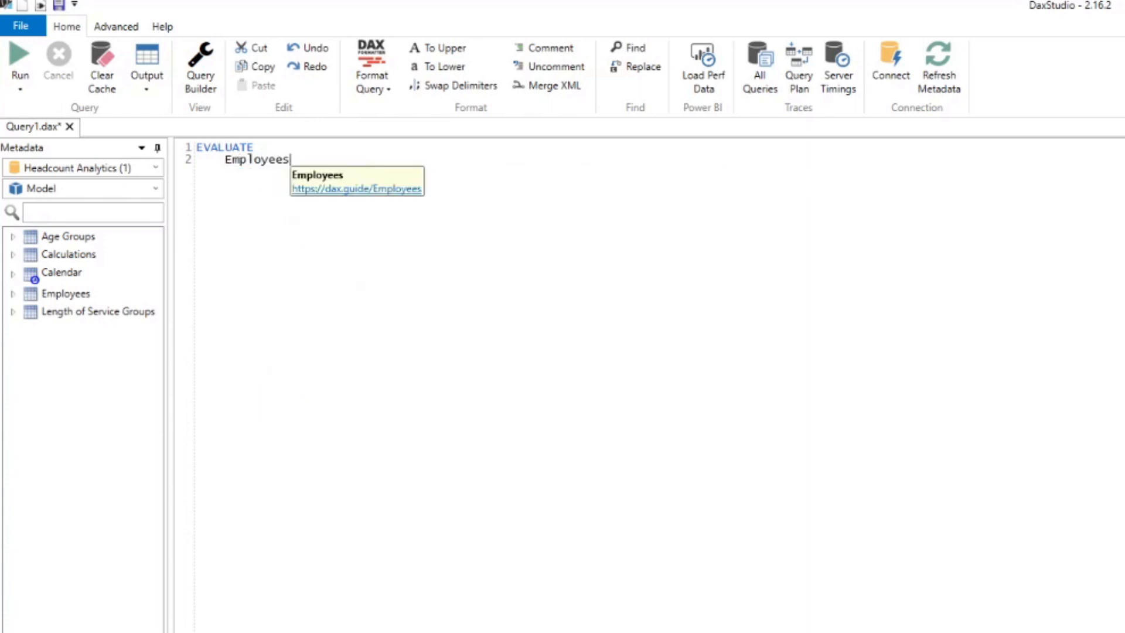
mouse_move(353, 423)
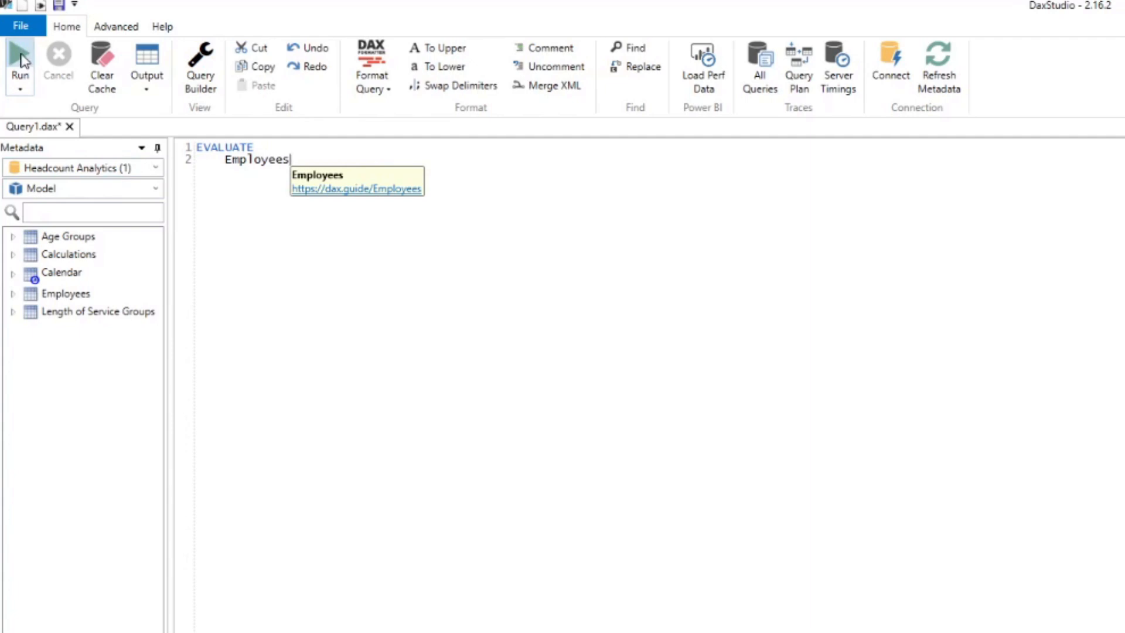
left_click(20, 61)
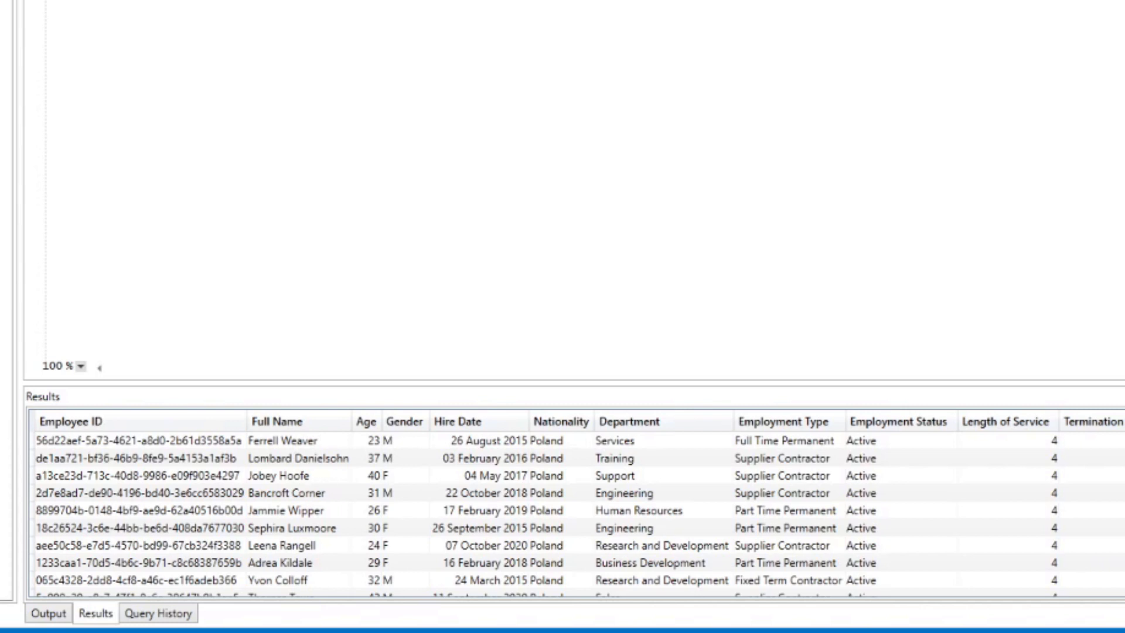
mouse_move(1029, 495)
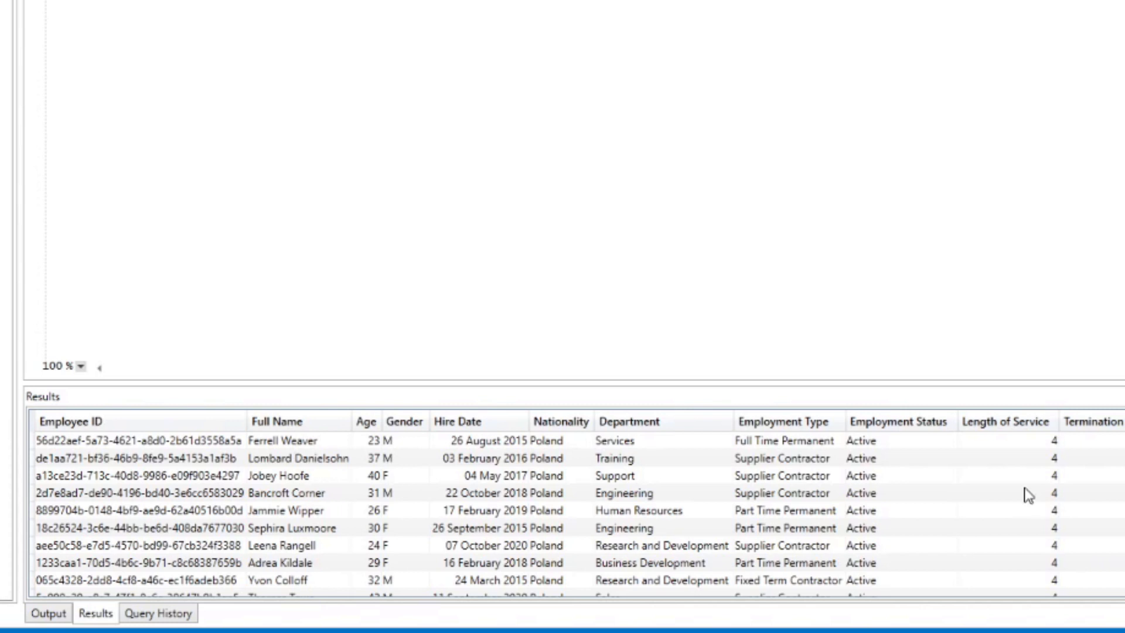
mouse_move(569, 399)
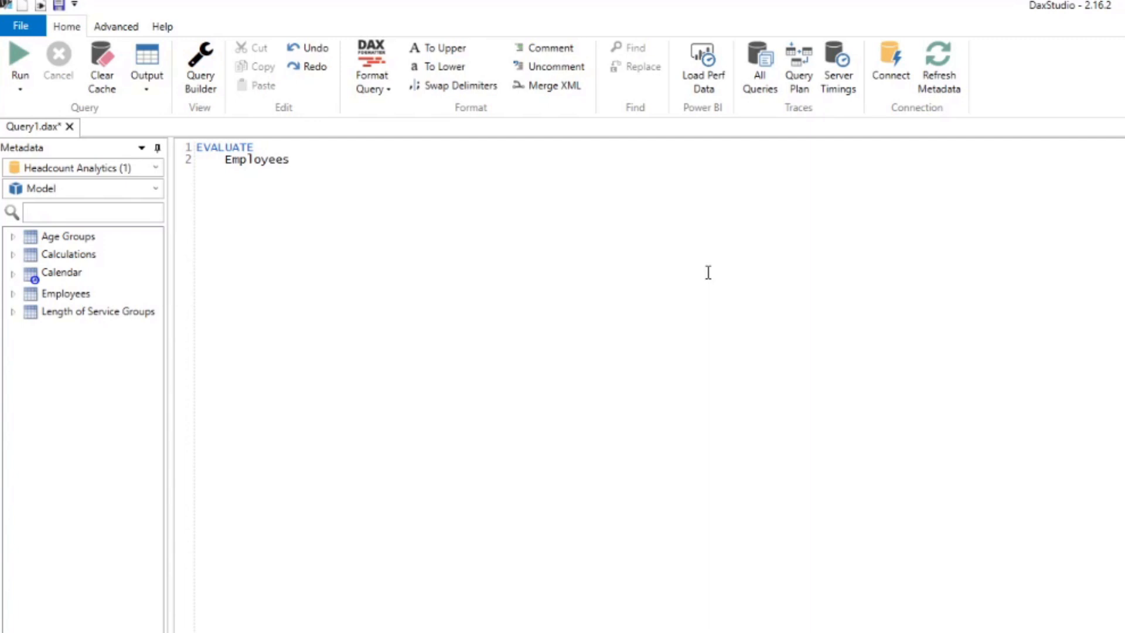
mouse_move(473, 211)
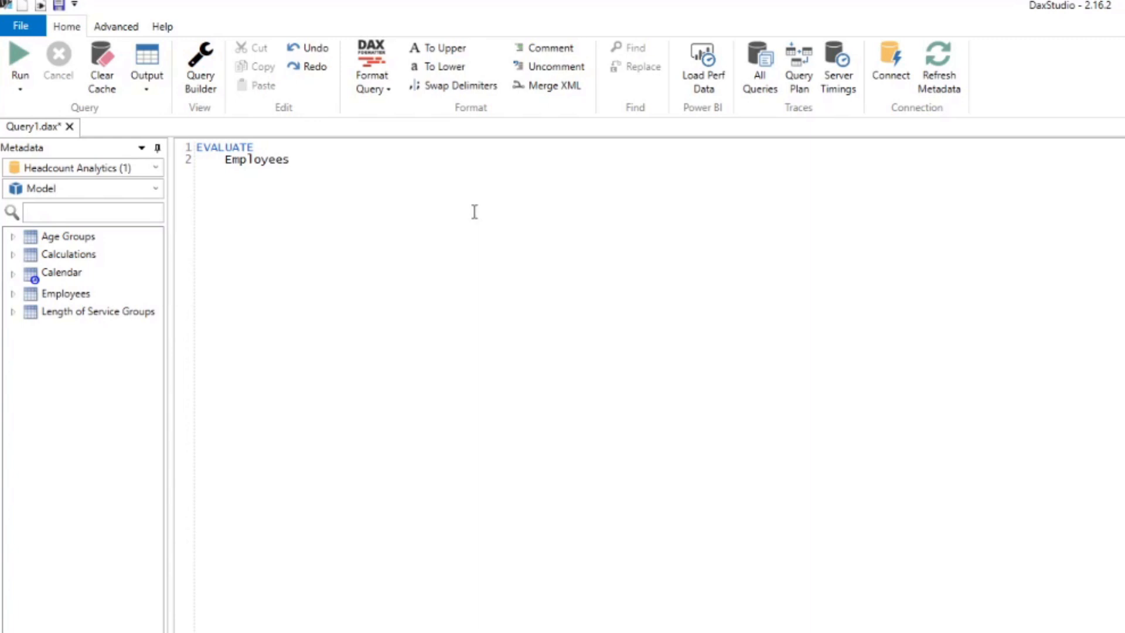
mouse_move(529, 624)
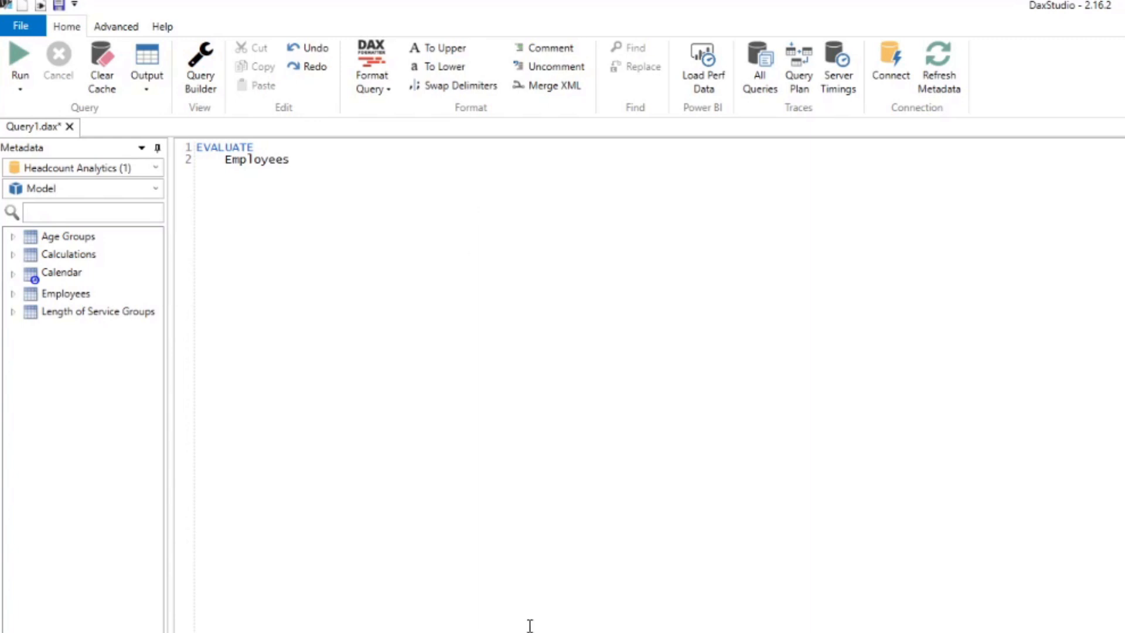
- Replace Employees with COUNT(Employees[Employee ID]) and run the query
double_click(256, 160)
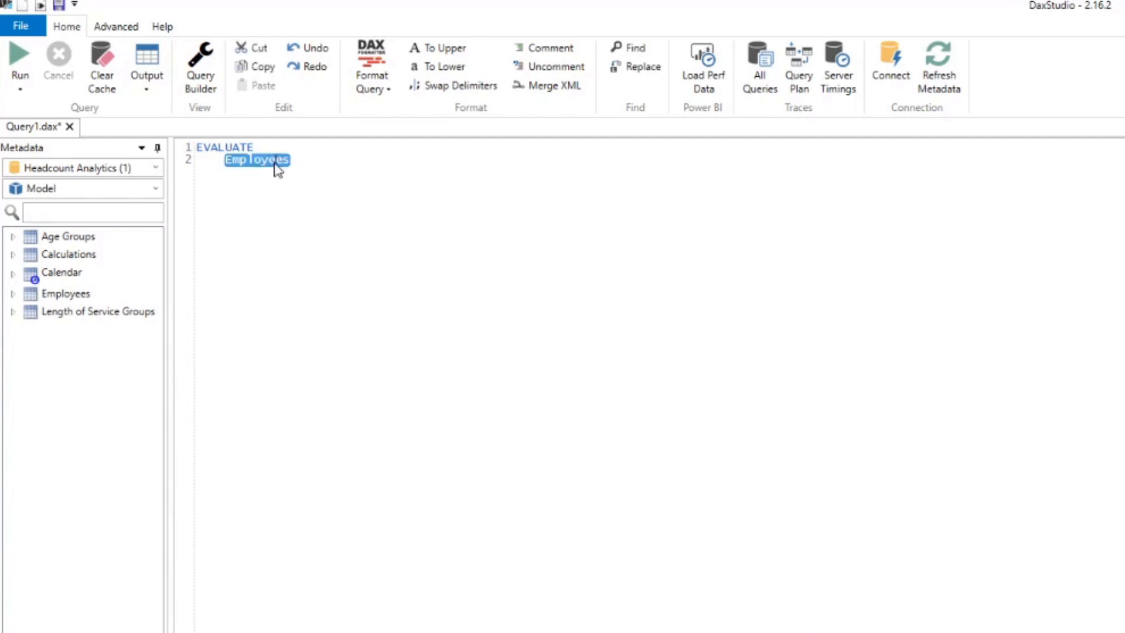
type("COUNT")
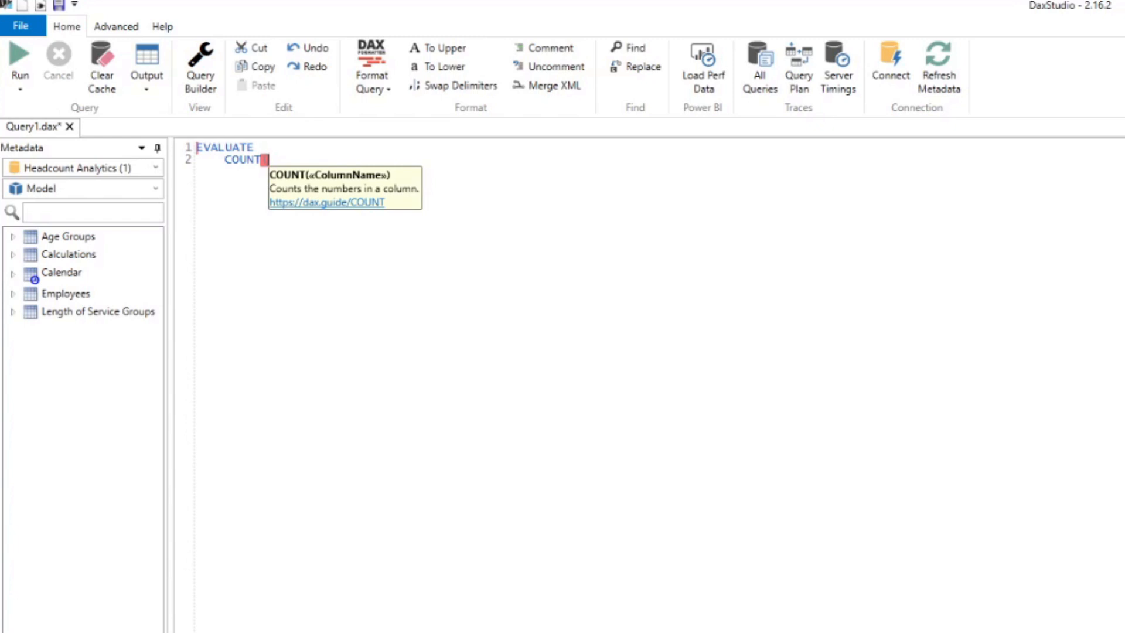
type("(e")
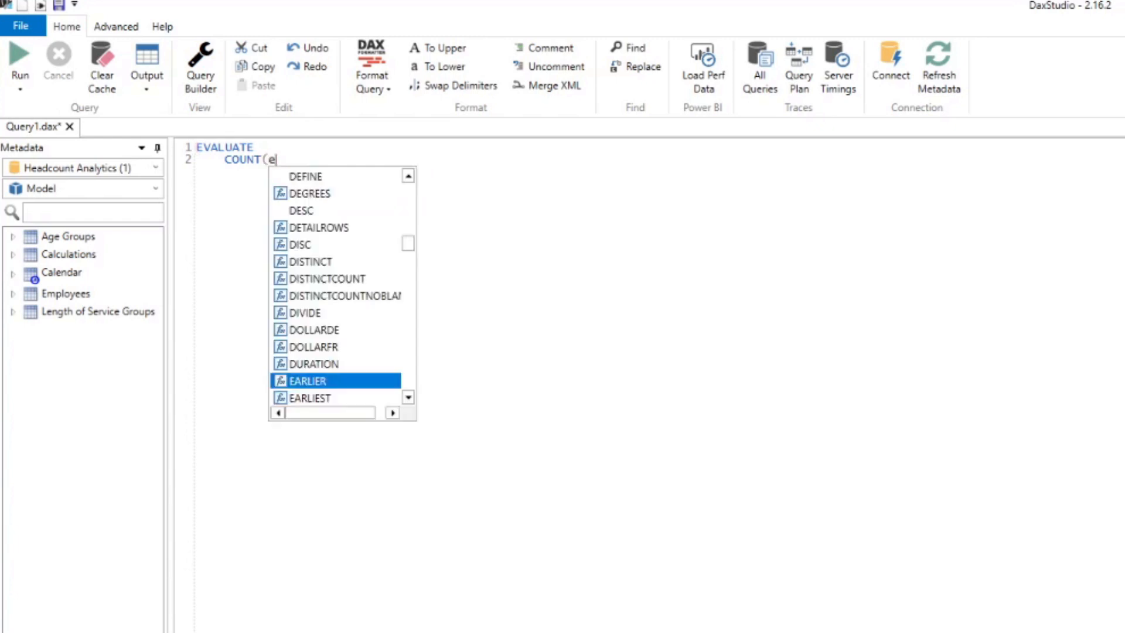
type("mployees")
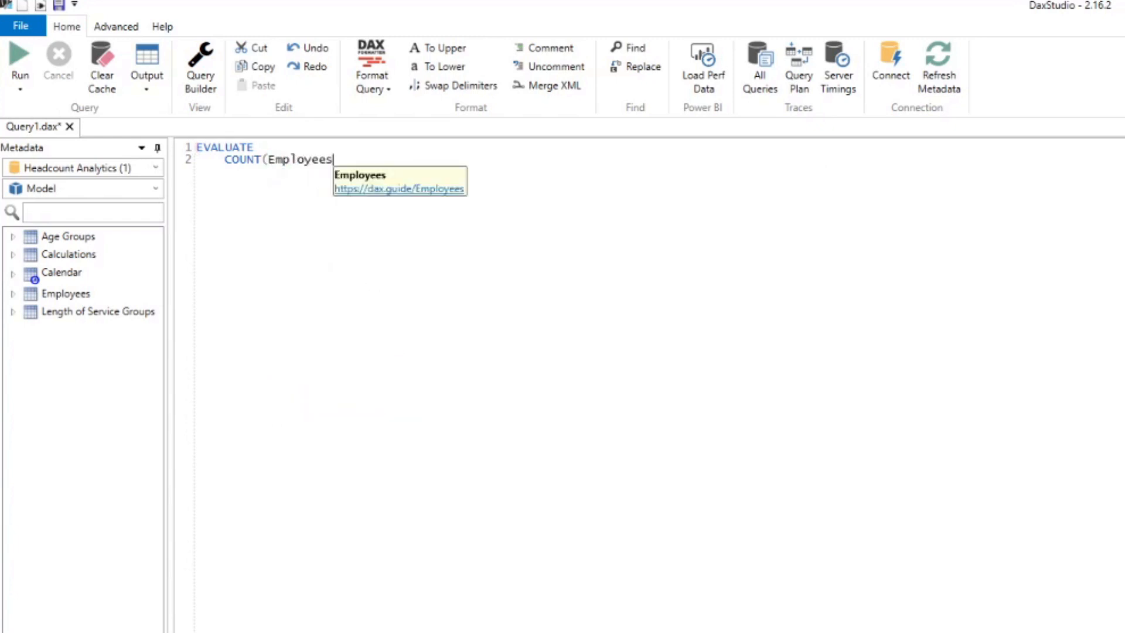
type("[Employee ID]")
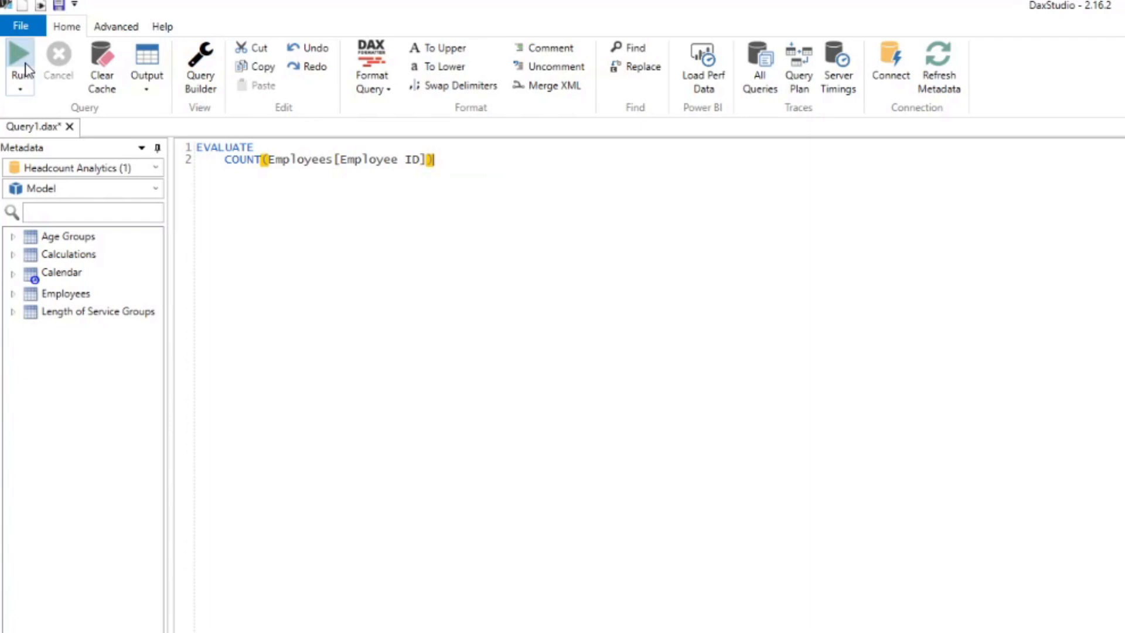
left_click(19, 61)
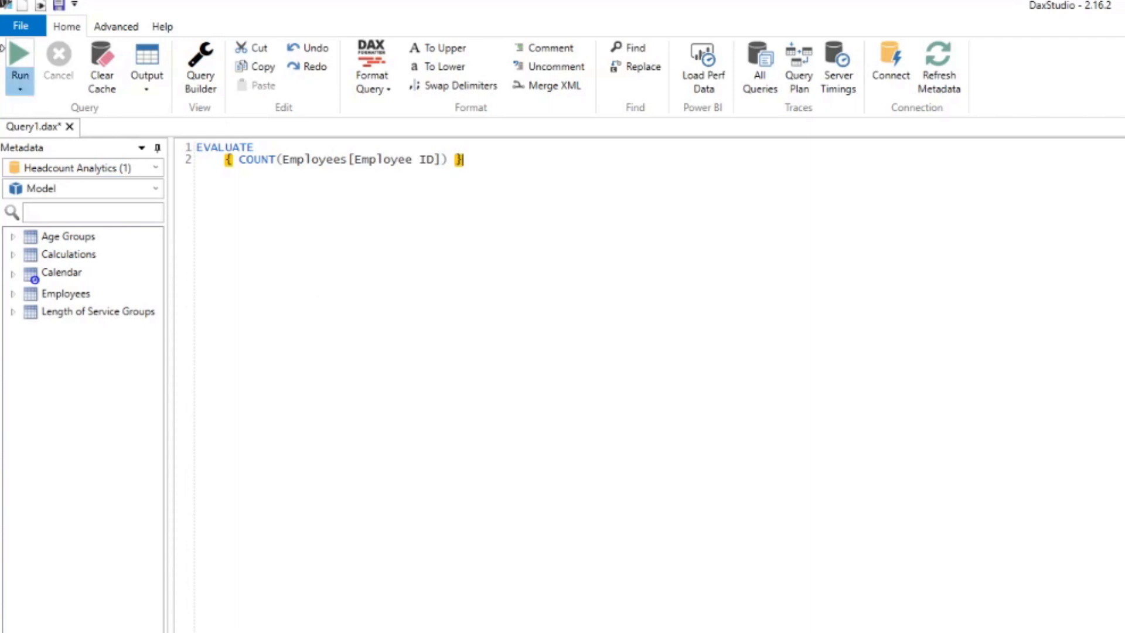
- Run EVALUATE { COUNT(Employees[Employee ID]) }, returning a Value of 1000
left_click(19, 64)
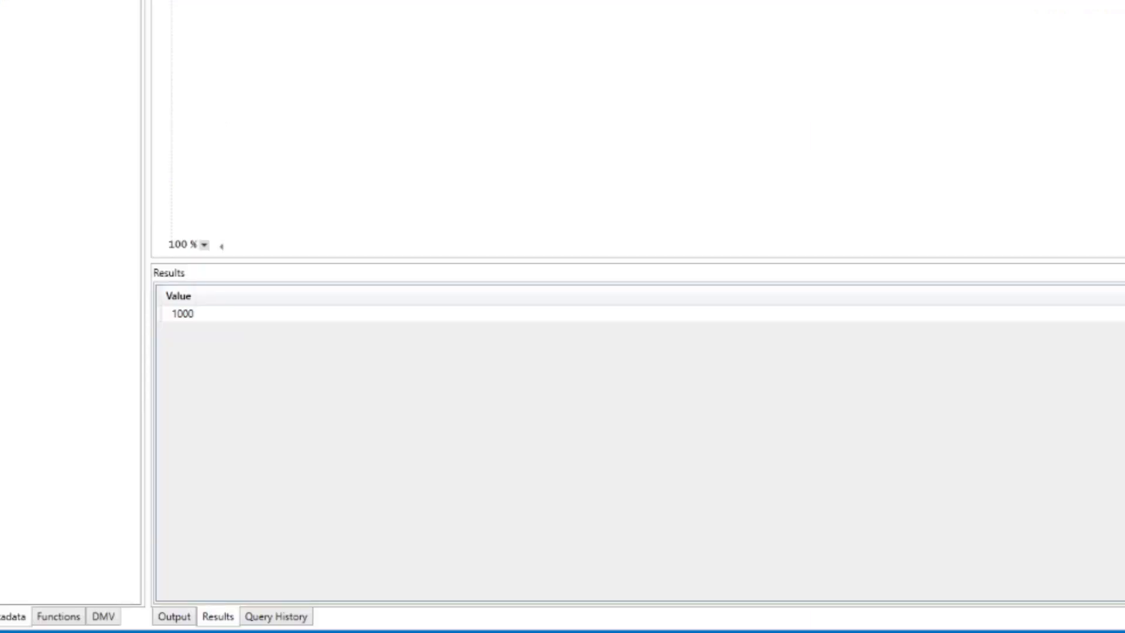
mouse_move(198, 235)
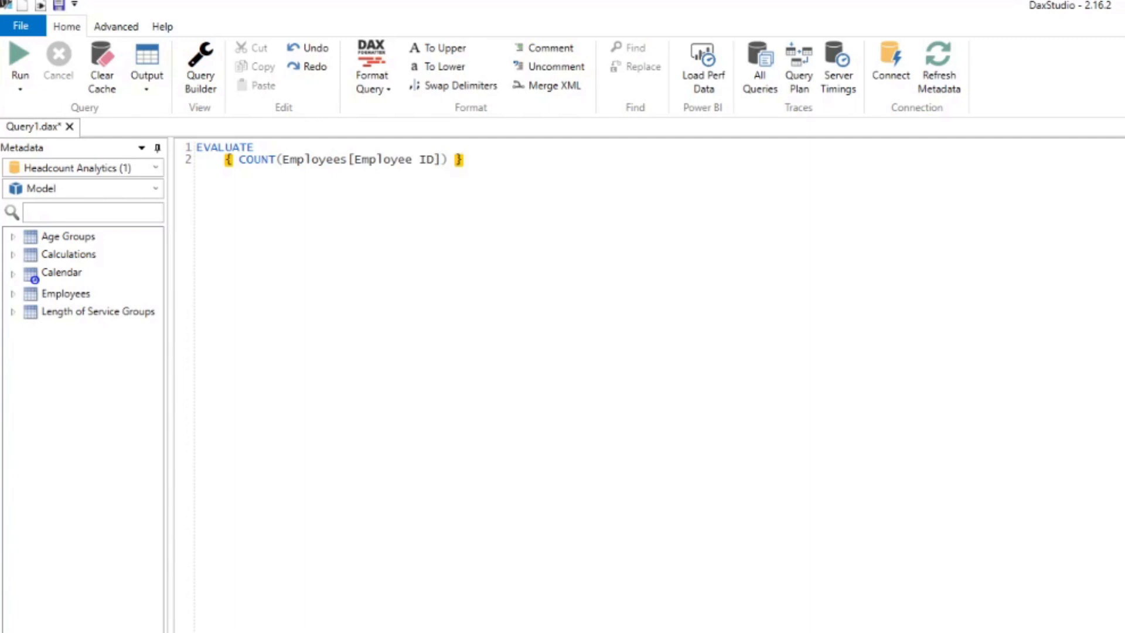
mouse_move(863, 461)
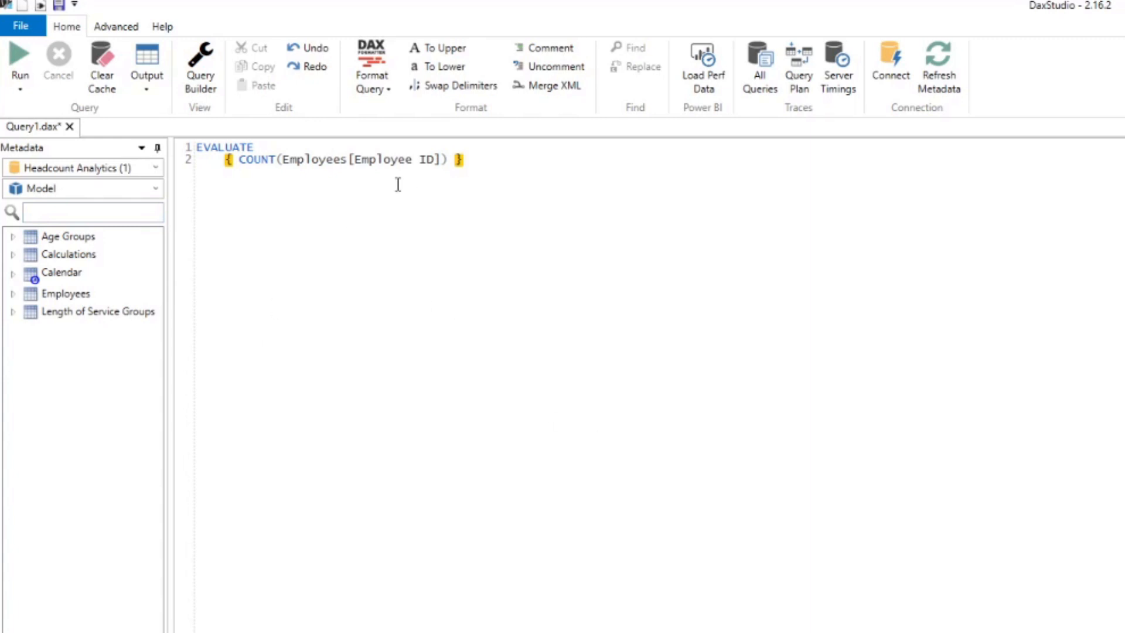
mouse_move(392, 291)
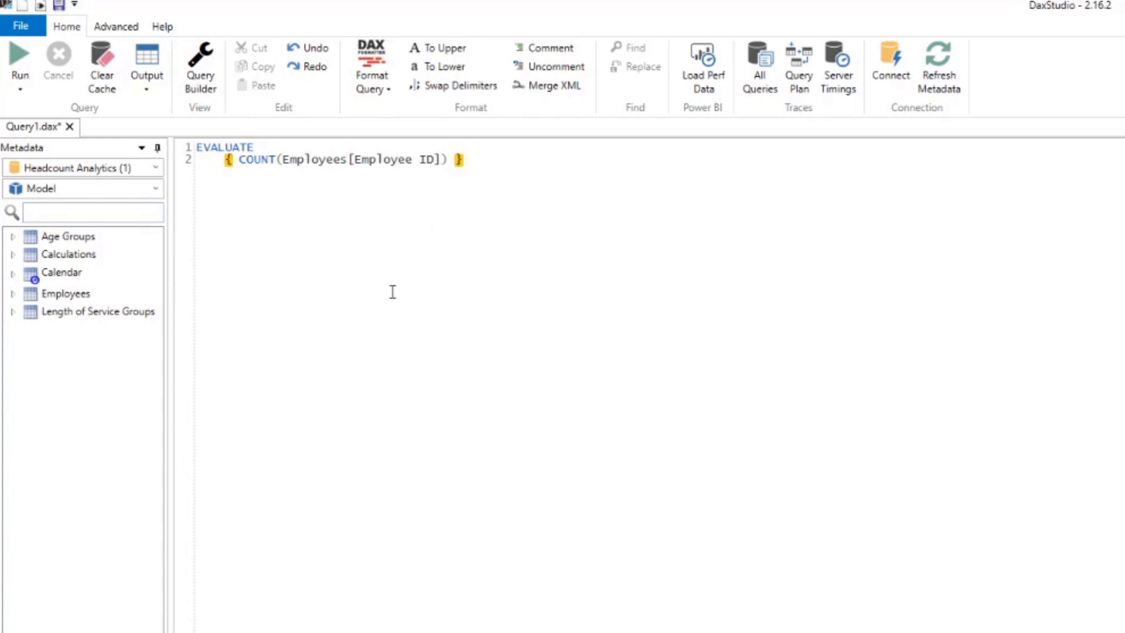
mouse_move(30, 266)
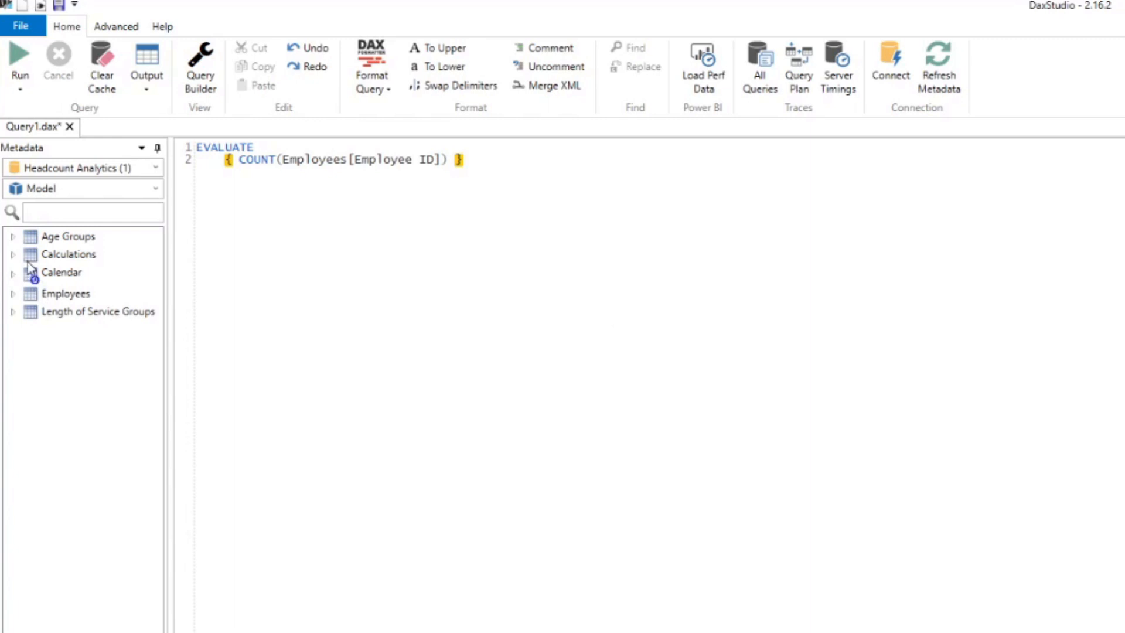
- Clear the count query and insert Calculations[Headcount] using Define Measure
triple_click(341, 160)
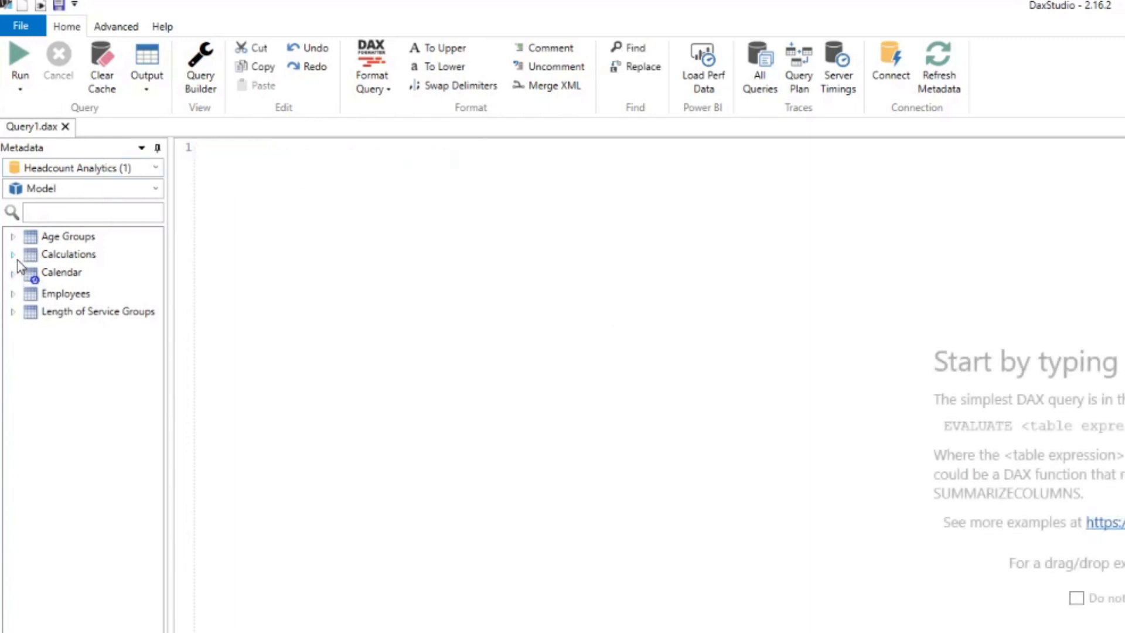
left_click(13, 254)
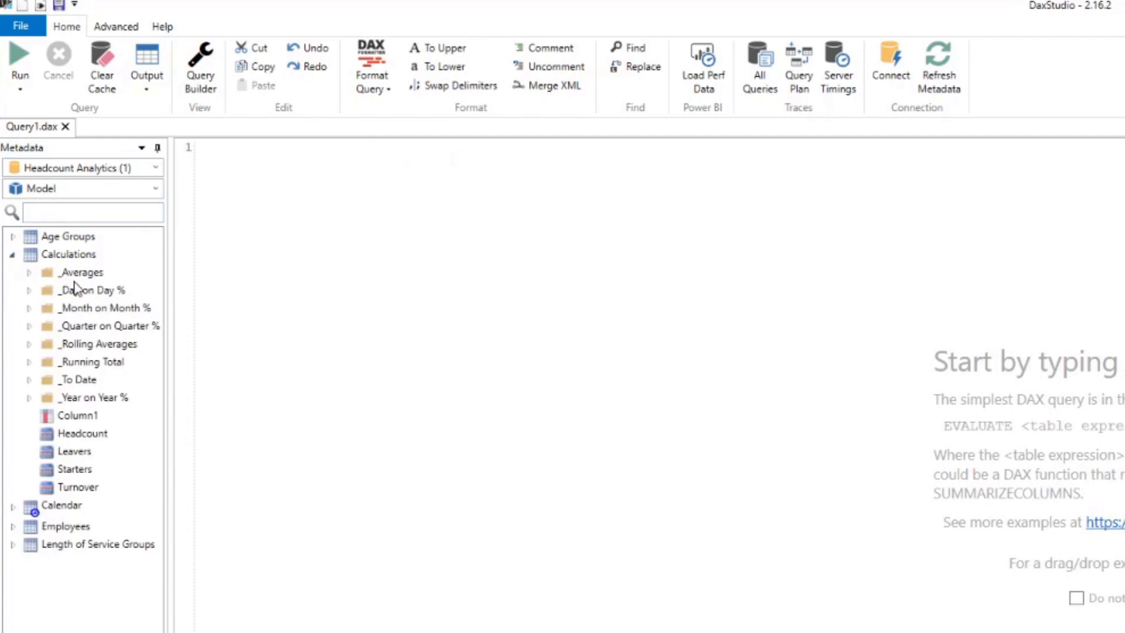
mouse_move(82, 434)
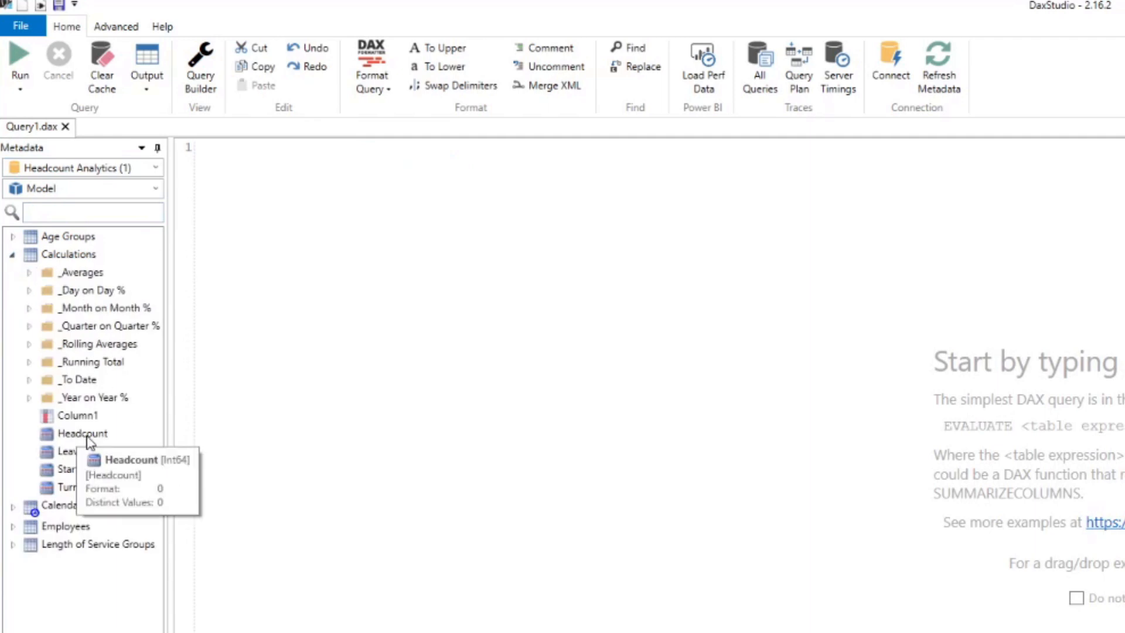
left_click(82, 433)
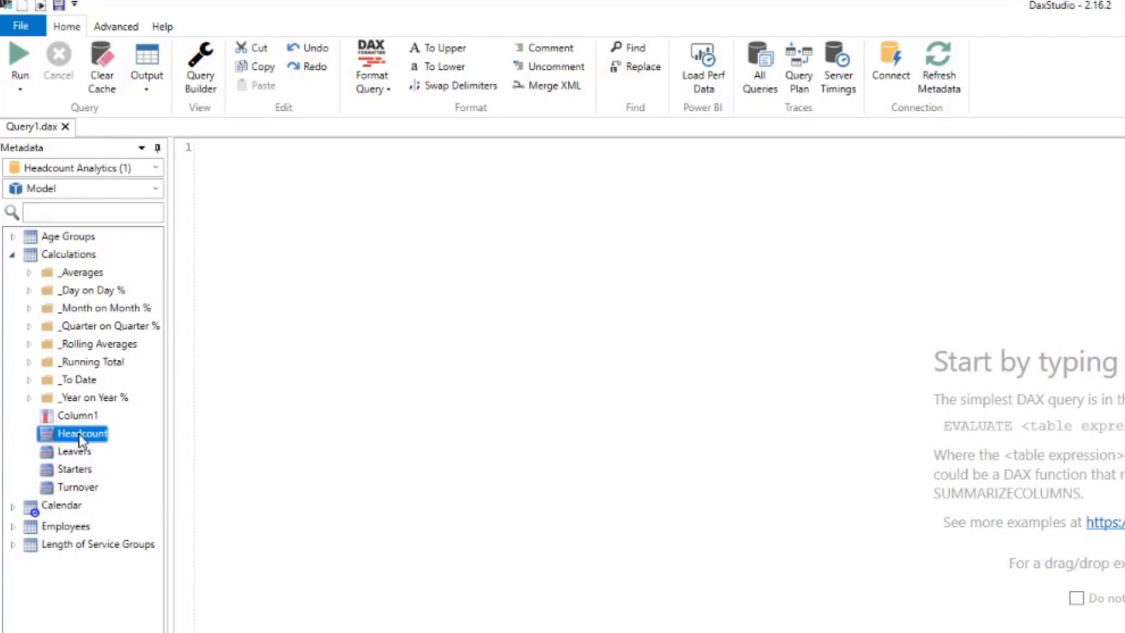
mouse_move(93, 434)
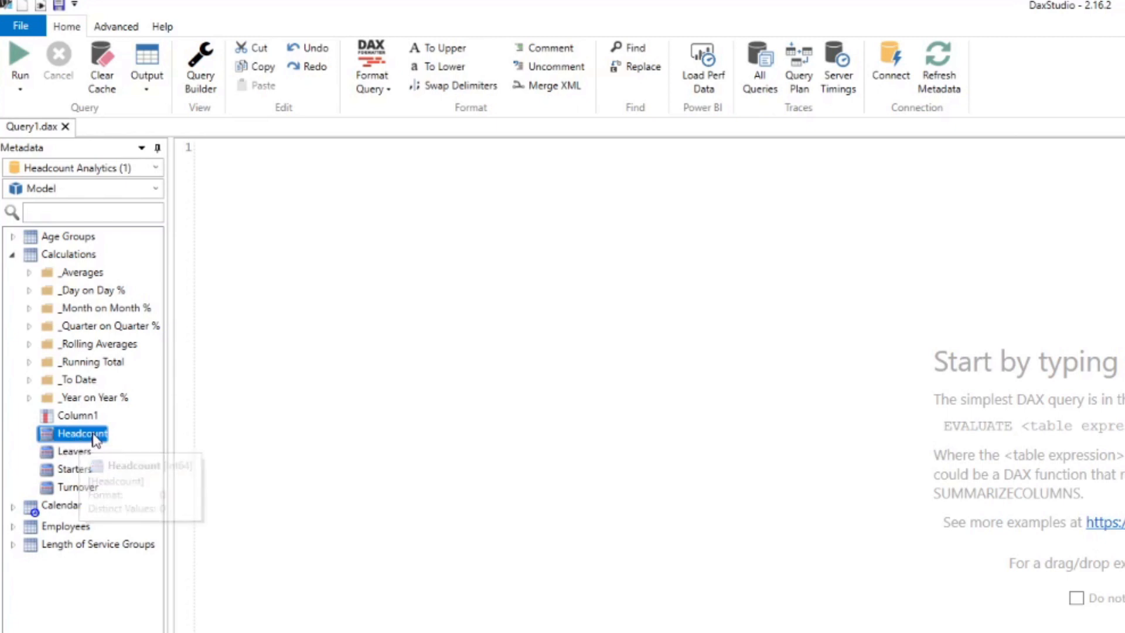
right_click(79, 435)
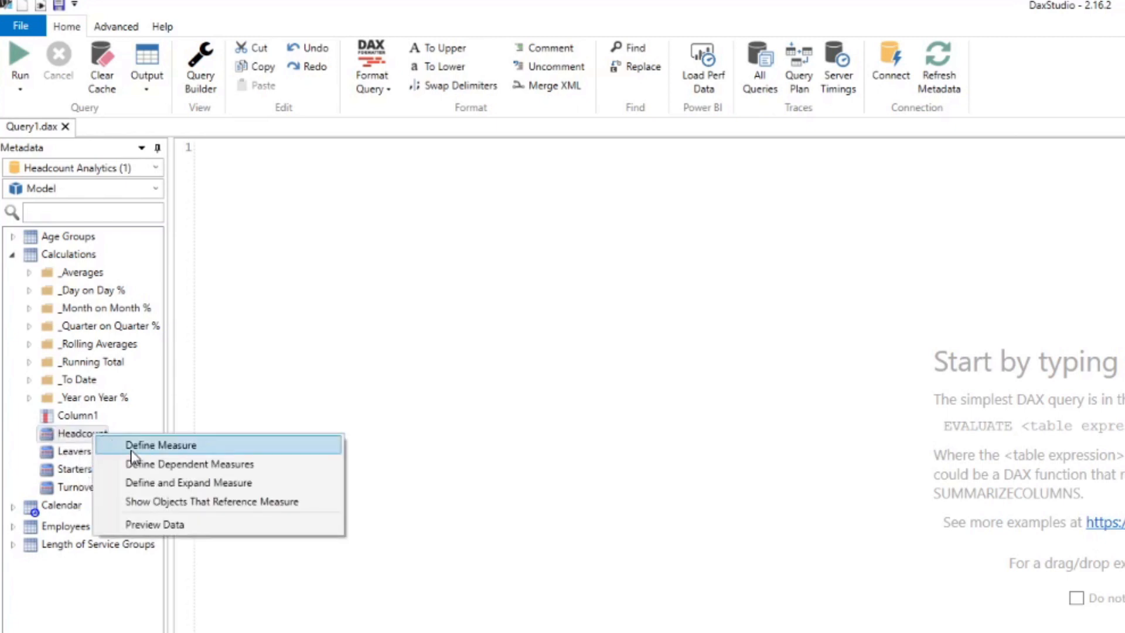
left_click(161, 444)
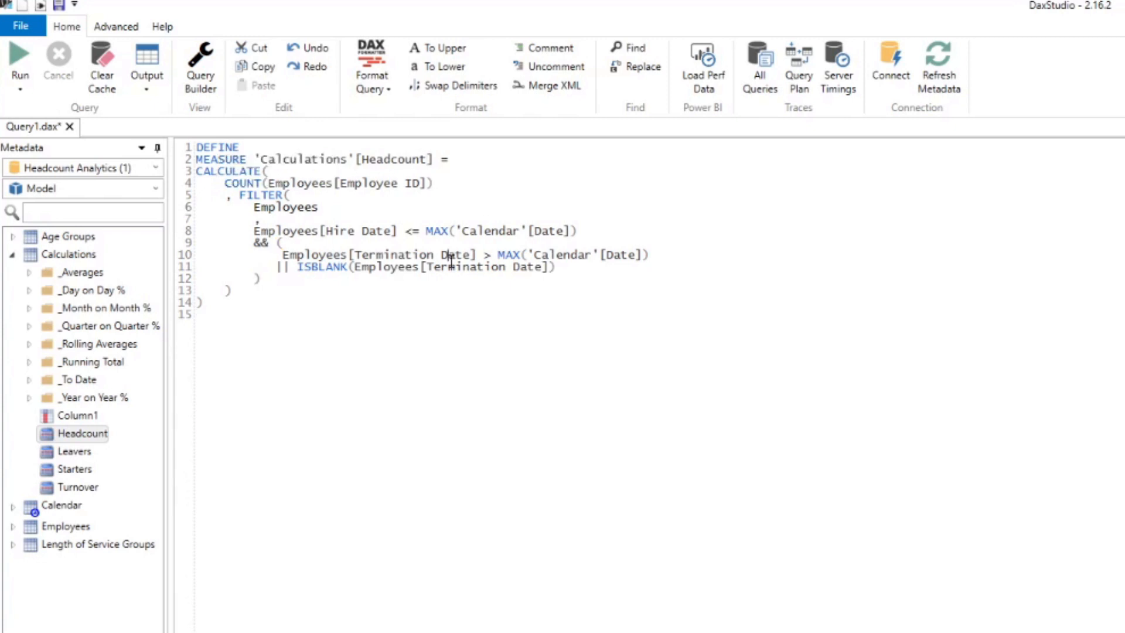
- Format the Headcount DEFINE MEASURE block, then reopen the Headcount measure's actions
left_click(258, 278)
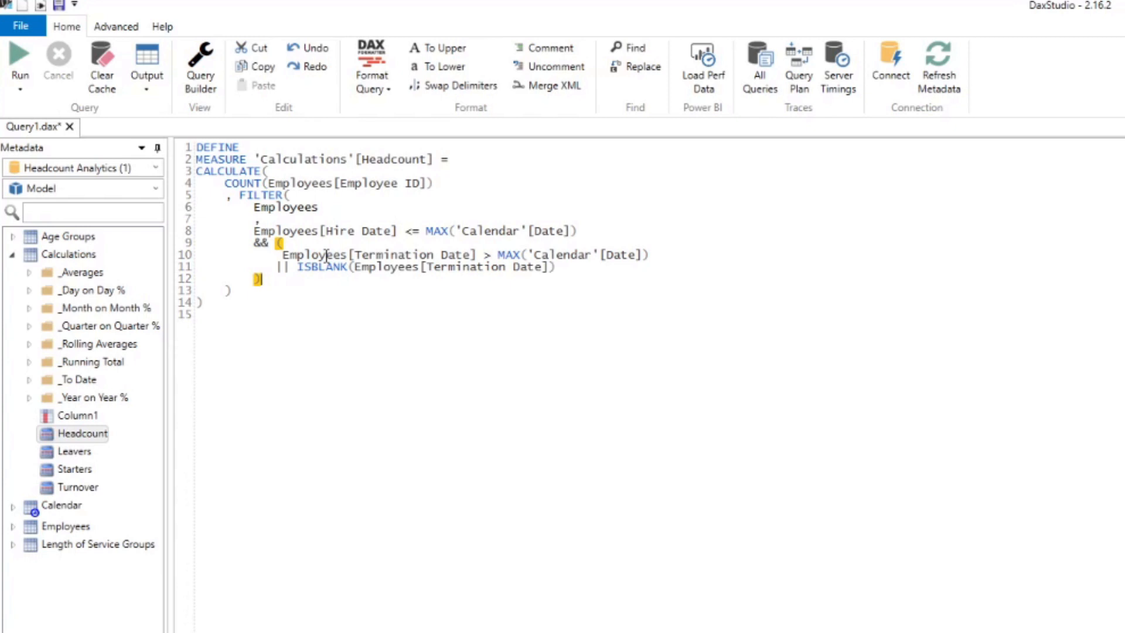
mouse_move(323, 271)
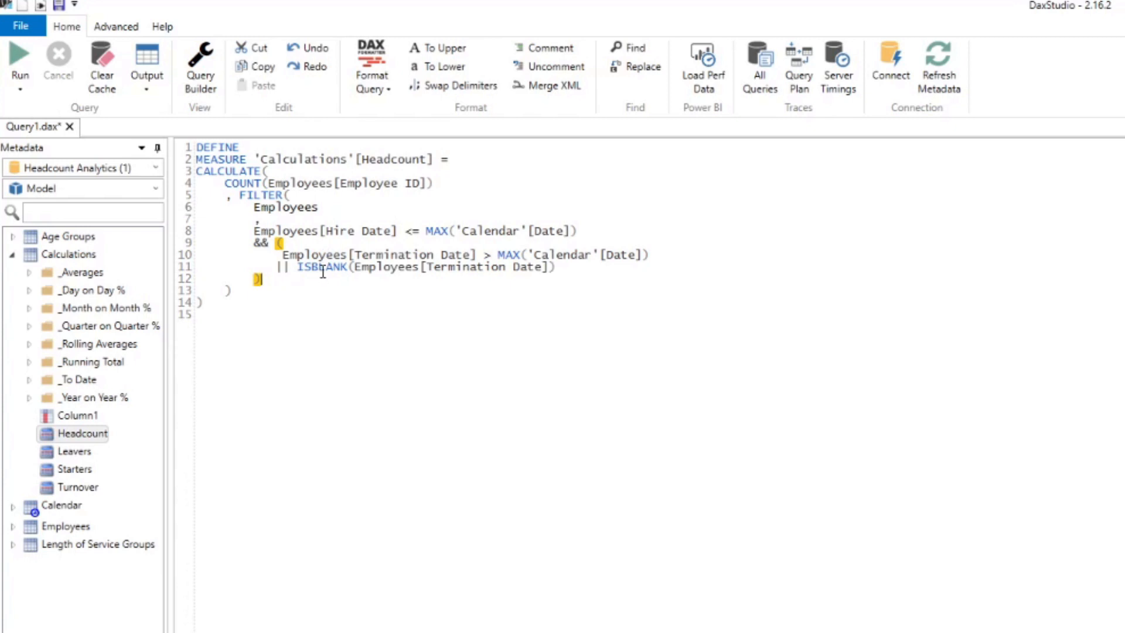
mouse_move(285, 154)
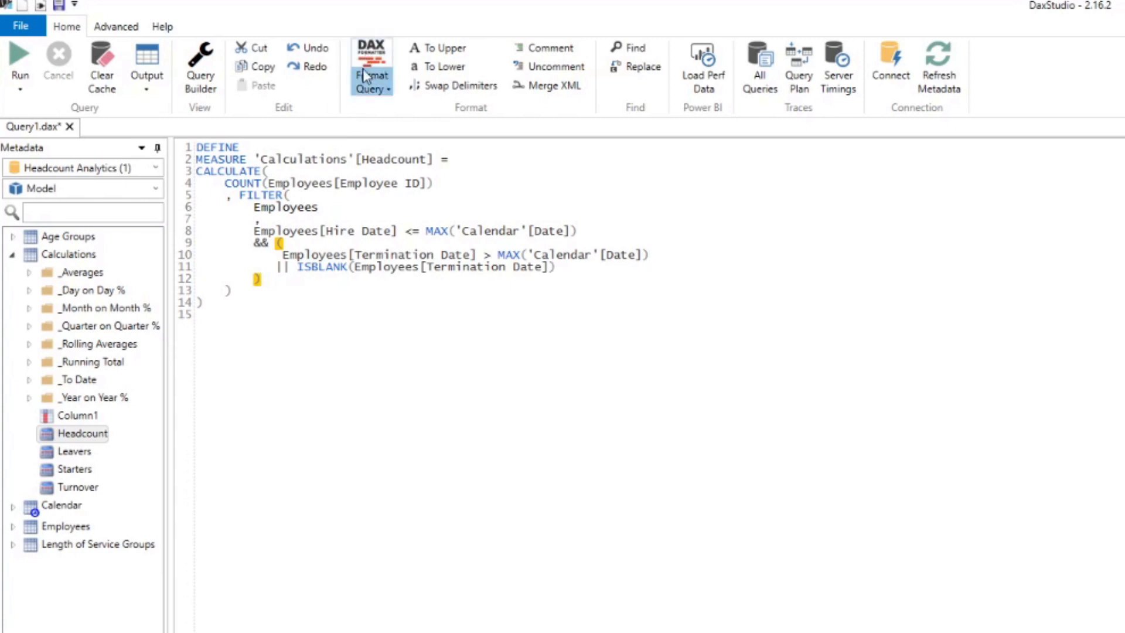
mouse_move(371, 68)
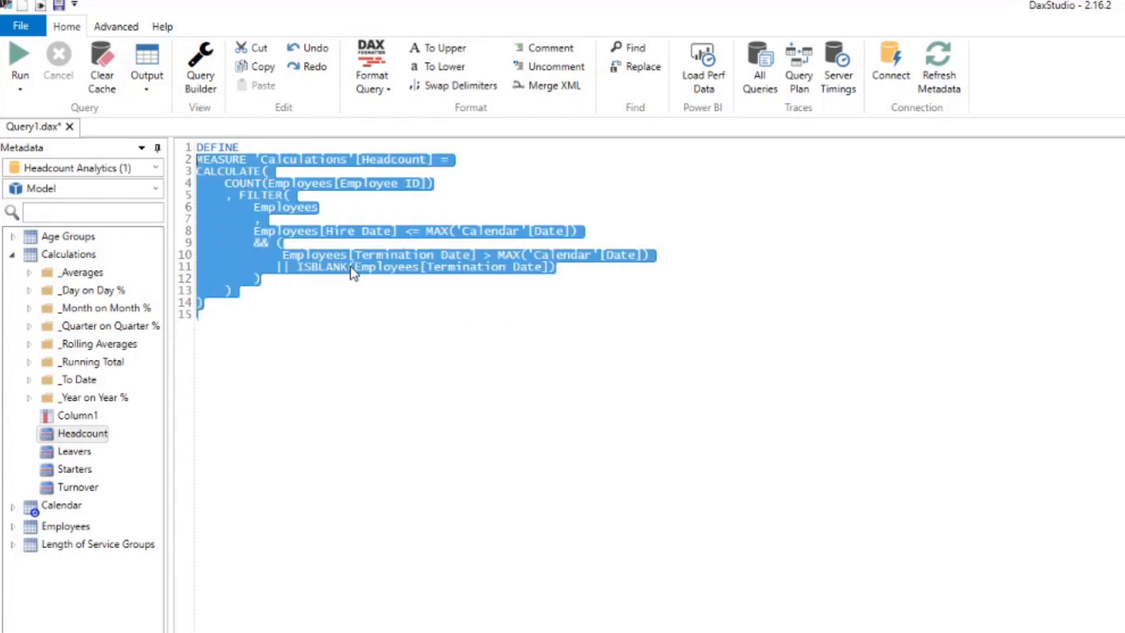
left_click(371, 65)
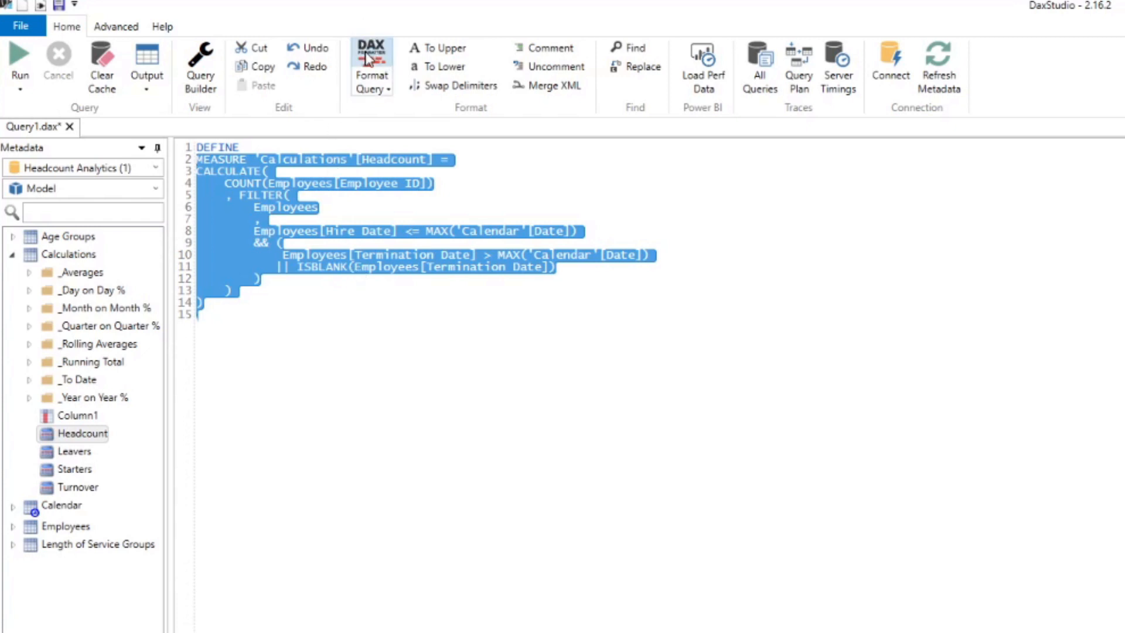
mouse_move(371, 64)
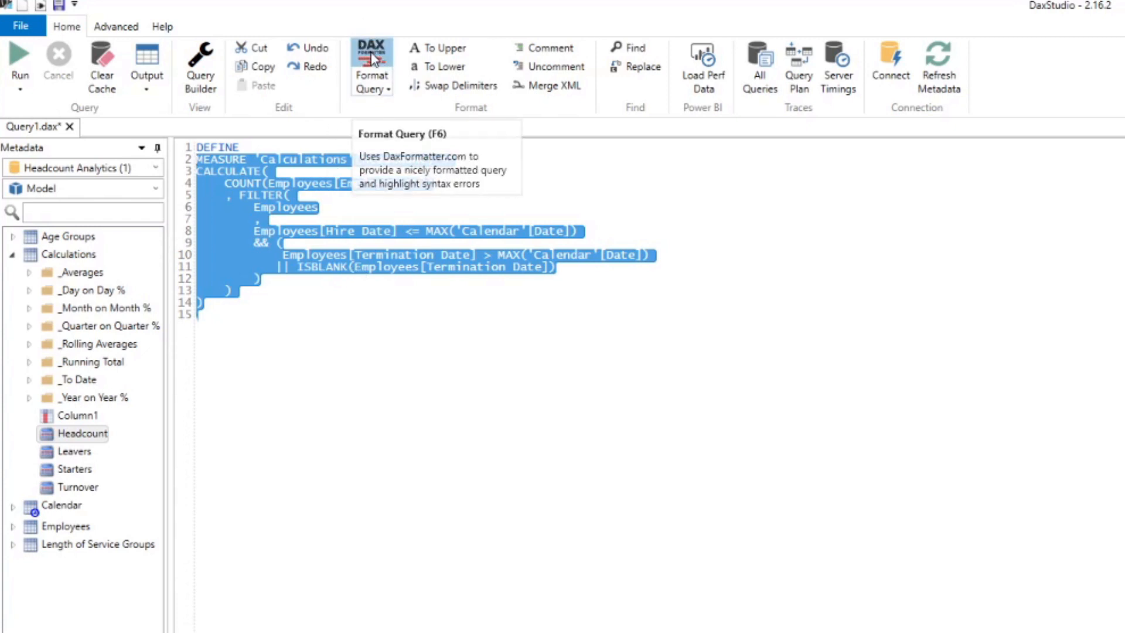
left_click(371, 65)
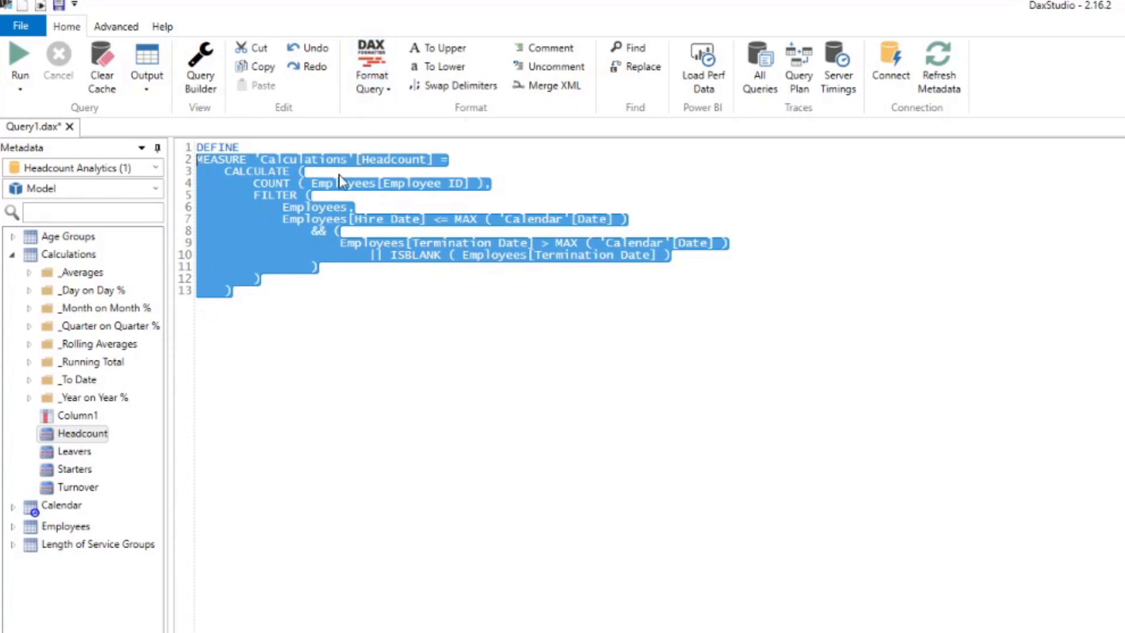
mouse_move(343, 309)
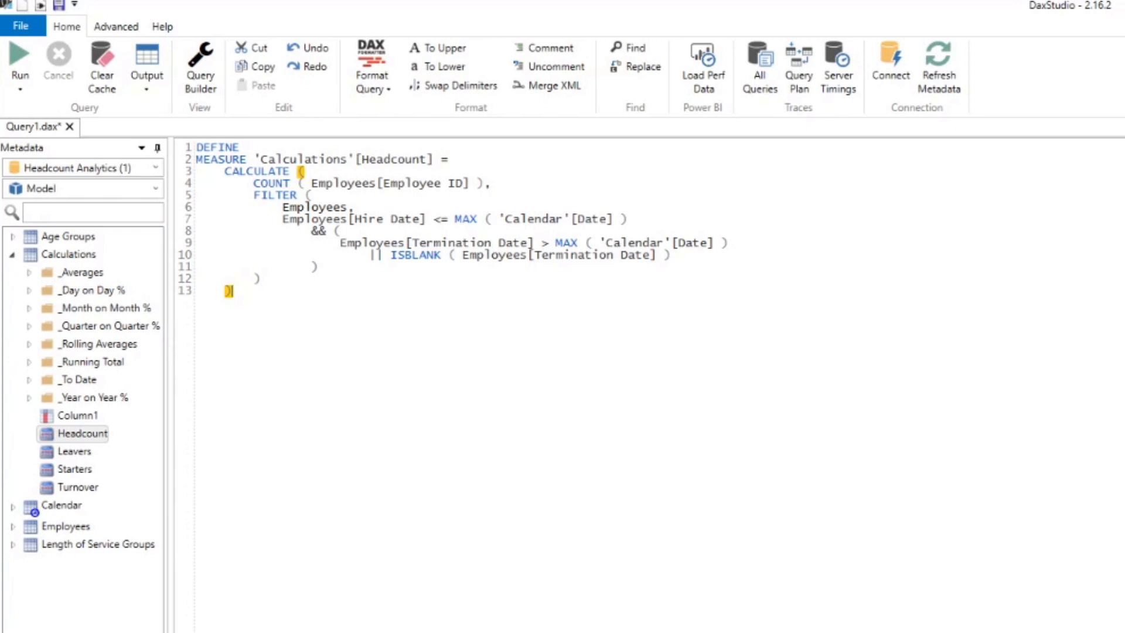
mouse_move(853, 604)
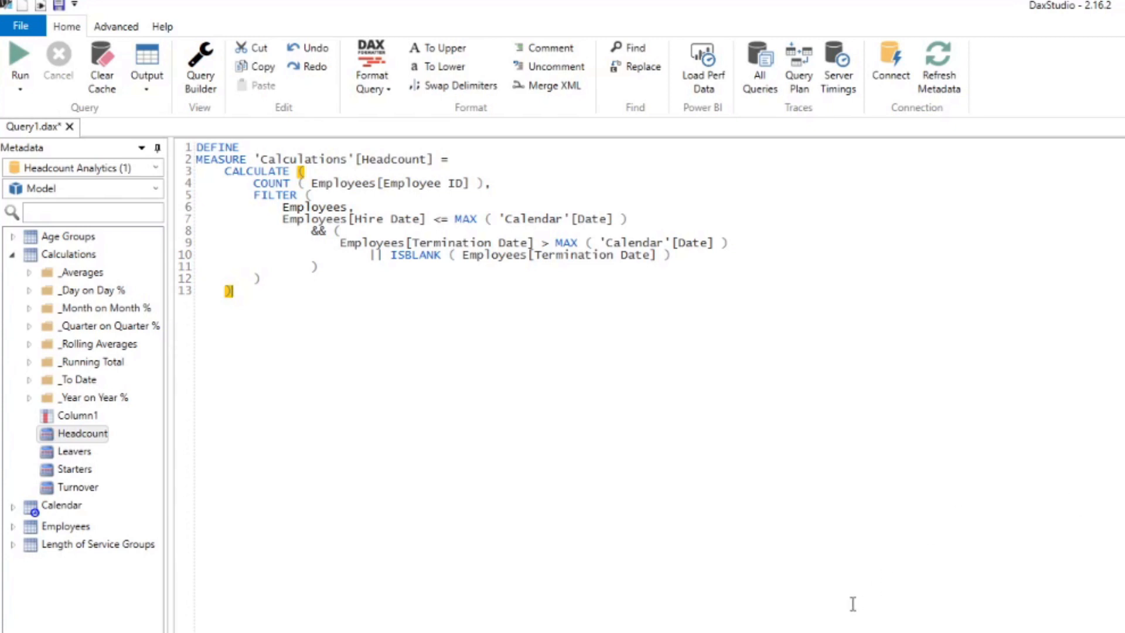
mouse_move(91, 464)
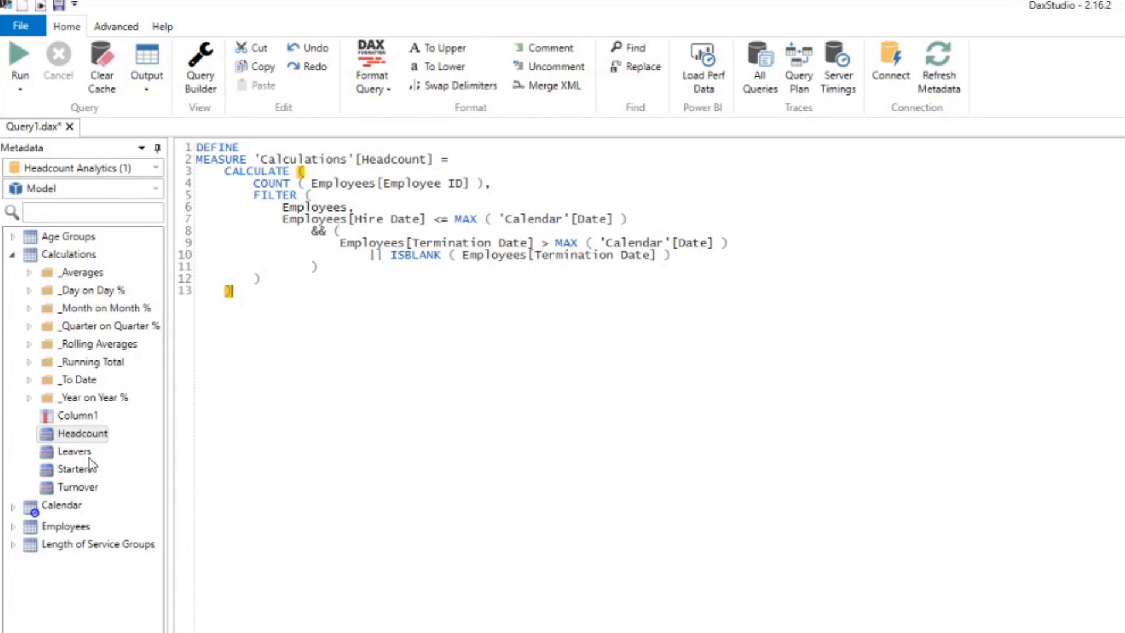
mouse_move(102, 505)
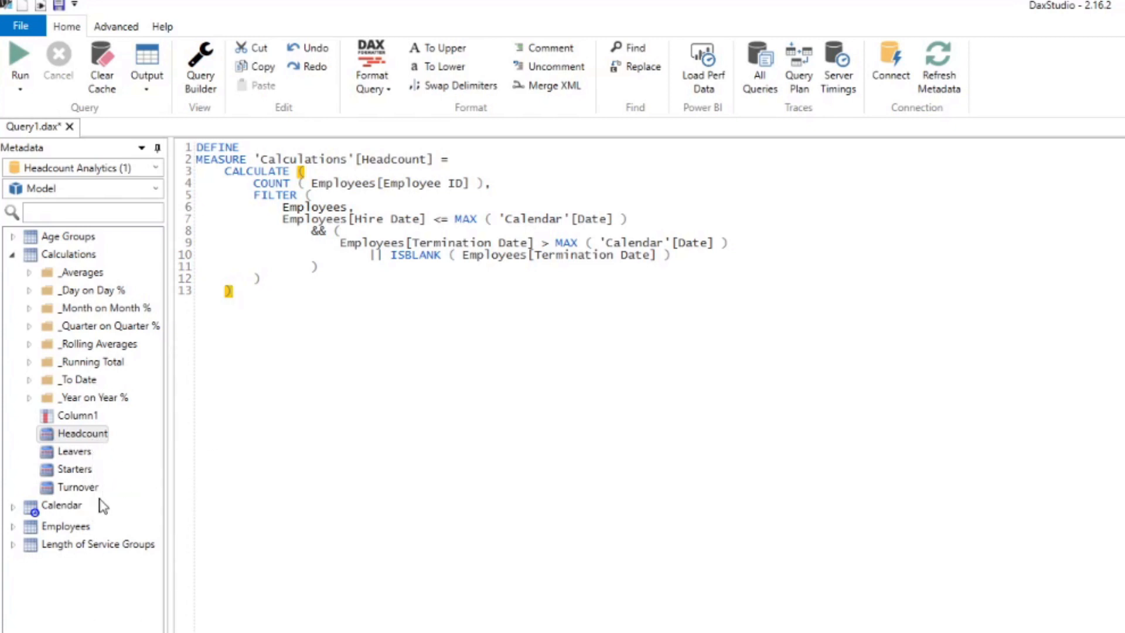
mouse_move(82, 433)
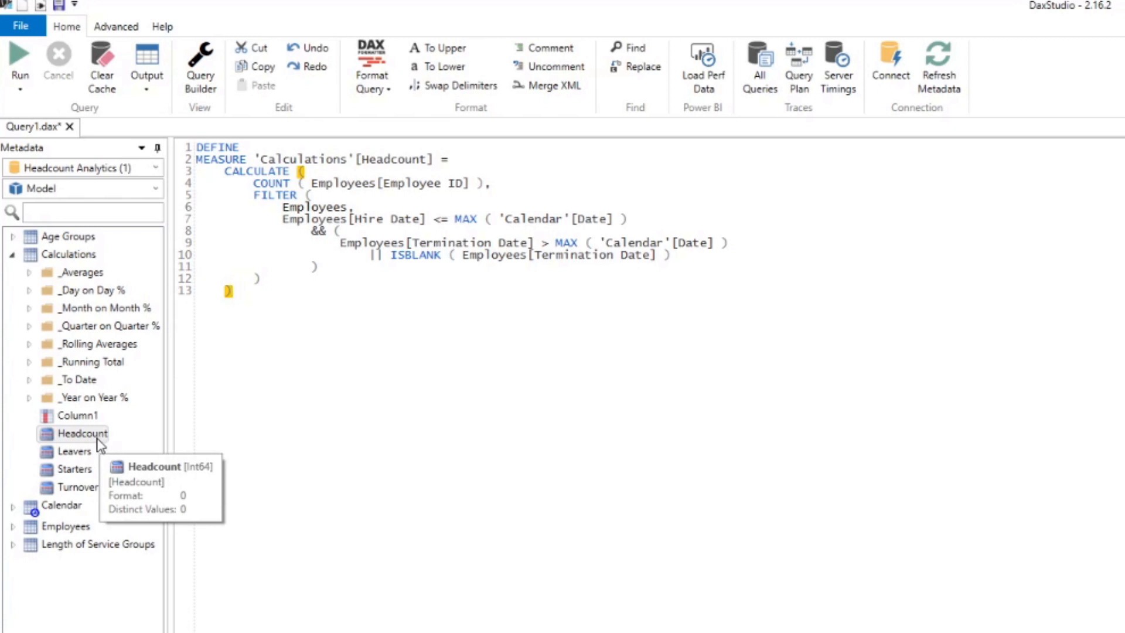
mouse_move(82, 433)
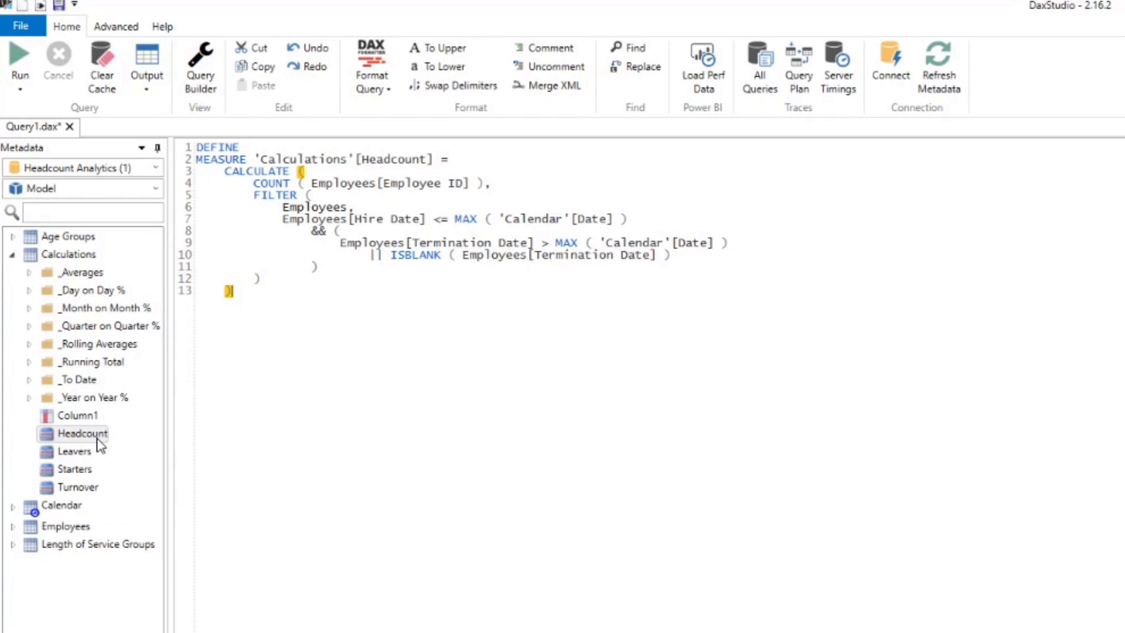
left_click(82, 433)
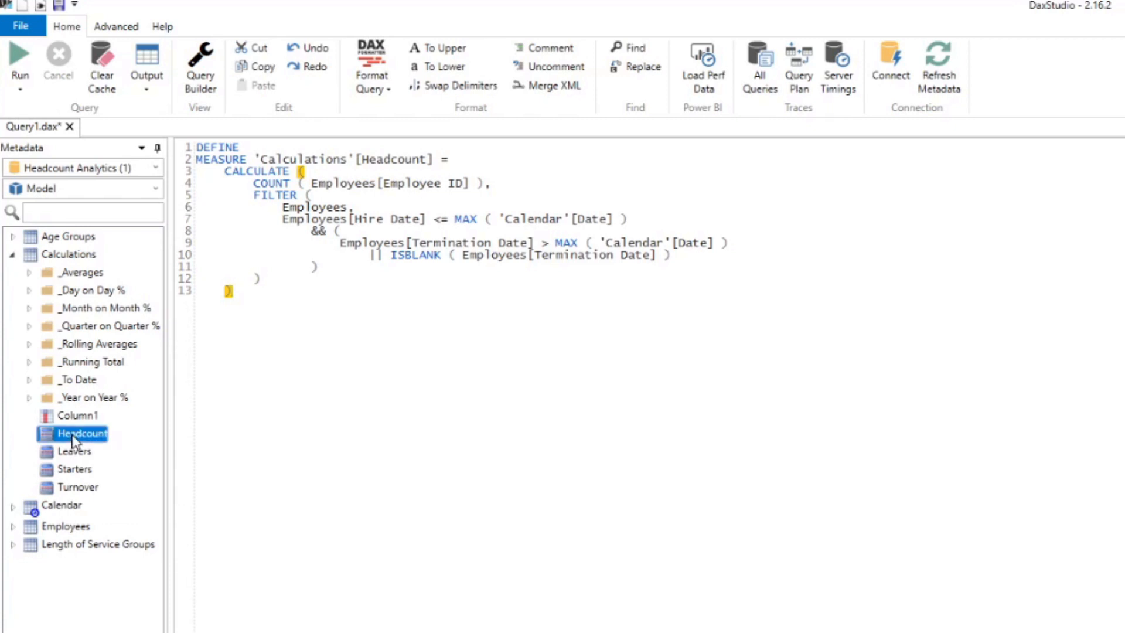
right_click(81, 434)
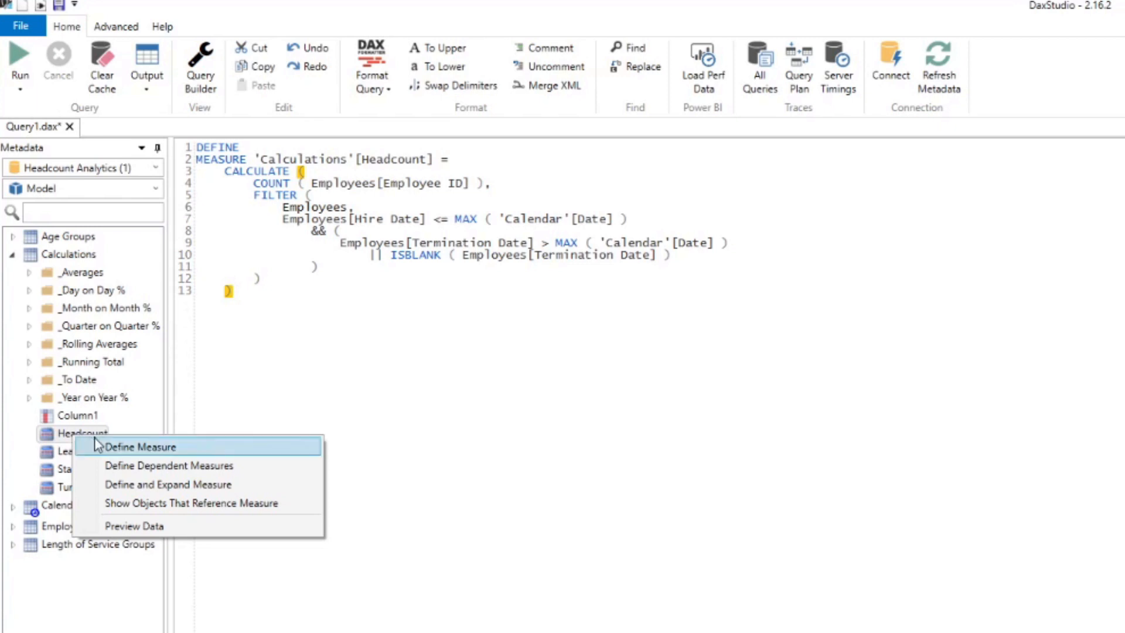
mouse_move(172, 502)
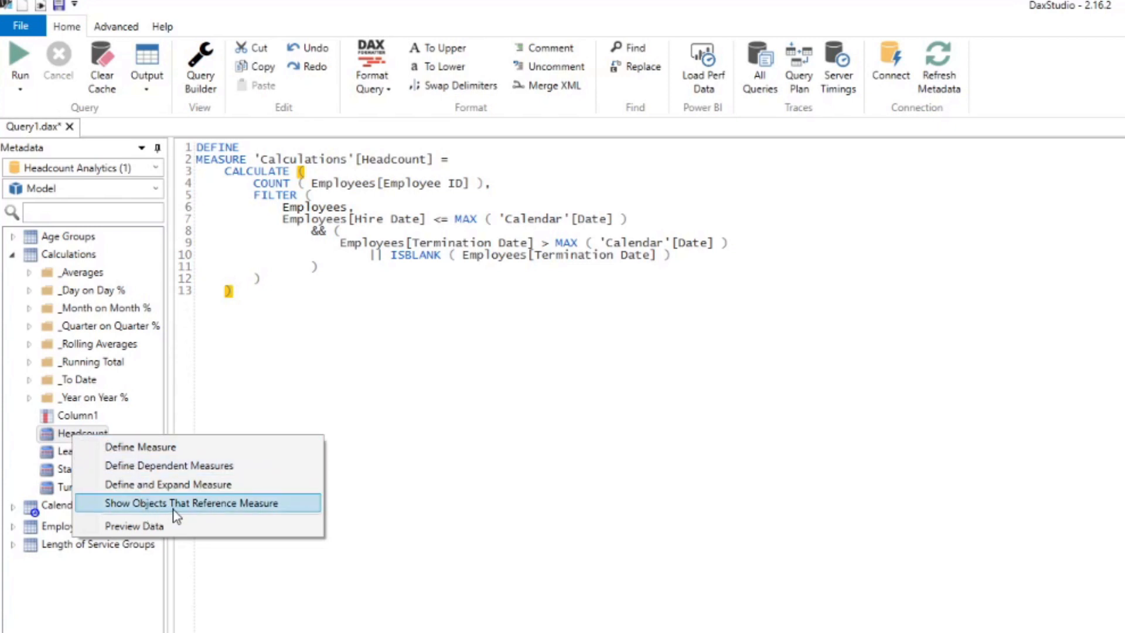
left_click(191, 502)
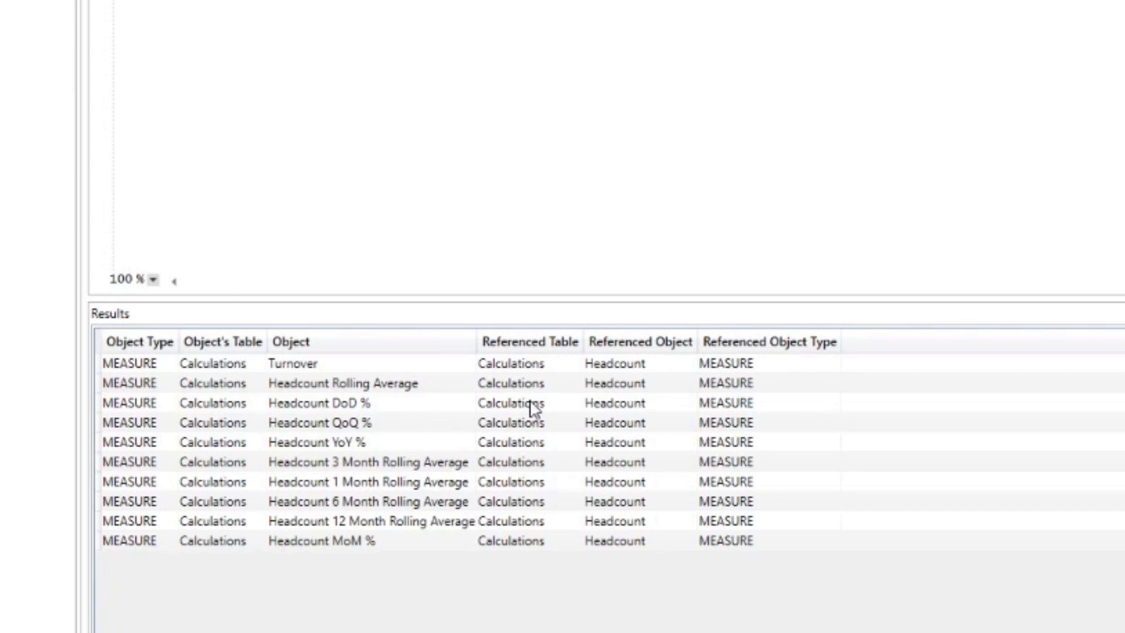
mouse_move(754, 522)
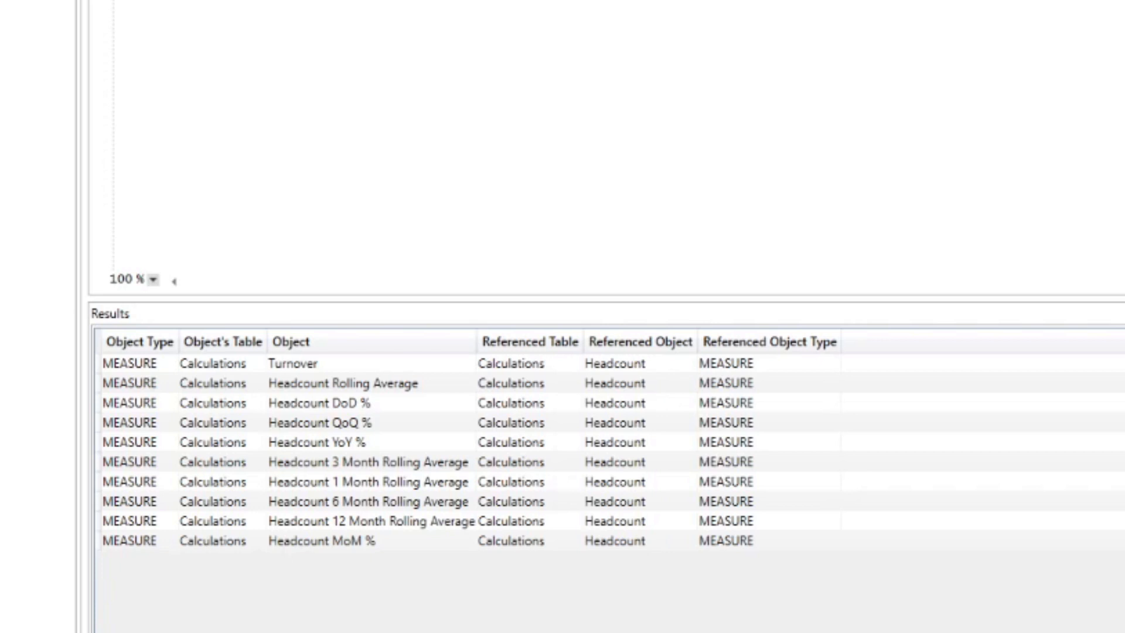
mouse_move(823, 321)
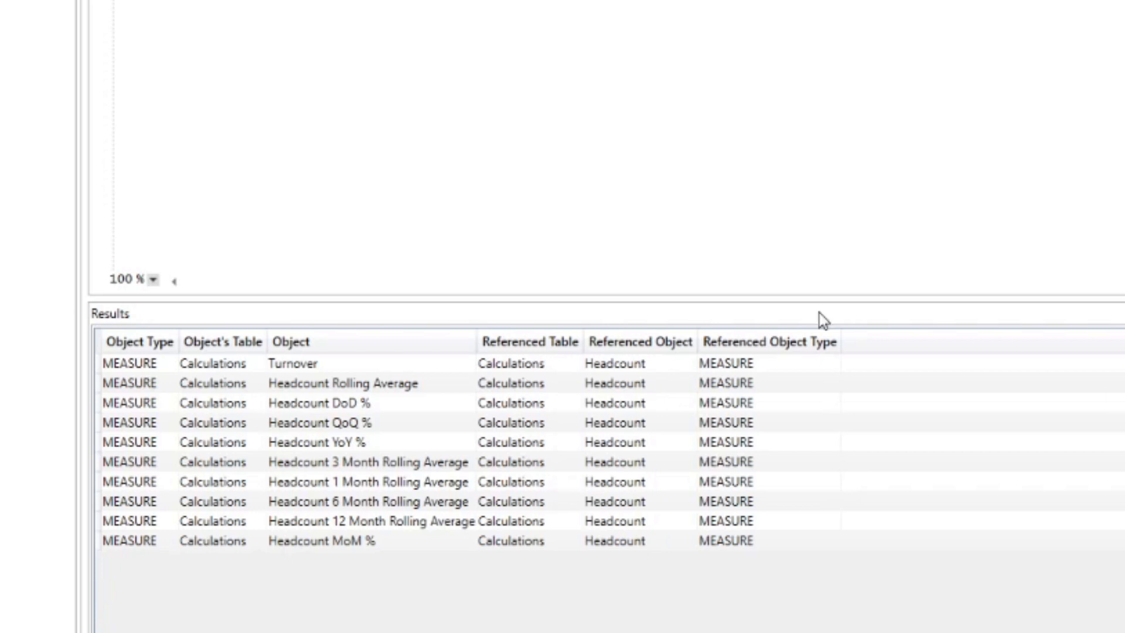
mouse_move(194, 594)
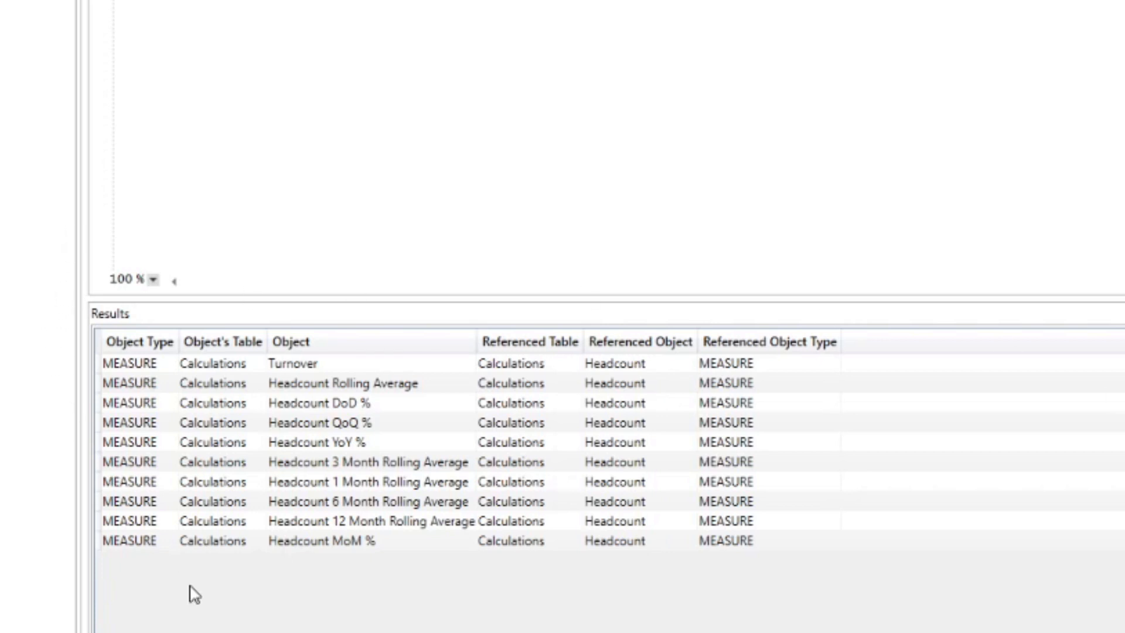
mouse_move(67, 163)
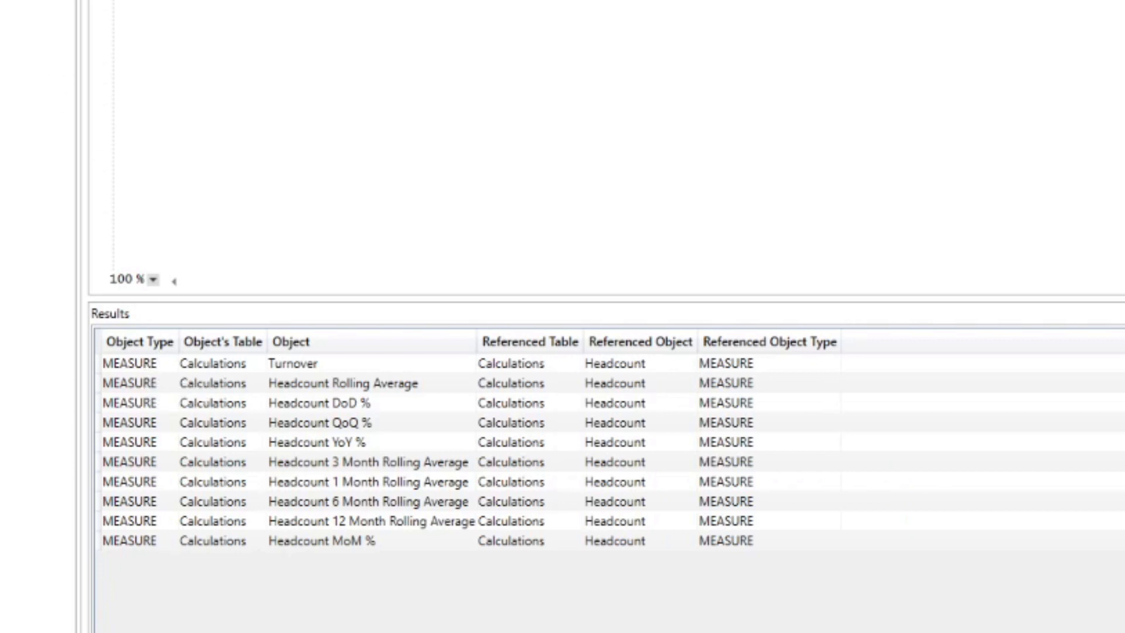
mouse_move(172, 376)
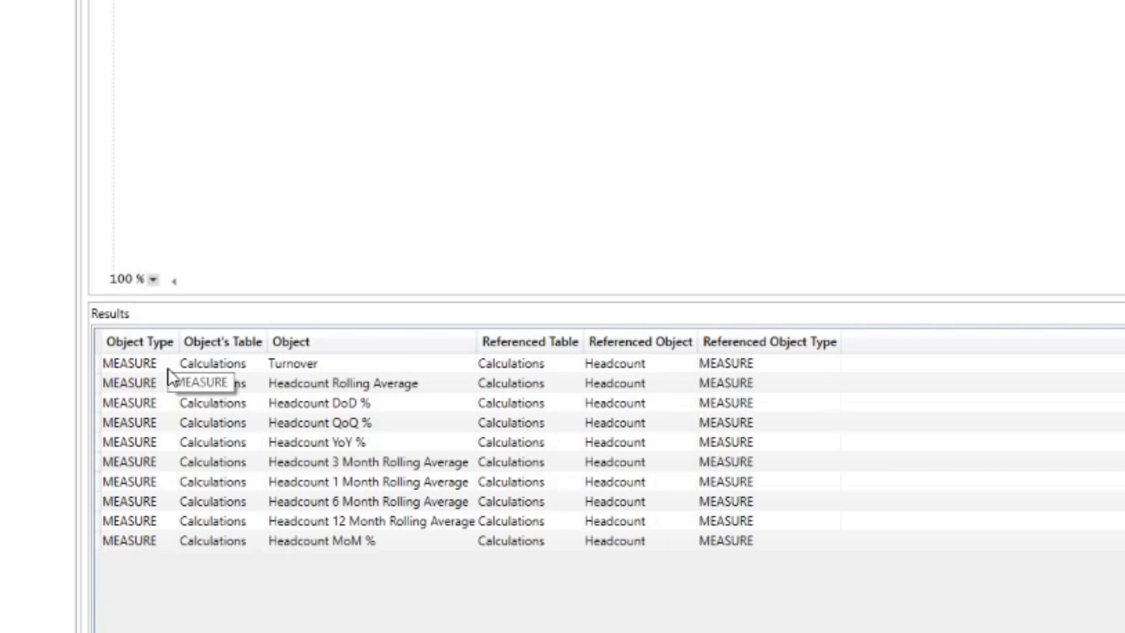
mouse_move(195, 486)
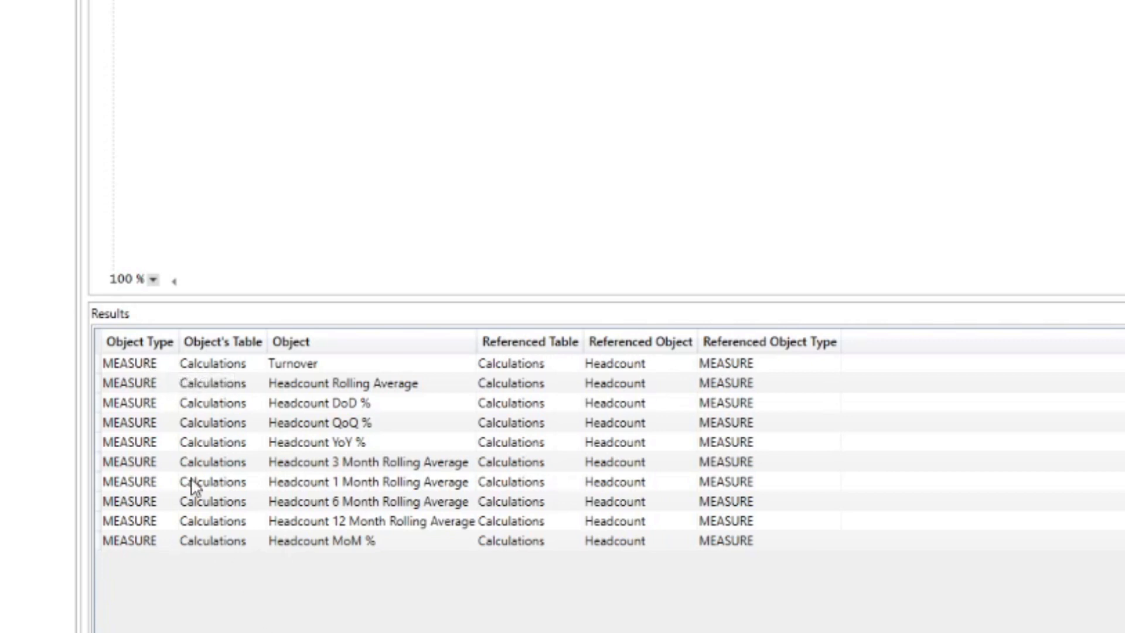
left_click(223, 342)
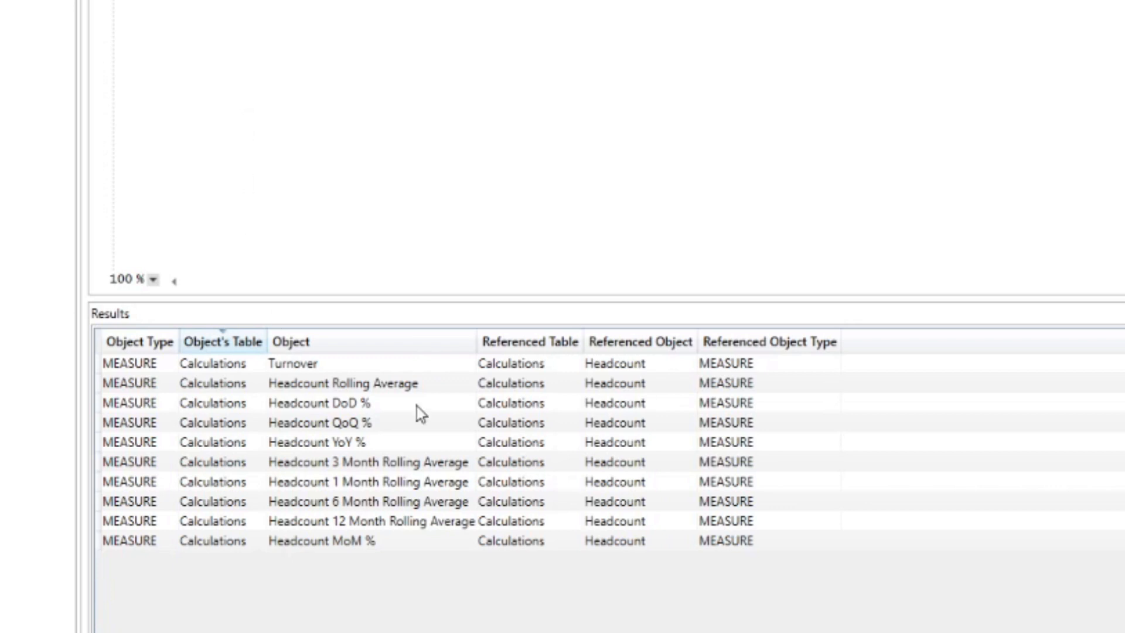
left_click(614, 481)
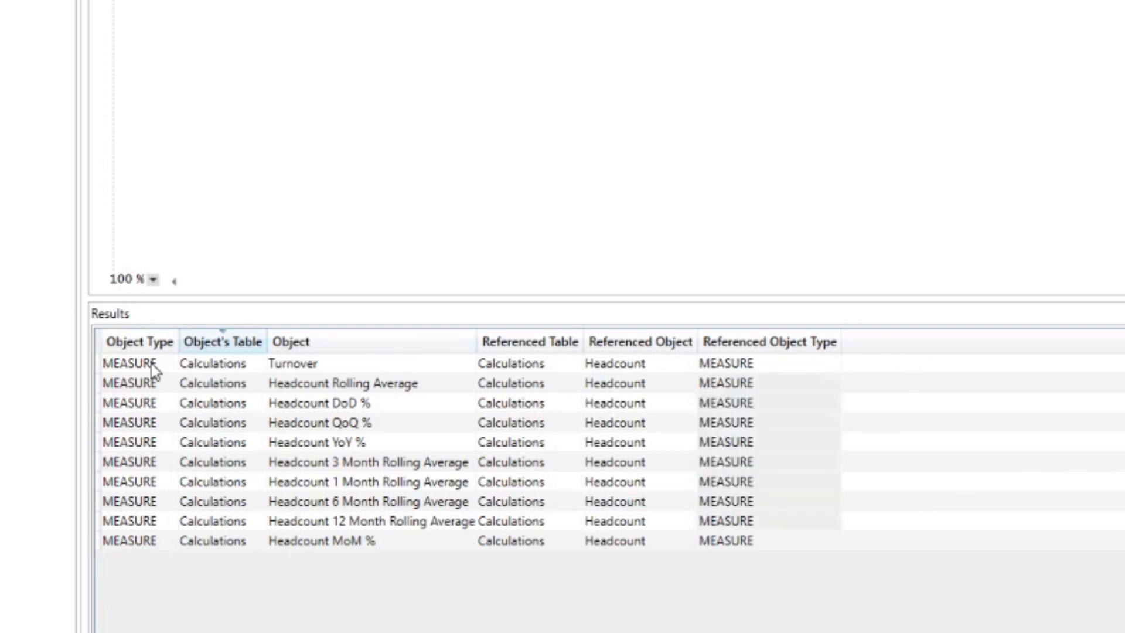
left_click(140, 362)
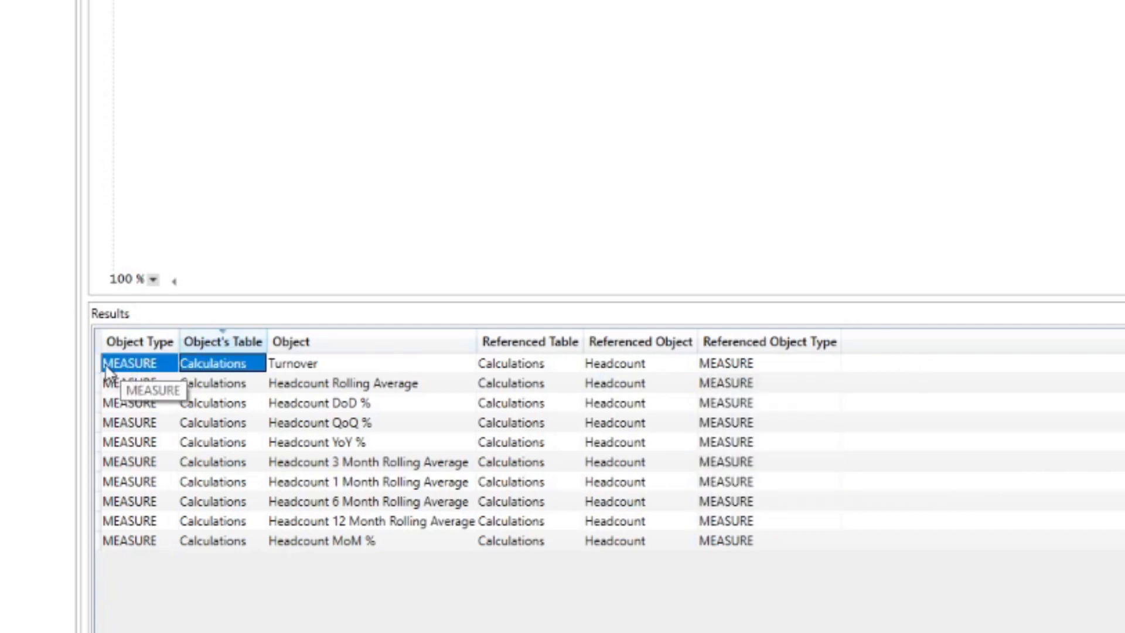
mouse_move(280, 372)
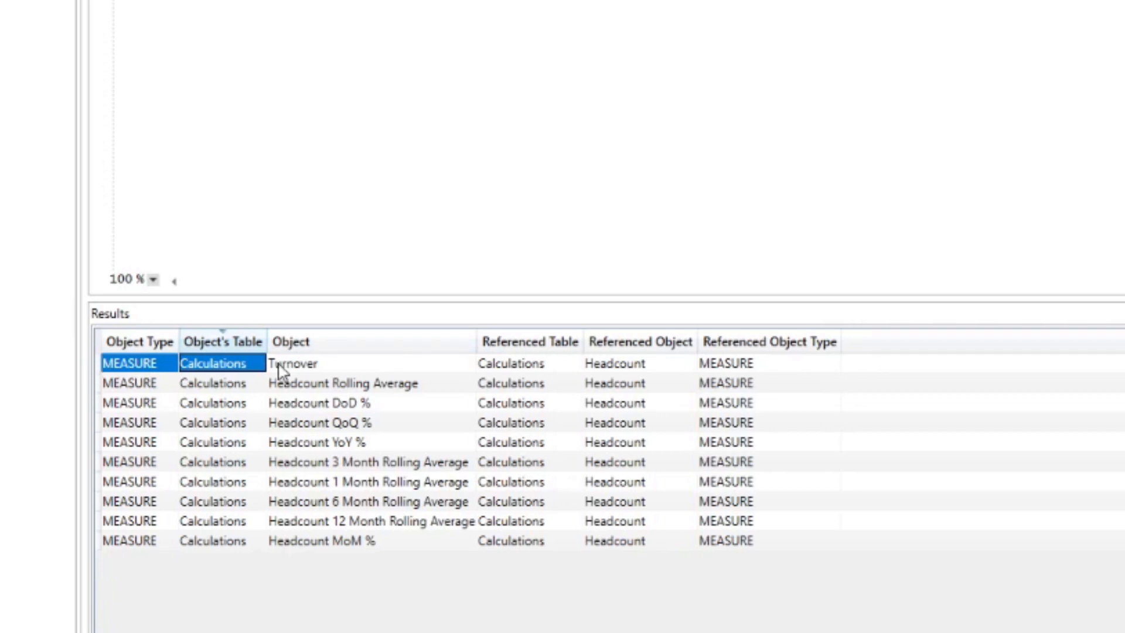
left_click(293, 363)
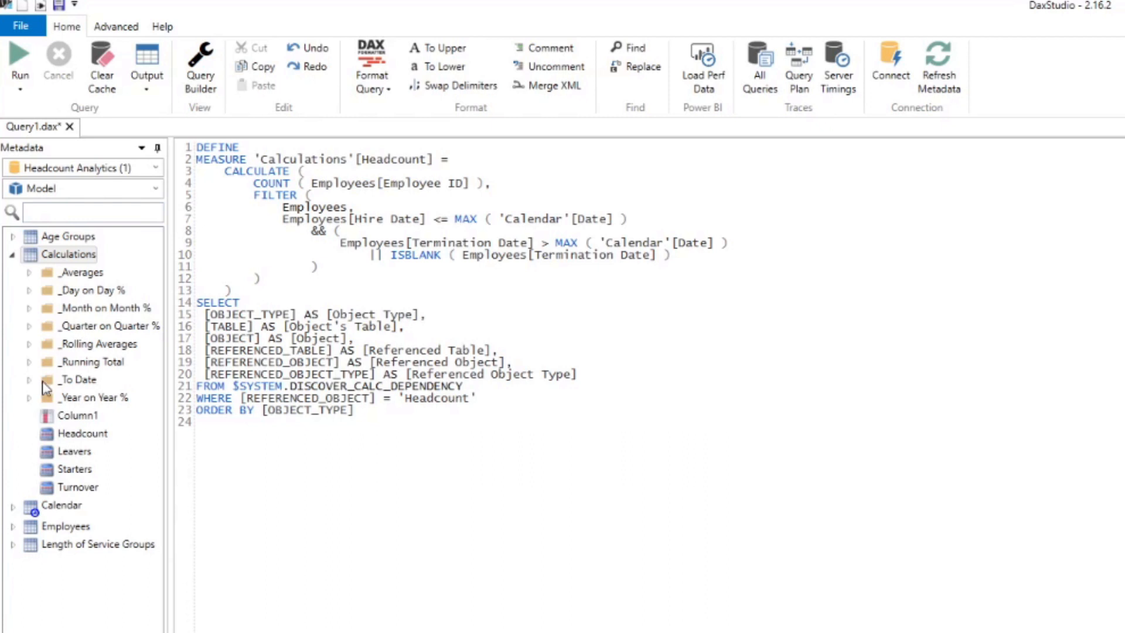
- Filter the Metadata pane by searching for 'turnover'
left_click(92, 211)
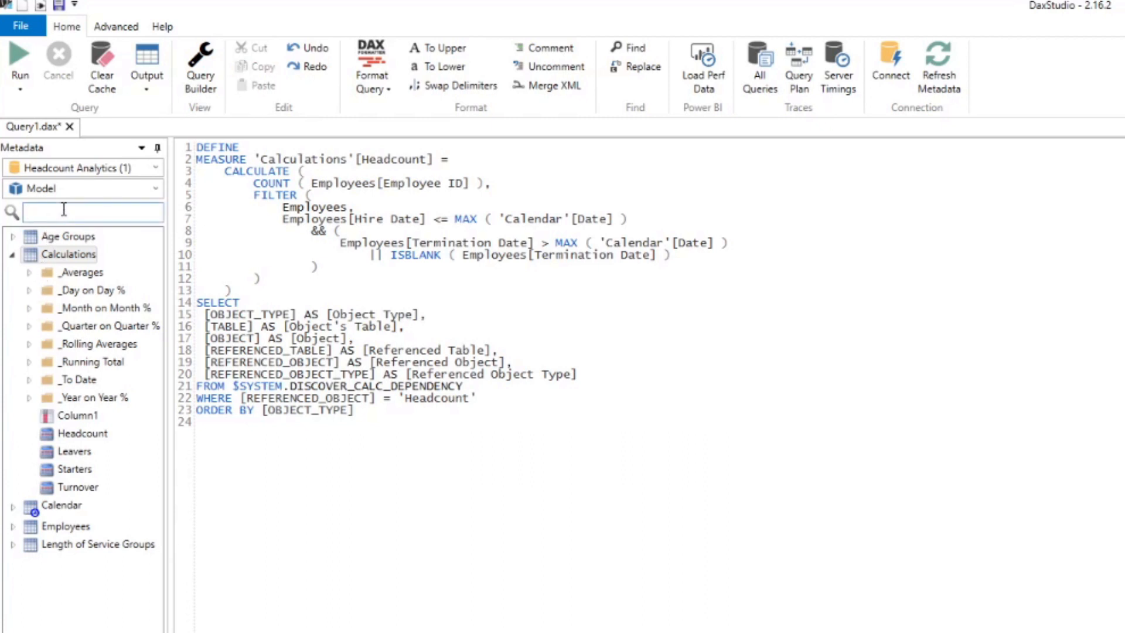
type("turnover")
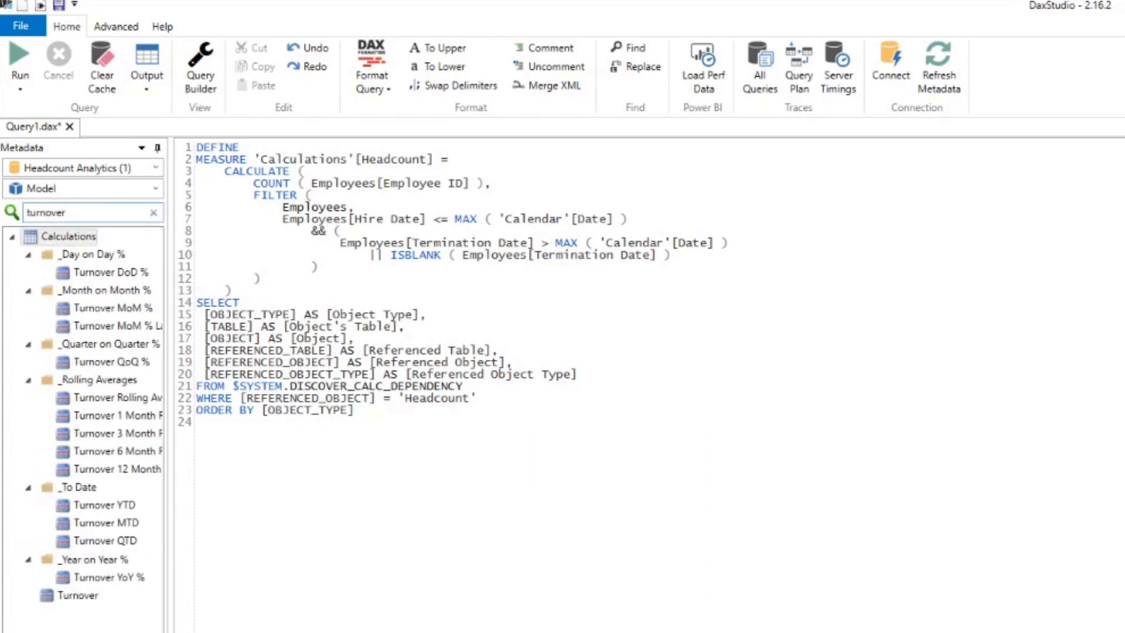
mouse_move(96, 357)
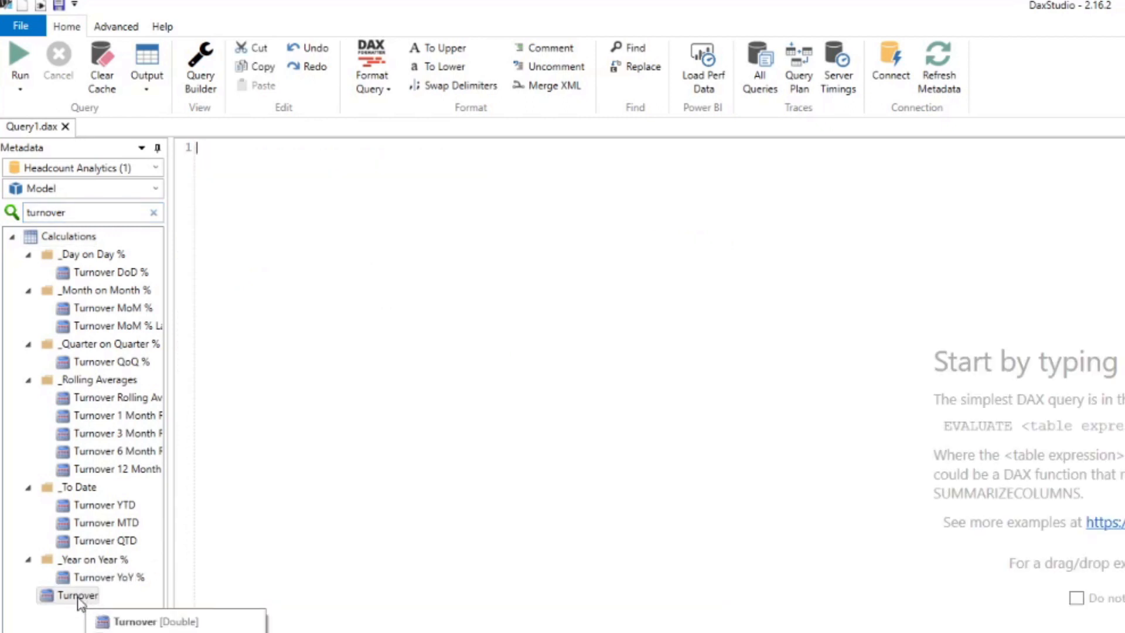
- Define the Turnover measure in the editor and inspect its [Headcount] reference
right_click(76, 595)
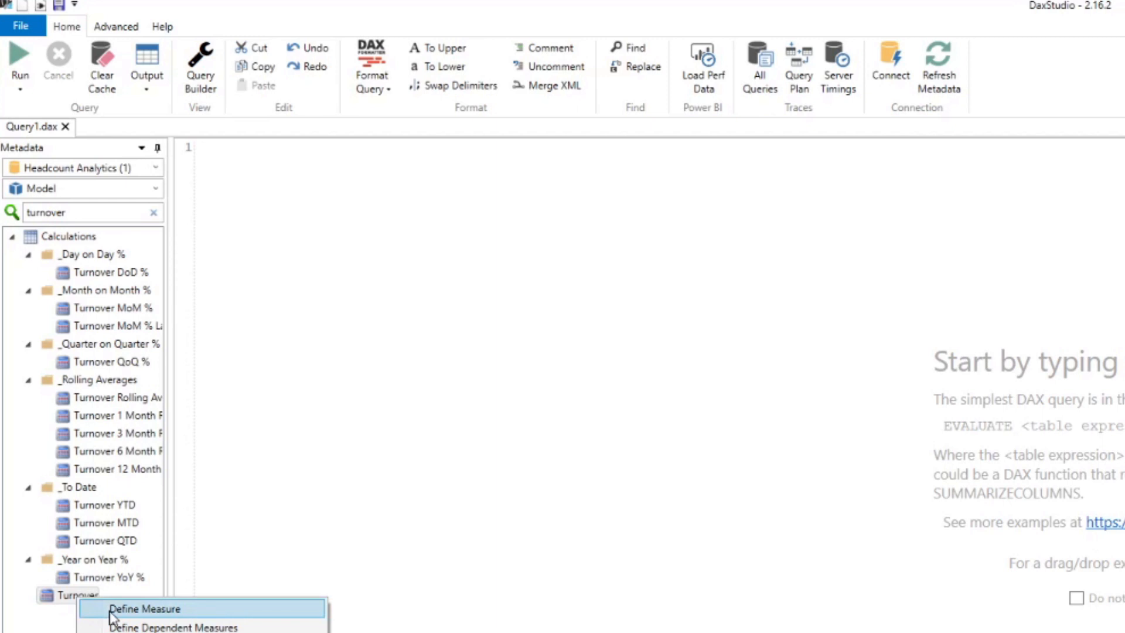
left_click(144, 609)
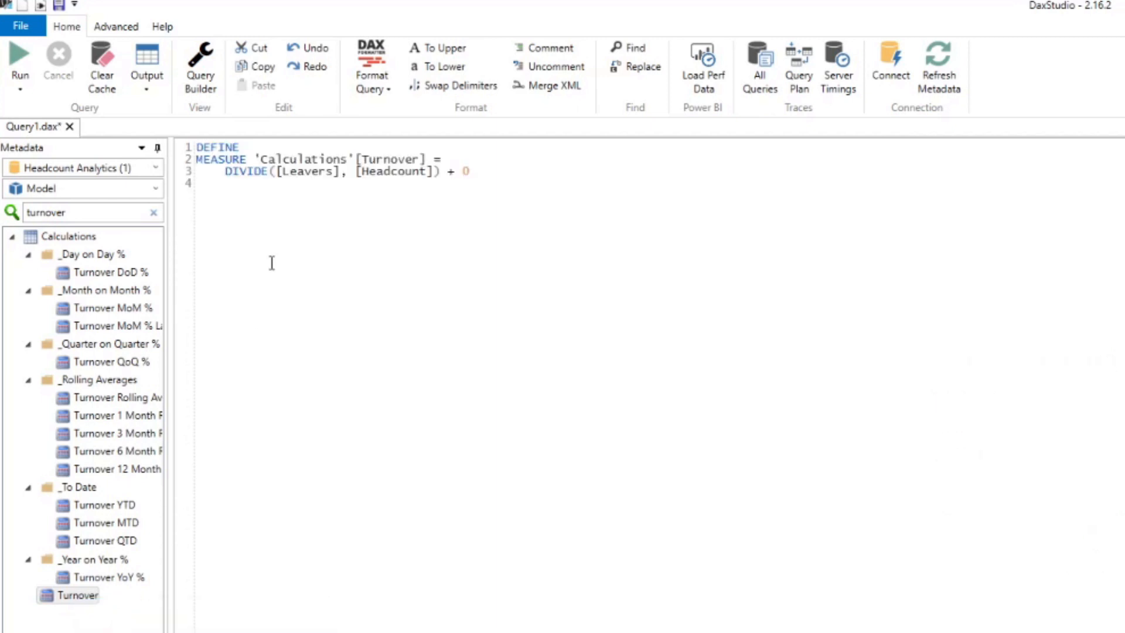
mouse_move(610, 179)
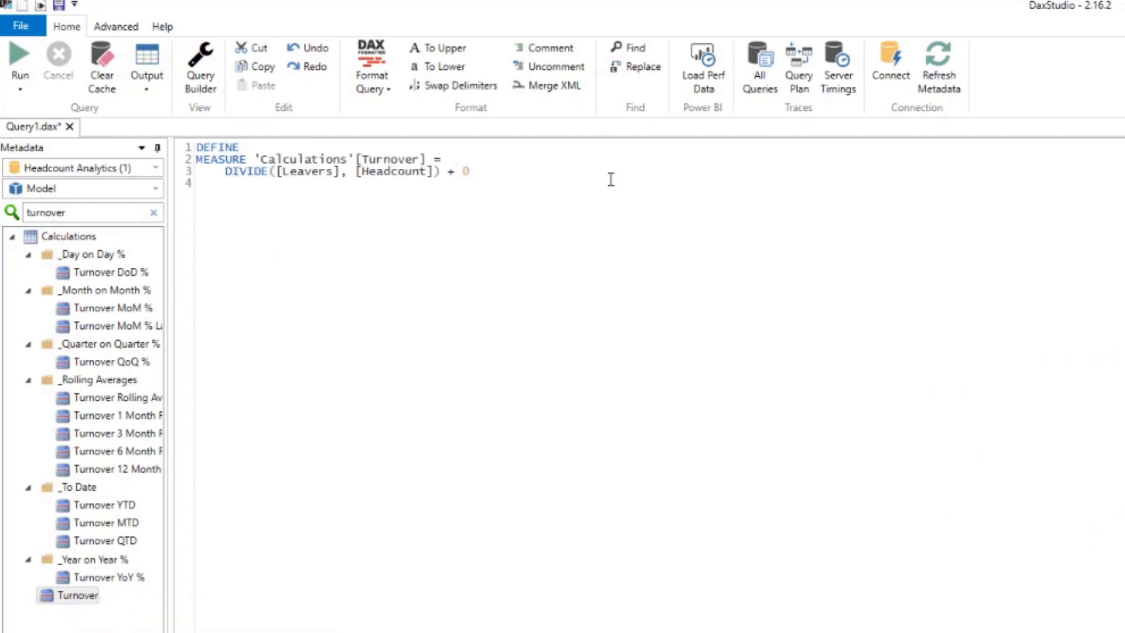
left_click_drag(365, 159, 436, 171)
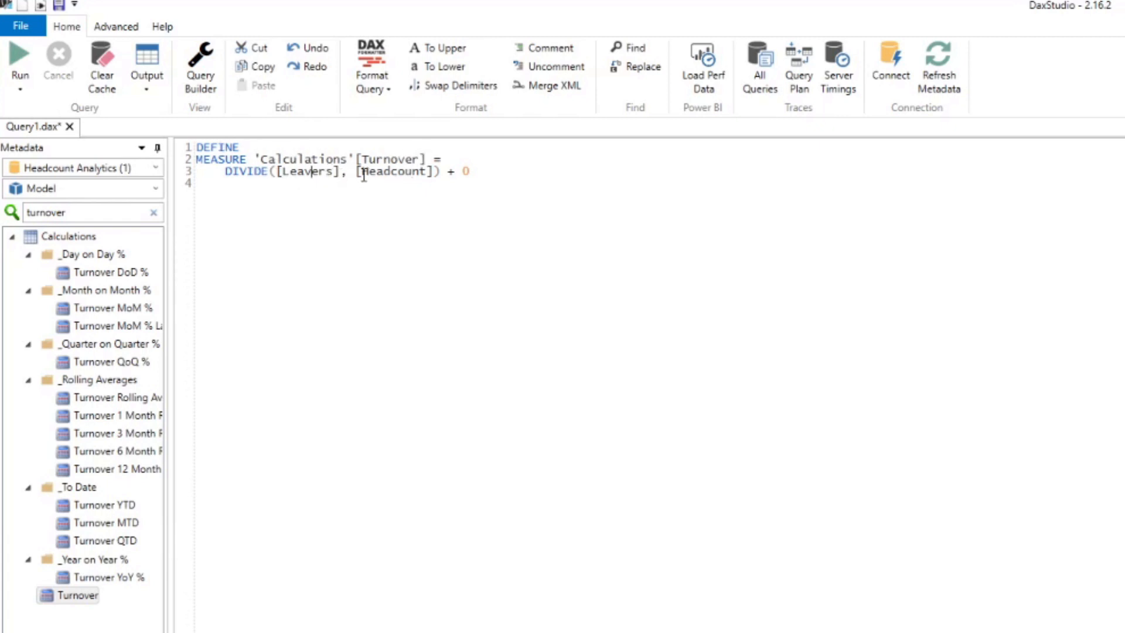
double_click(394, 170)
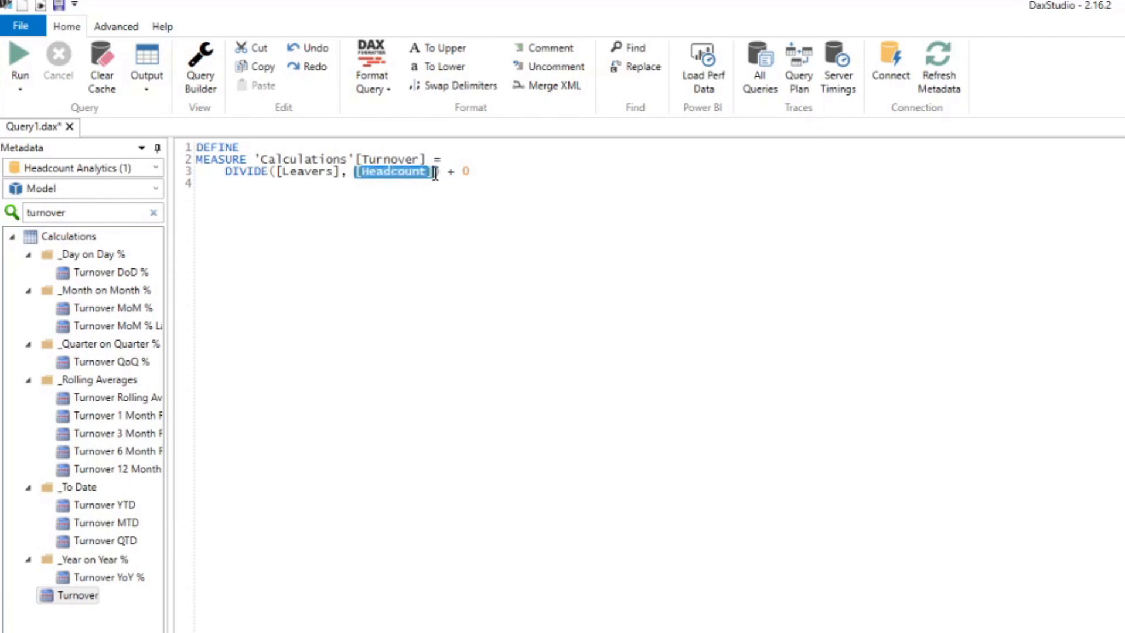
left_click(406, 172)
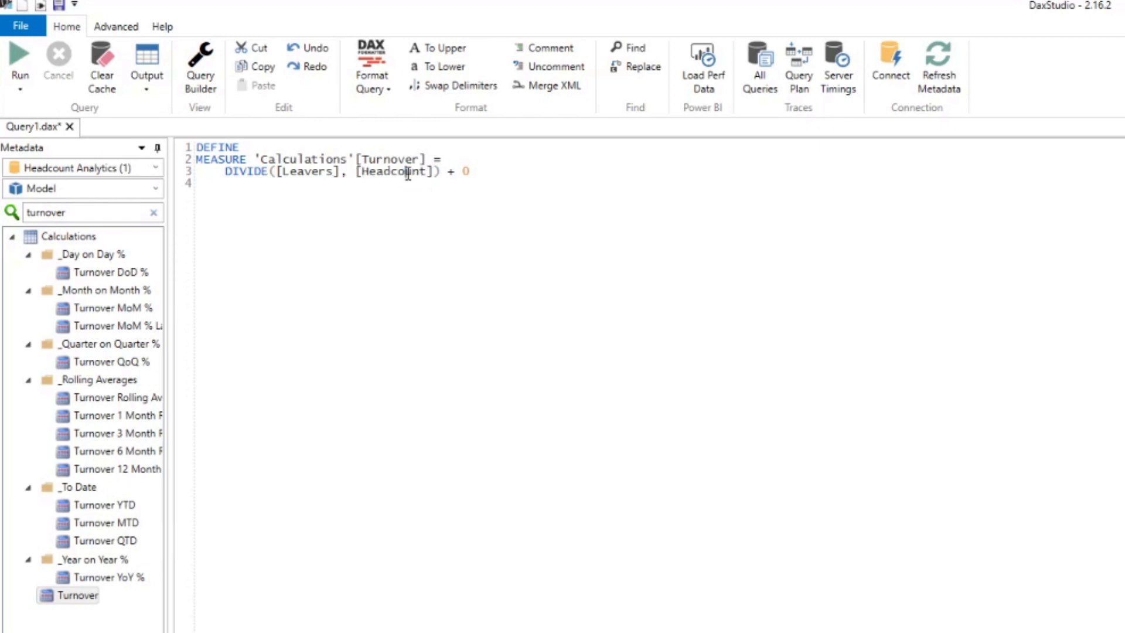
mouse_move(362, 251)
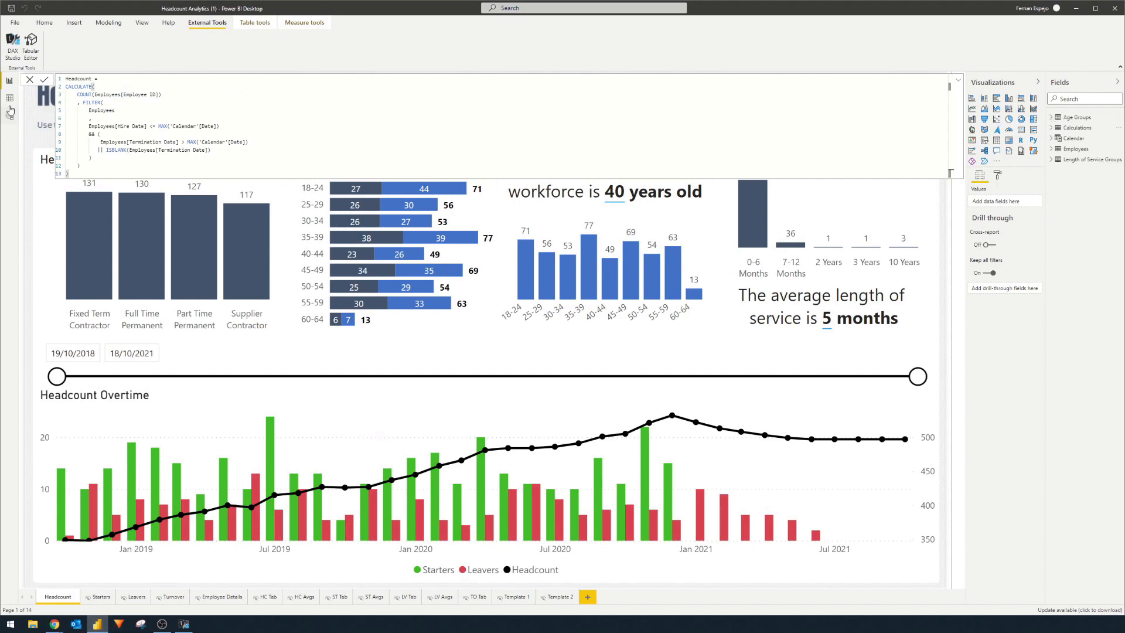
- Show Power BI's Data view and the Employees table's context menu
left_click(9, 97)
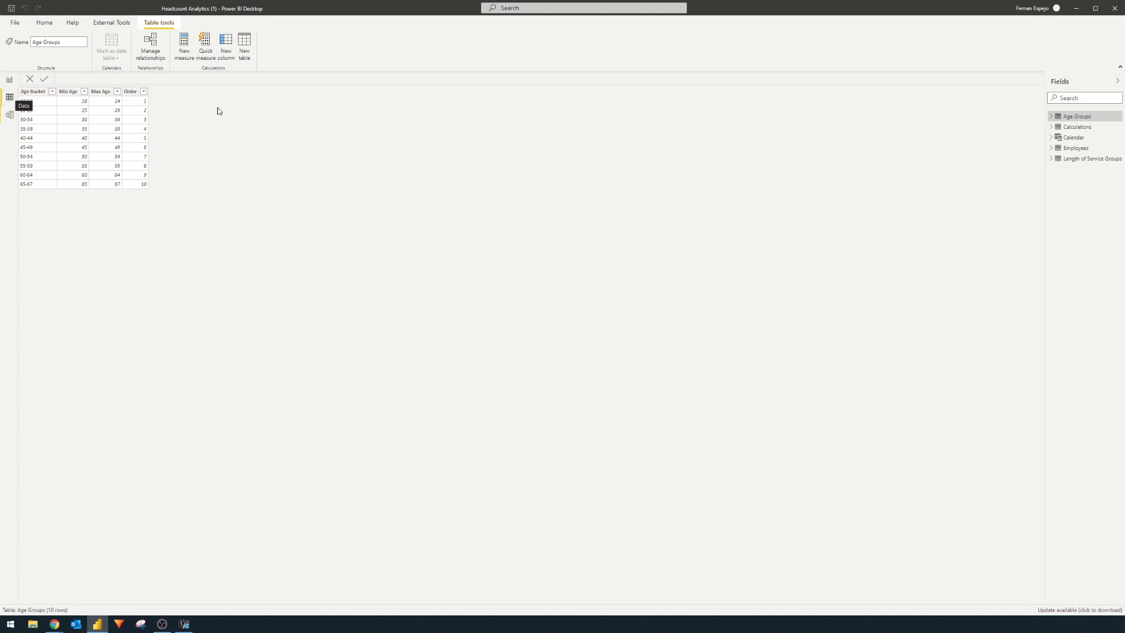
left_click(1076, 147)
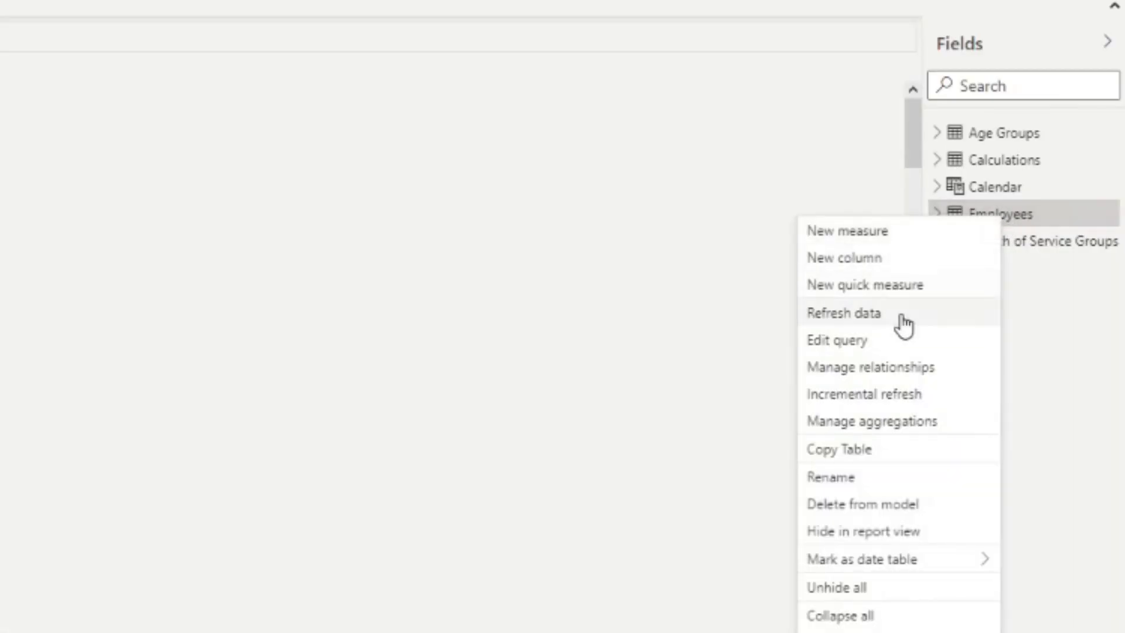
mouse_move(884, 457)
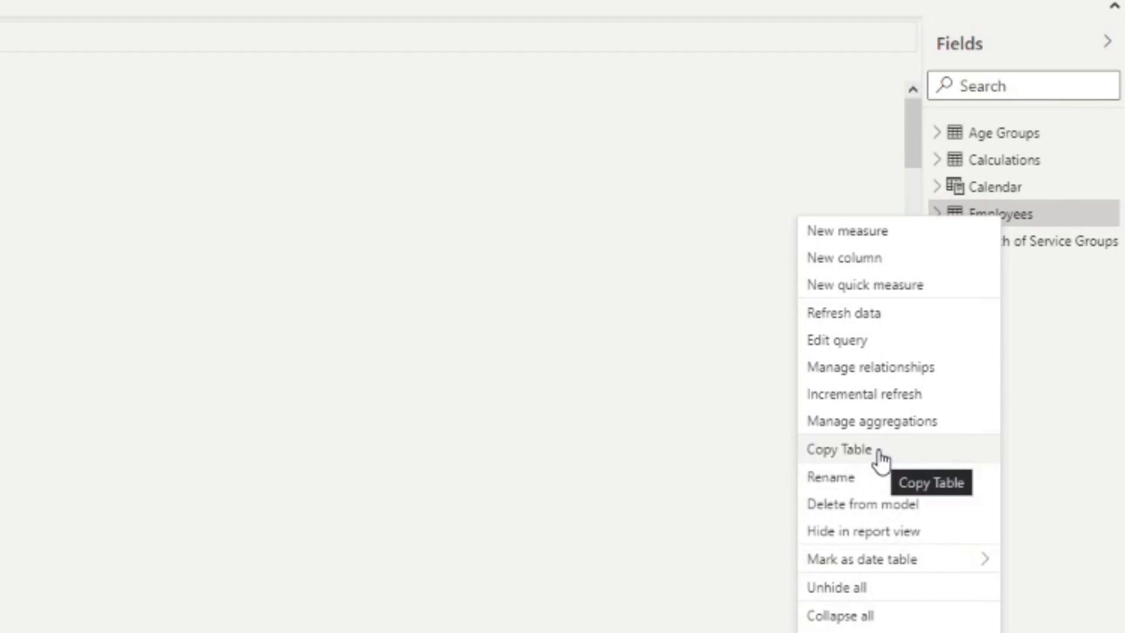
mouse_move(889, 477)
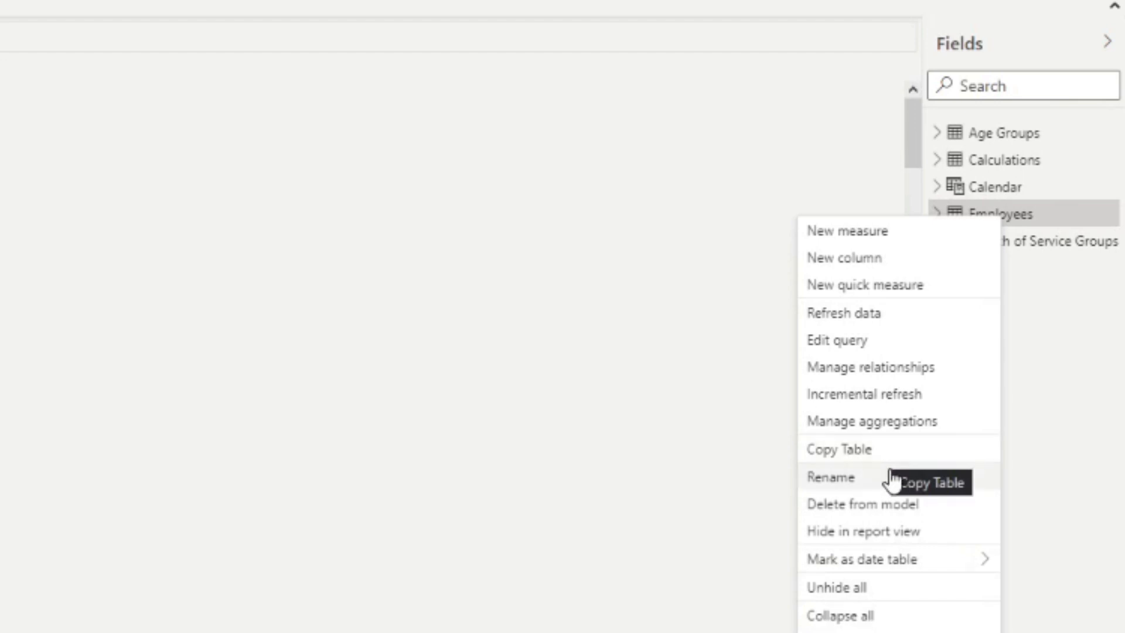
mouse_move(1067, 444)
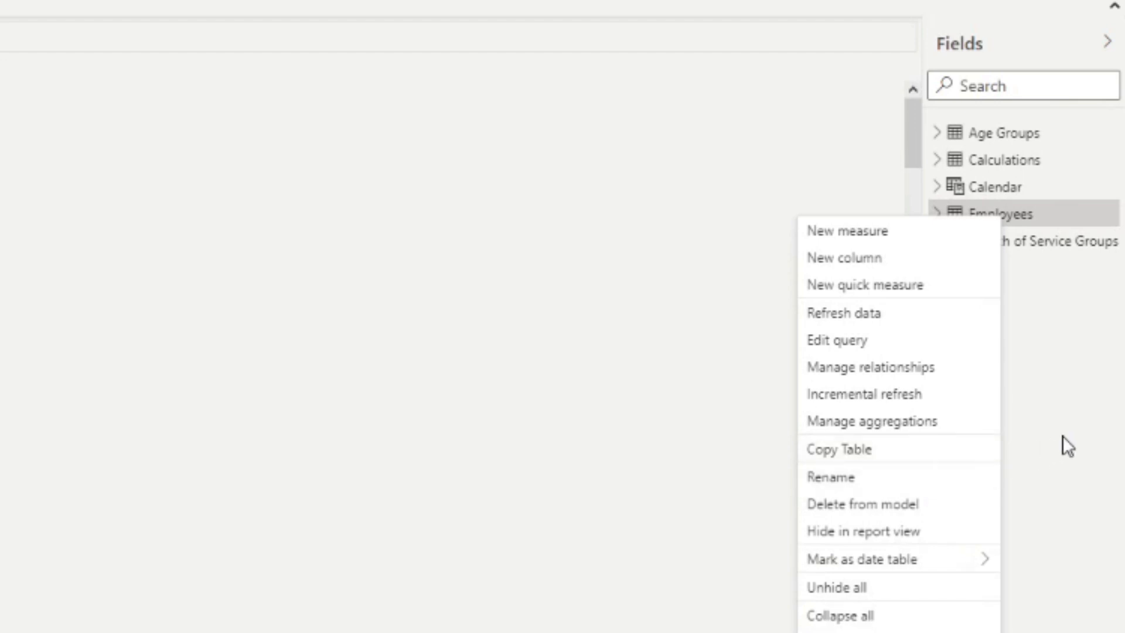
mouse_move(808, 377)
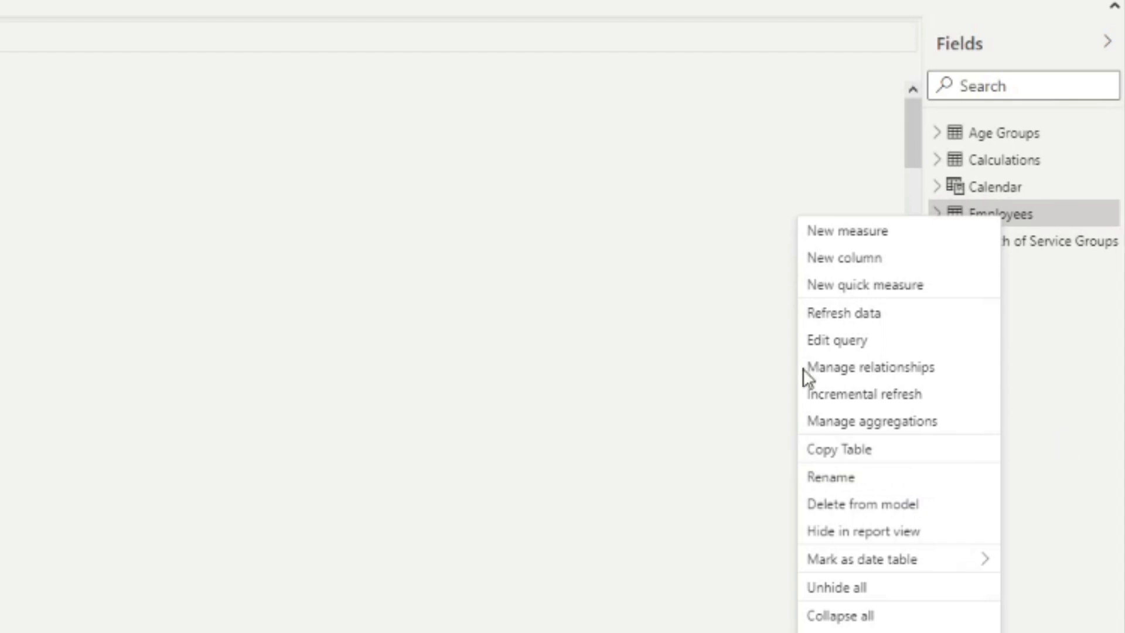
mouse_move(1009, 318)
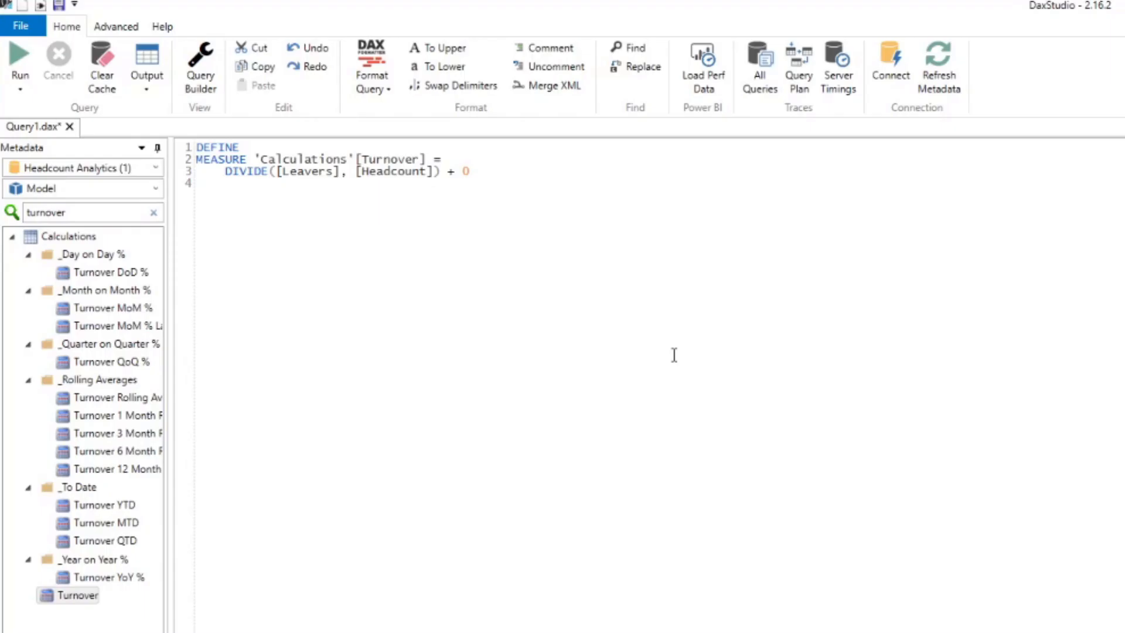
- Start an Export Data wizard writing CSV files to the Desktop folder
left_click(115, 27)
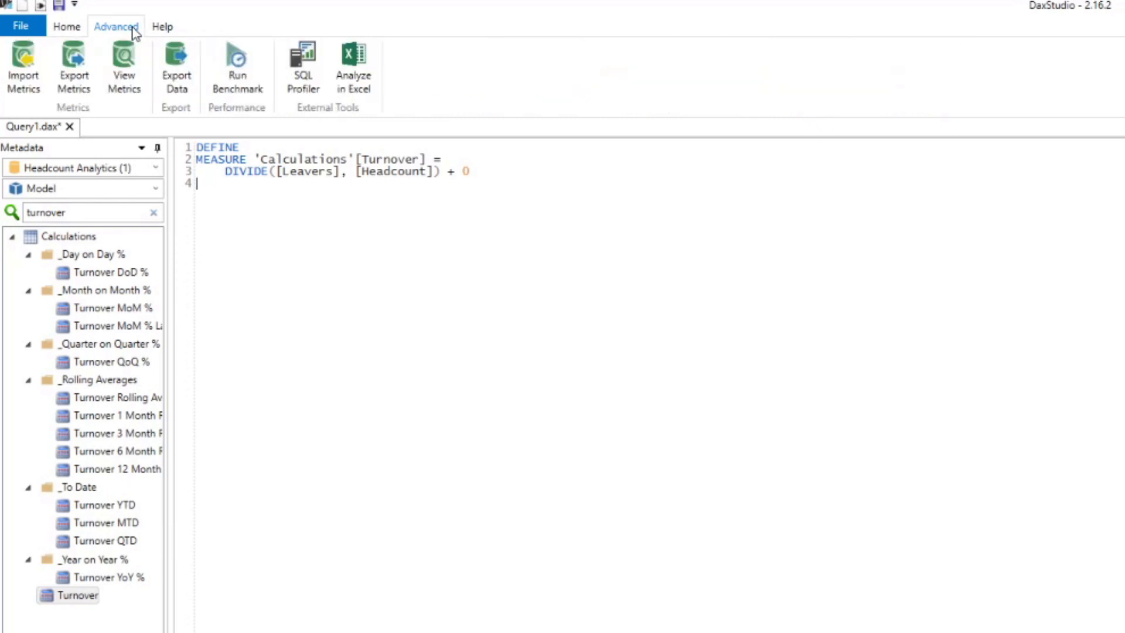
mouse_move(176, 68)
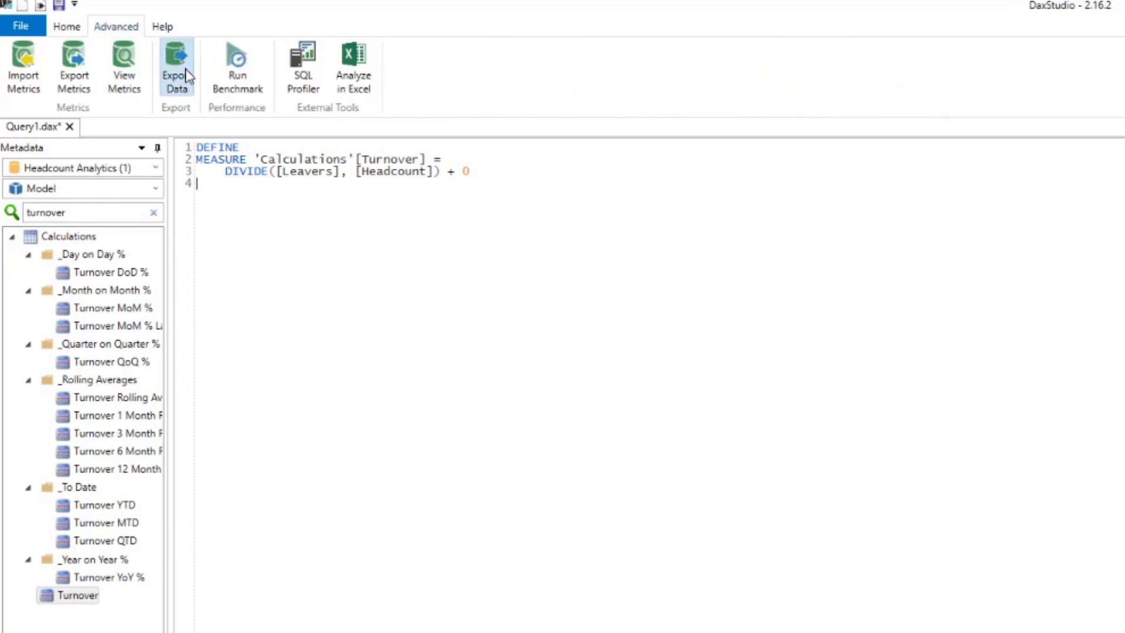
left_click(176, 68)
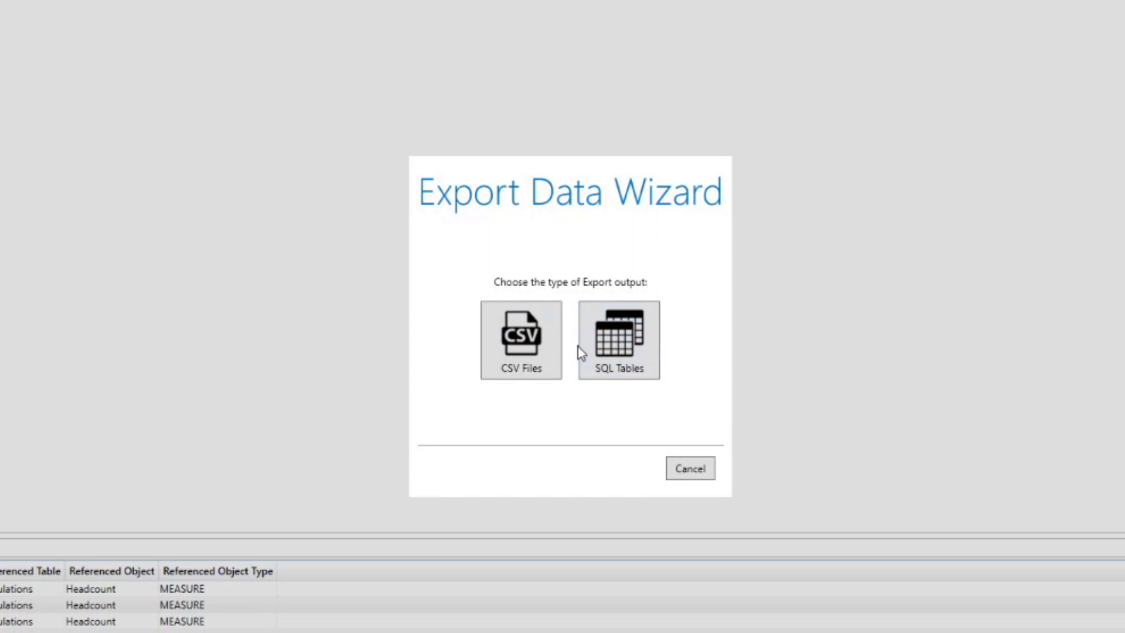
left_click(521, 340)
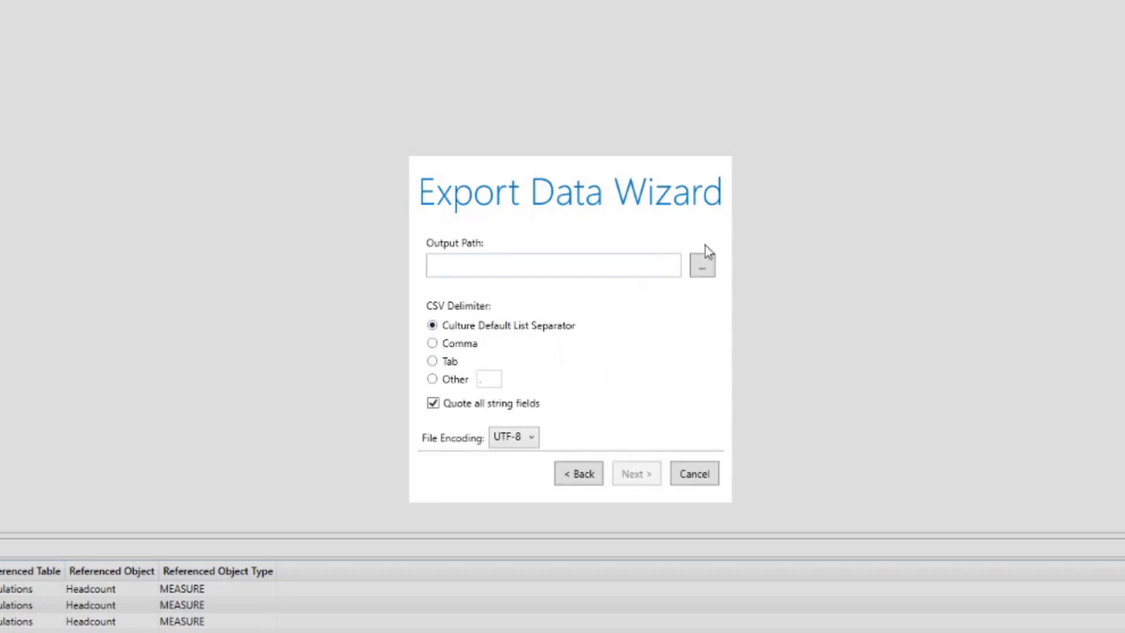
left_click(702, 265)
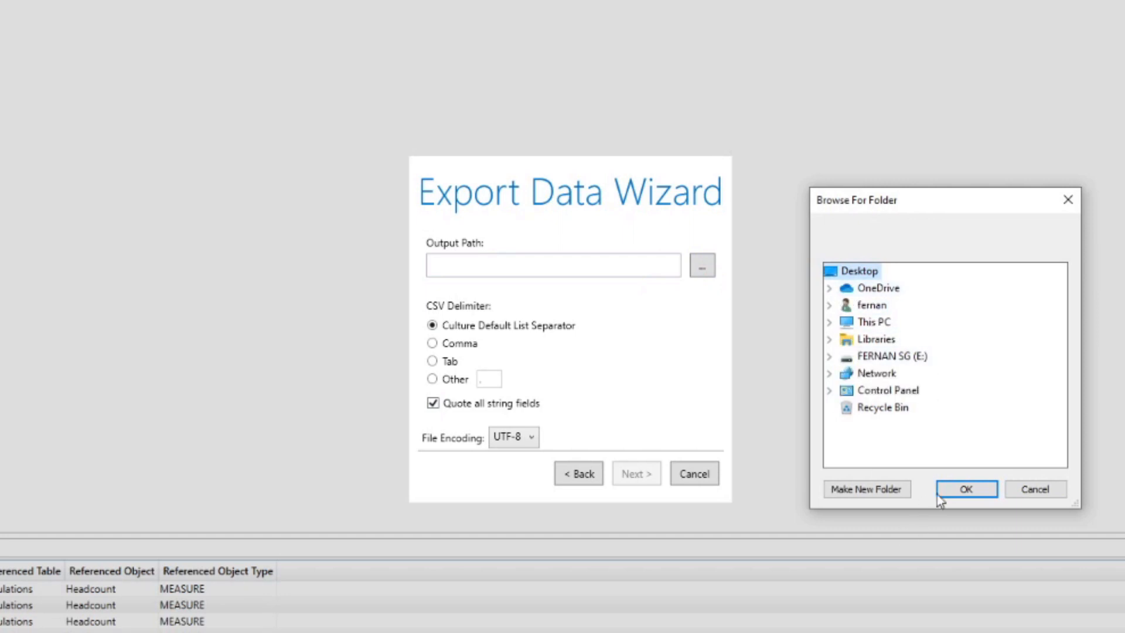
left_click(965, 489)
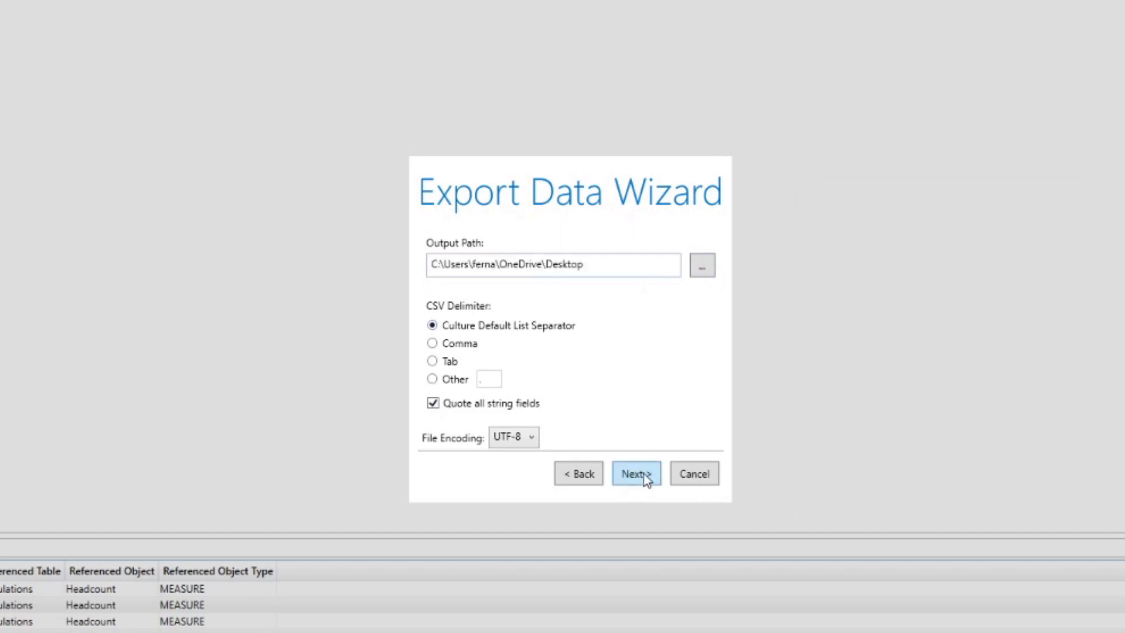
left_click(635, 473)
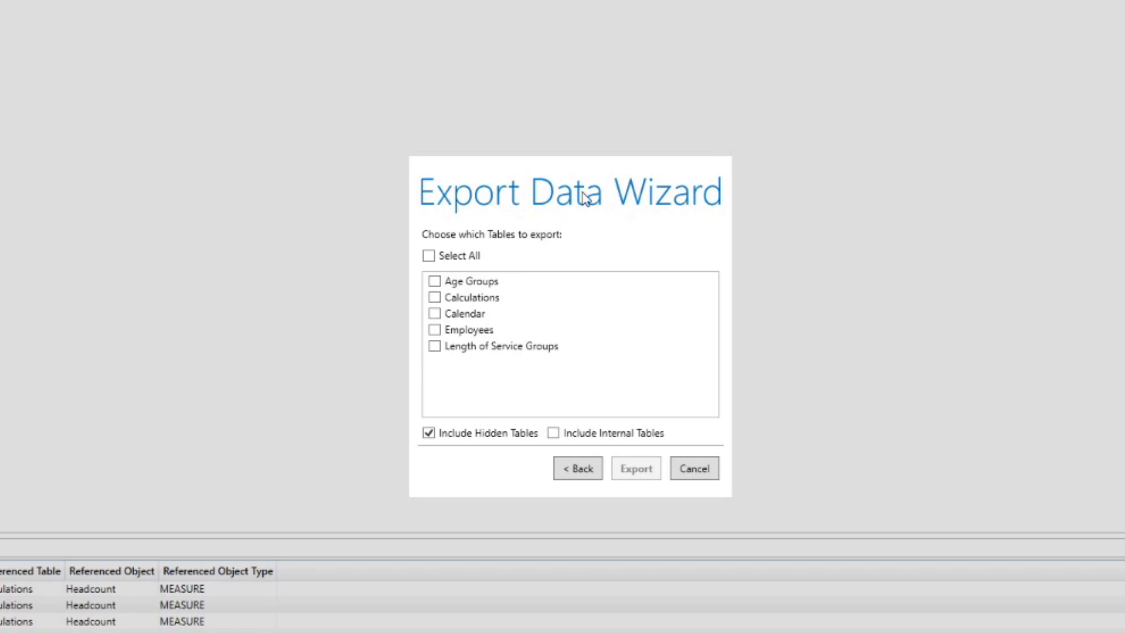
- Export the Employees table's 1,000 rows and close the wizard
left_click(467, 329)
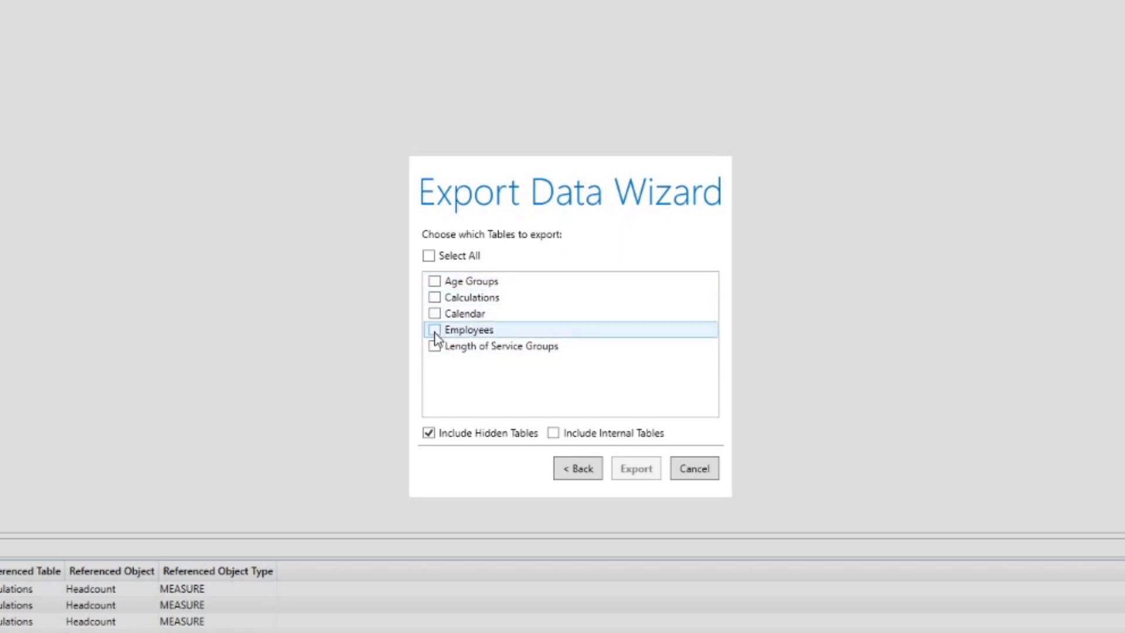
left_click(433, 329)
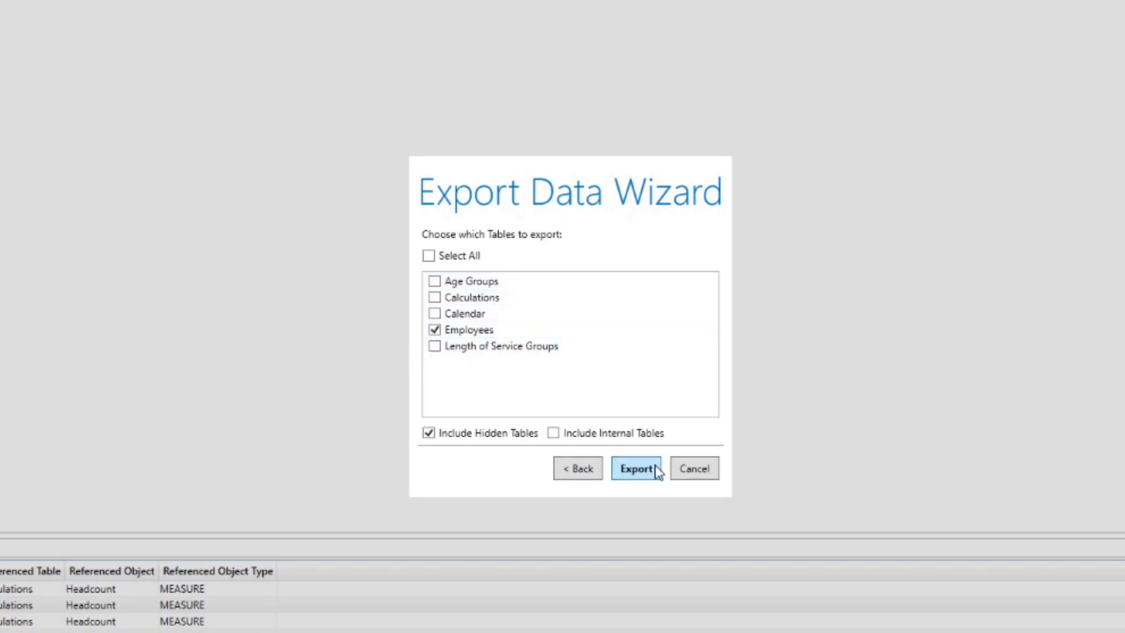
left_click(635, 467)
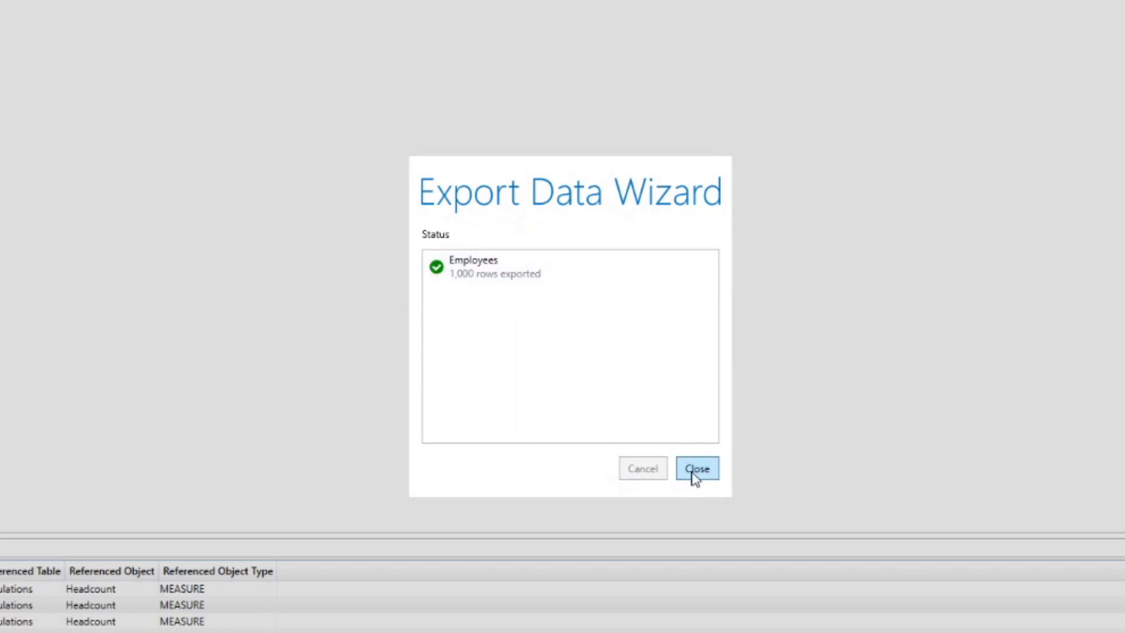
mouse_move(524, 276)
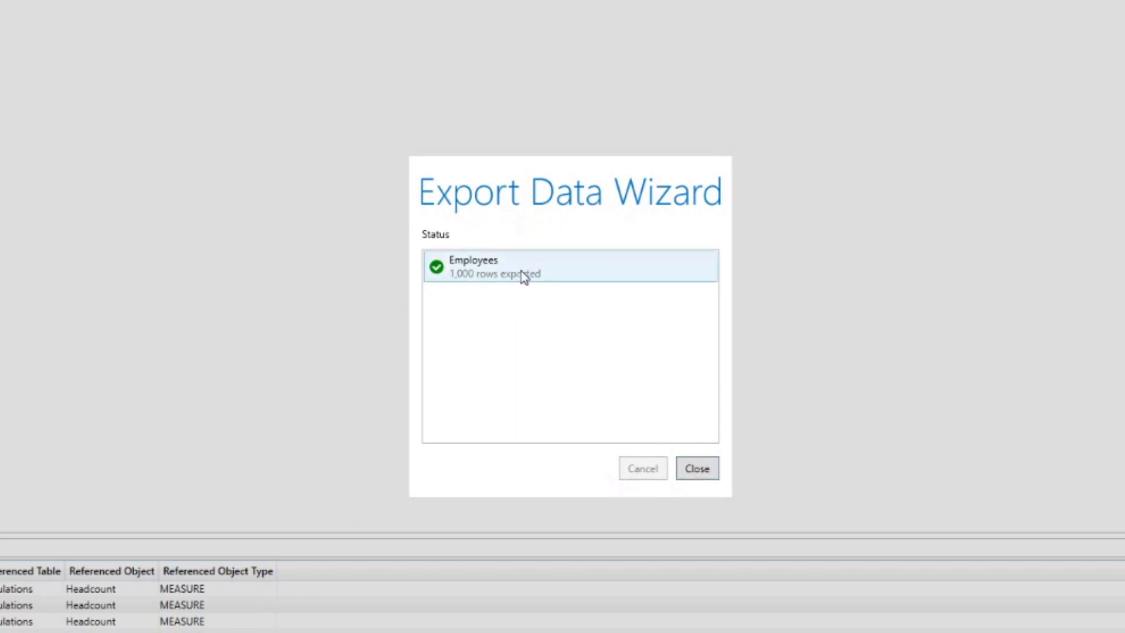
mouse_move(696, 468)
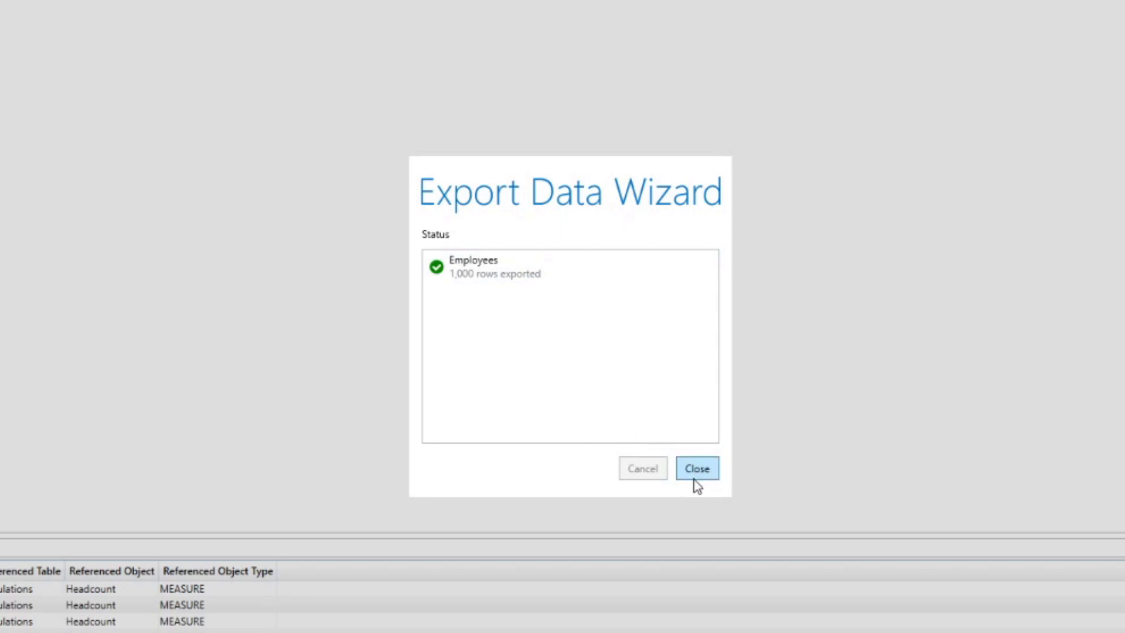
left_click(696, 467)
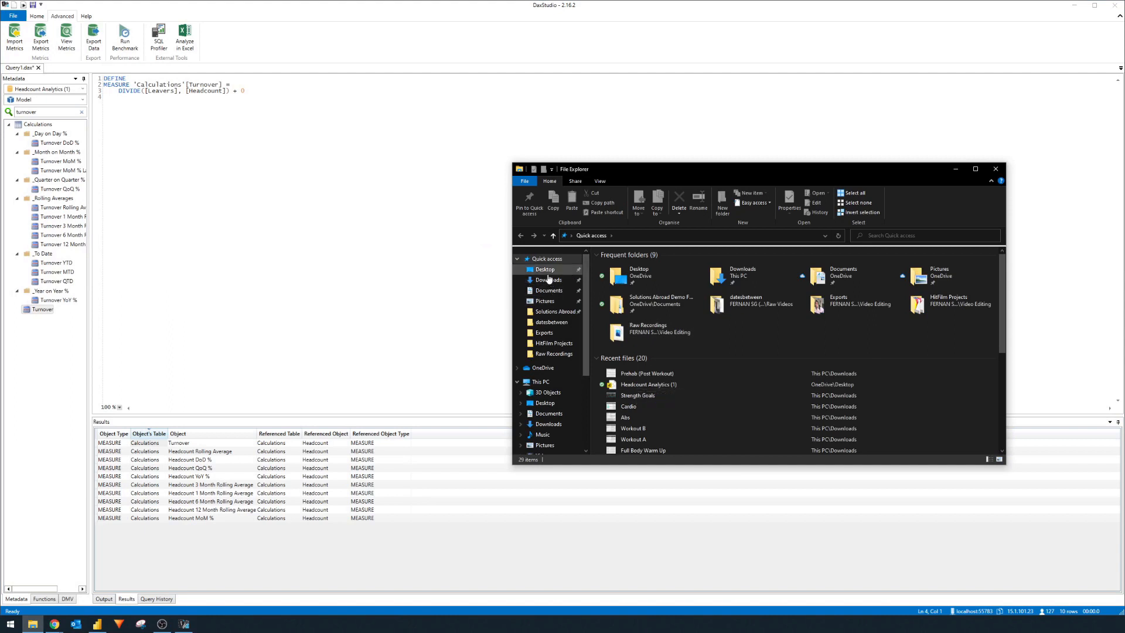
- Open the exported Employees CSV from the Desktop in Excel
left_click(545, 269)
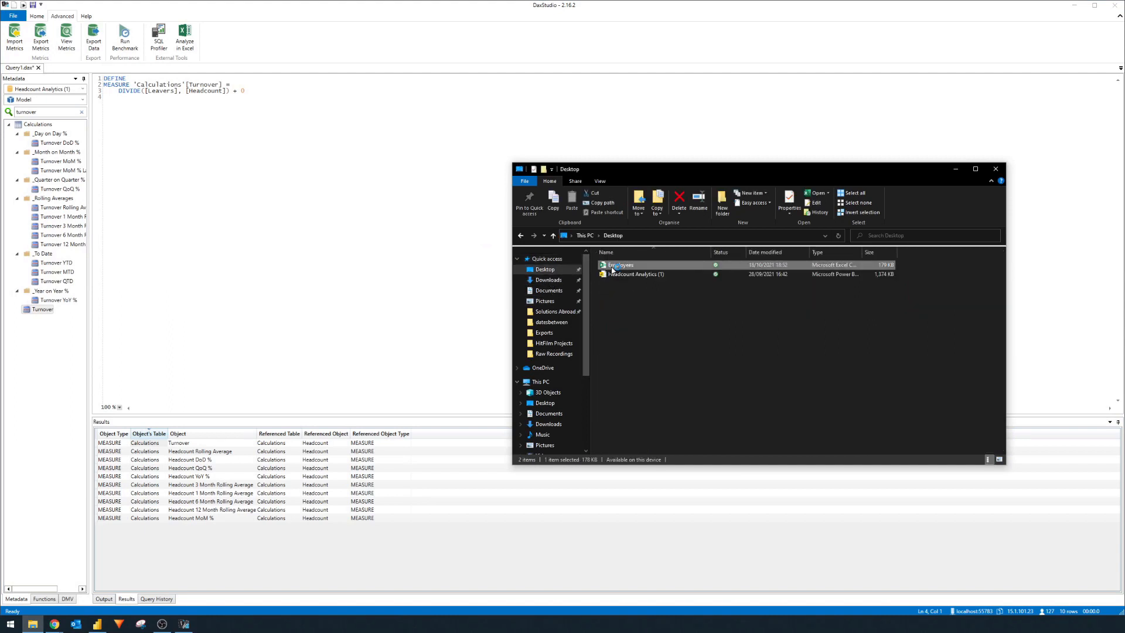
double_click(620, 265)
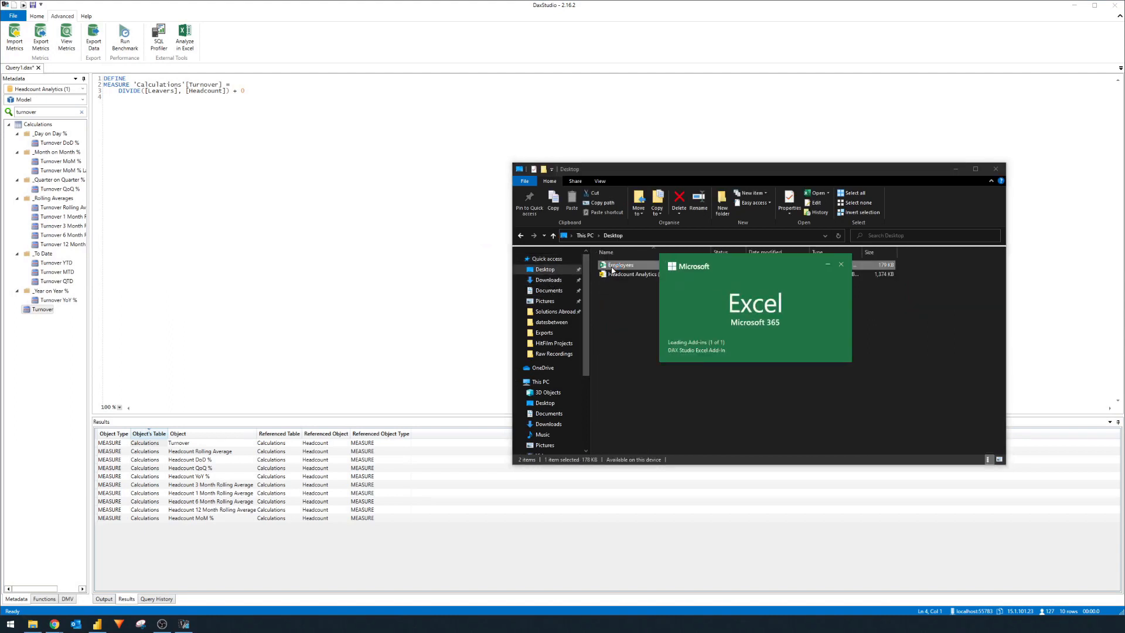
double_click(620, 265)
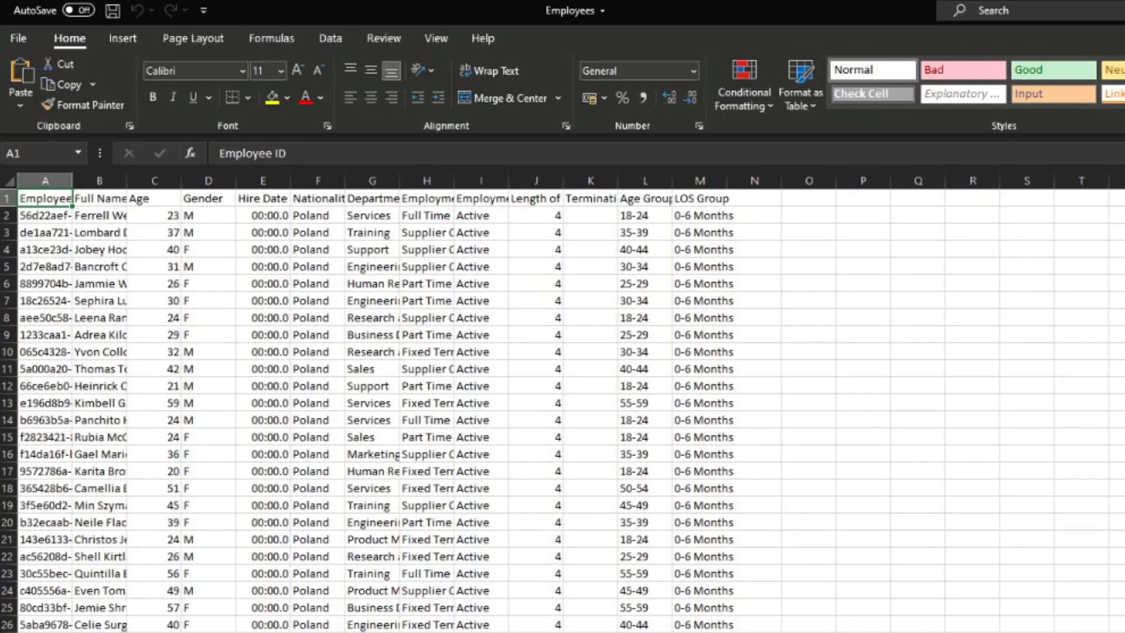
mouse_move(413, 414)
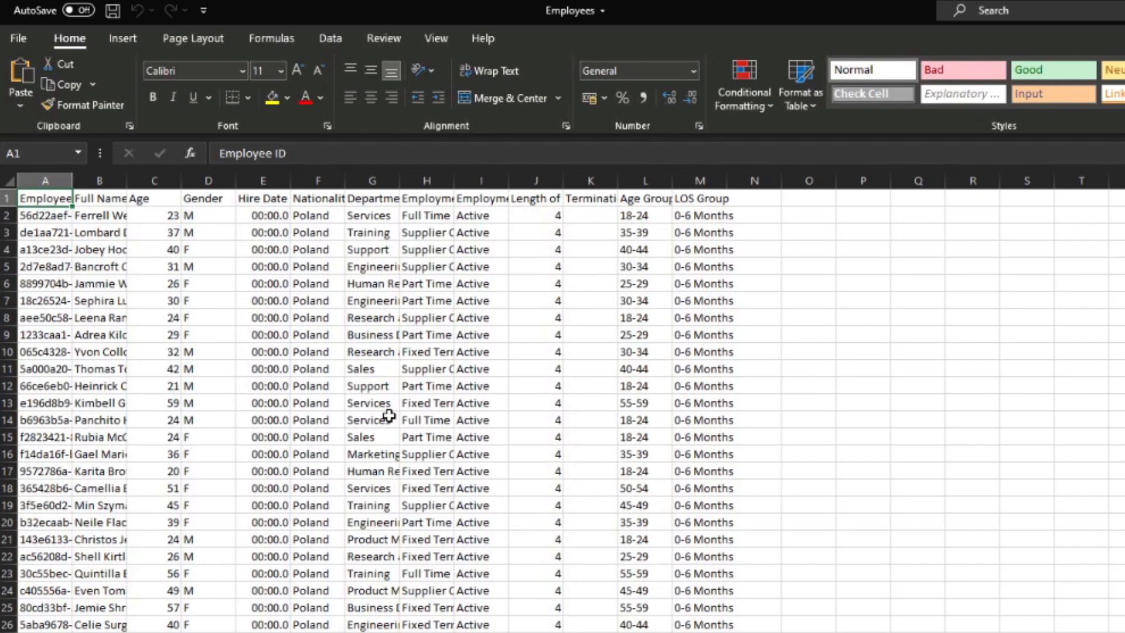
mouse_move(996, 392)
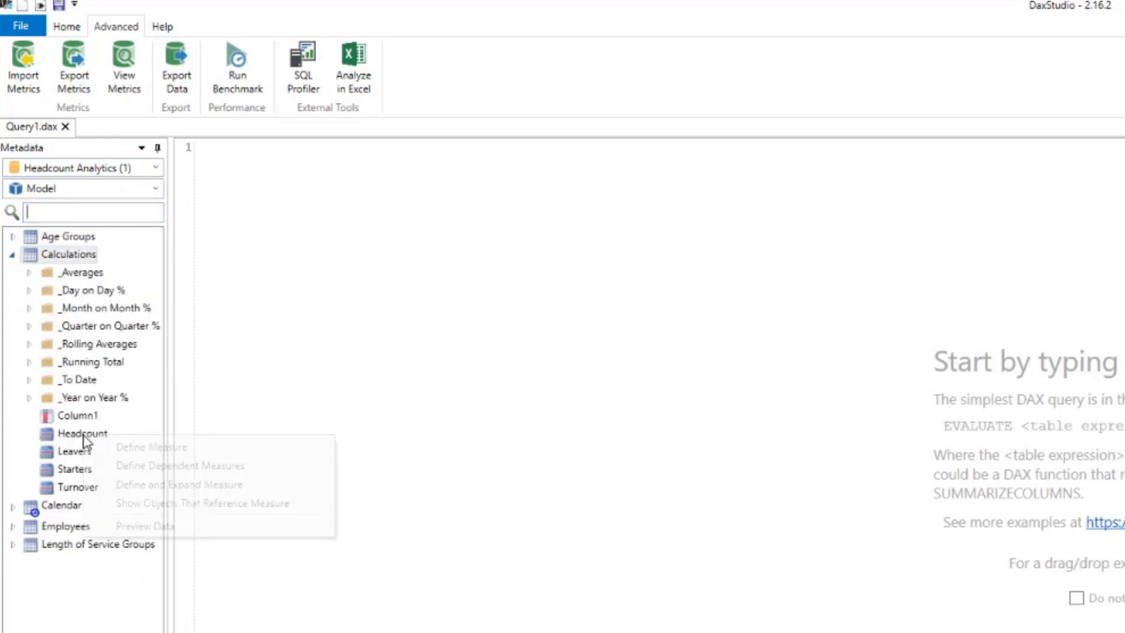
- Enter EVALUATE {[Headcount]} in the query editor and run it
left_click(82, 433)
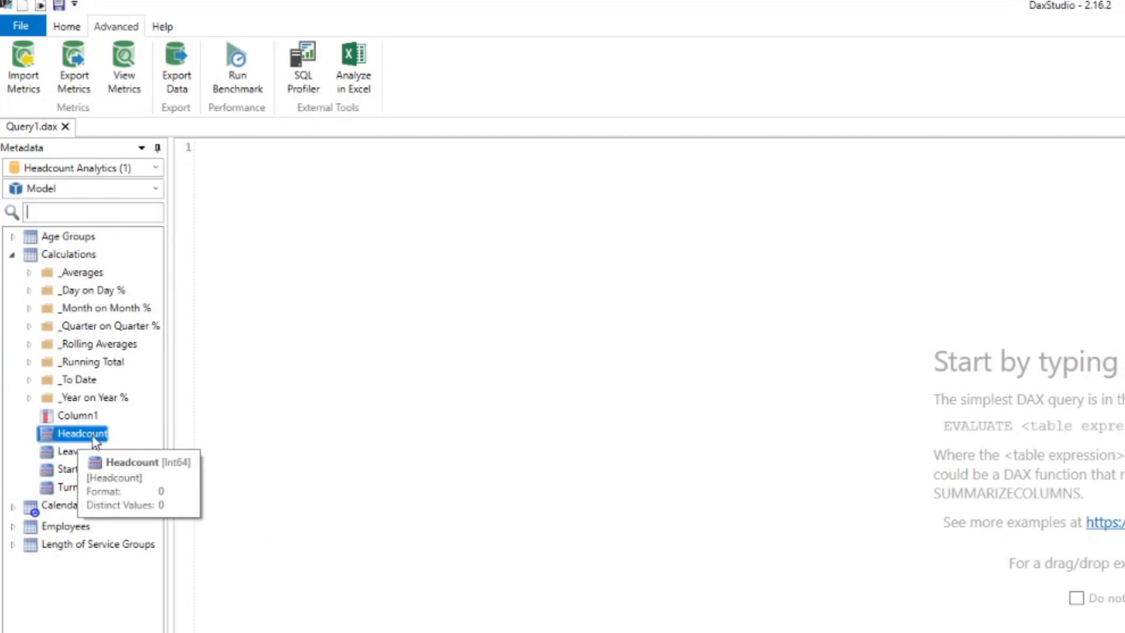
type("EVALUATE")
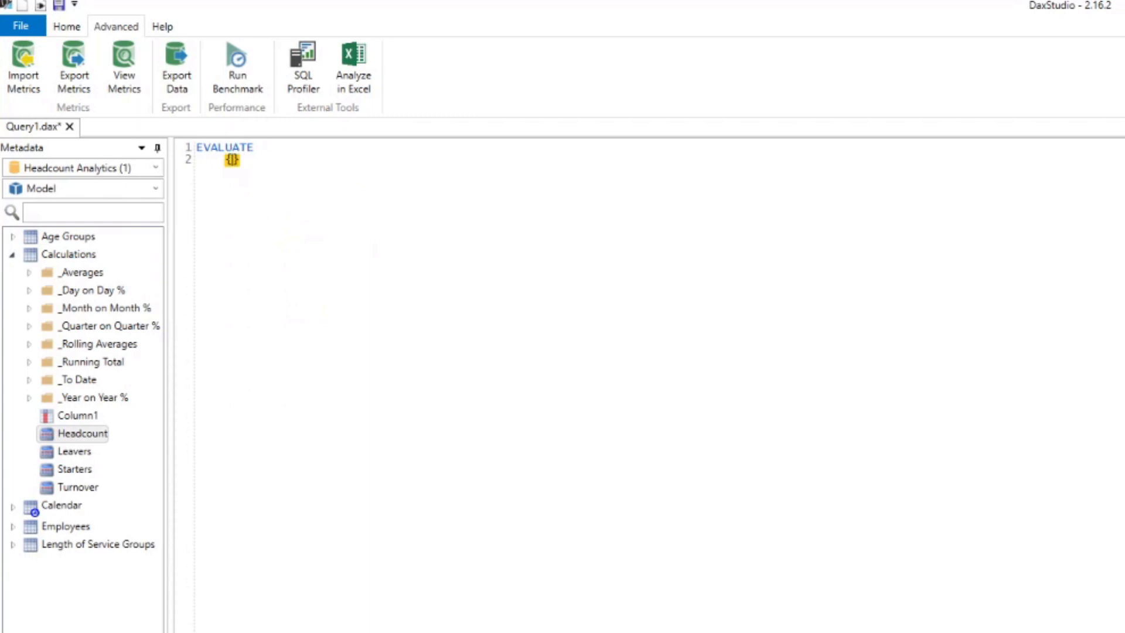
type("{[Headcount]}")
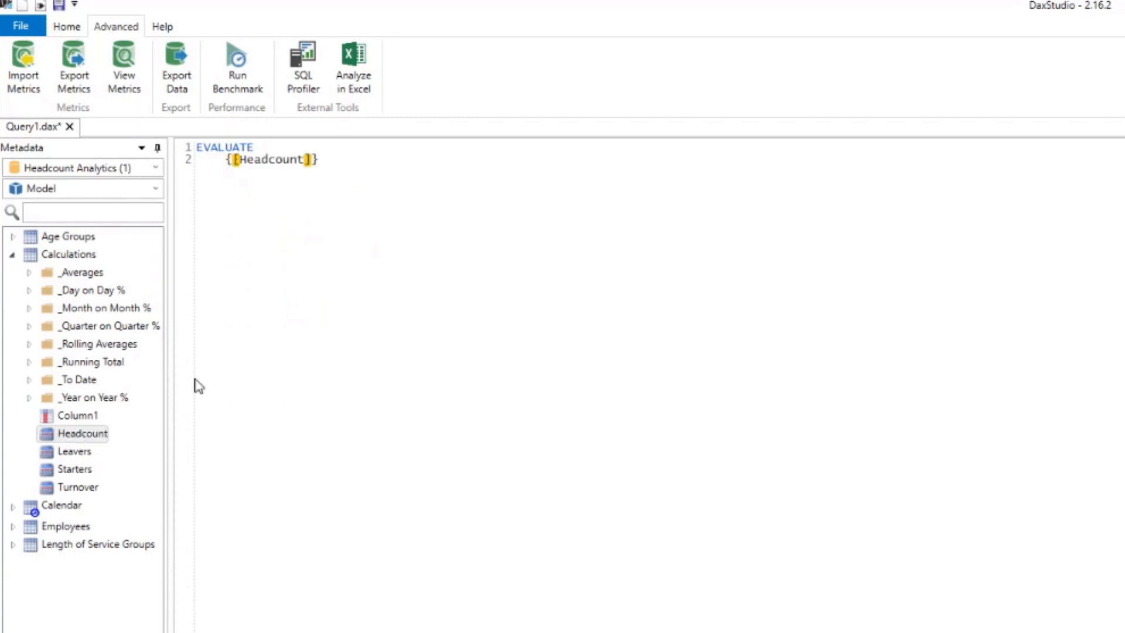
left_click(67, 26)
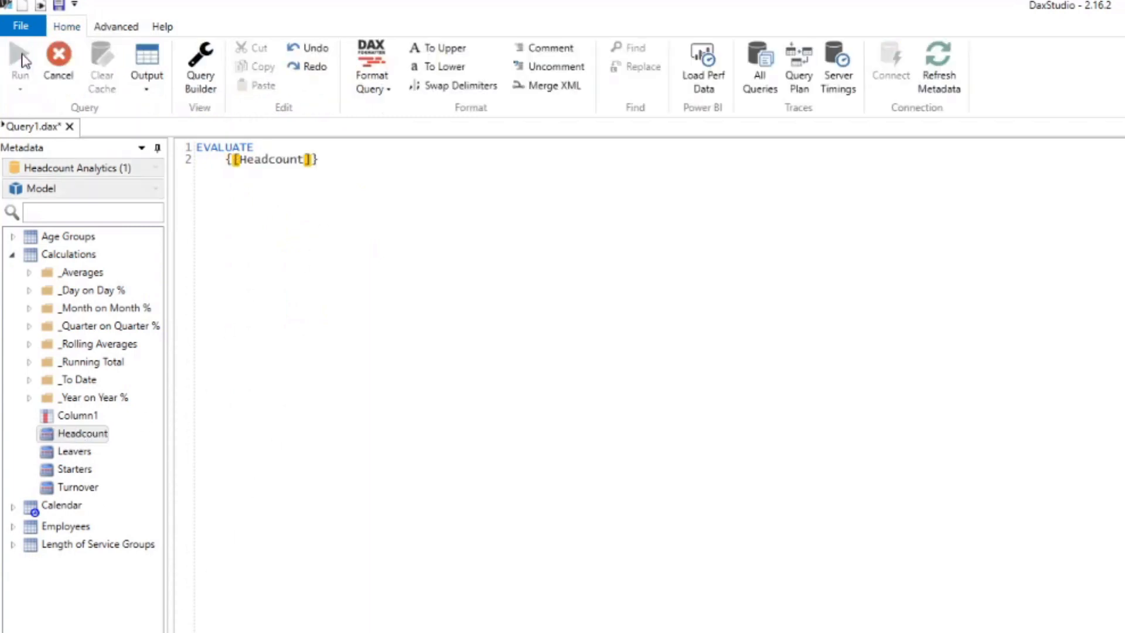
left_click(20, 65)
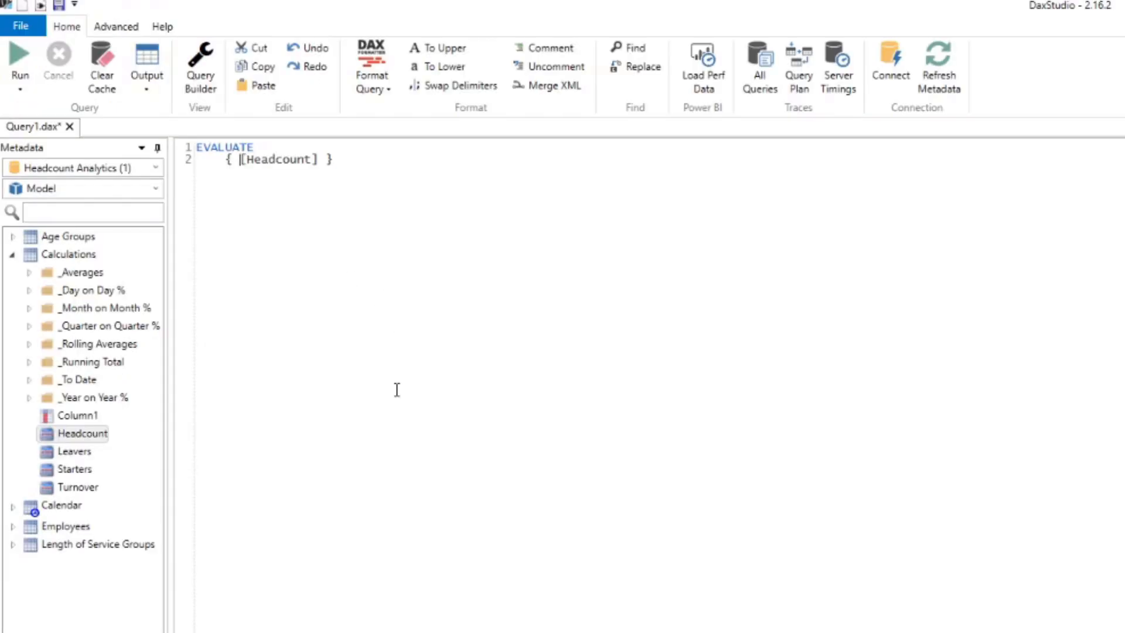
mouse_move(338, 271)
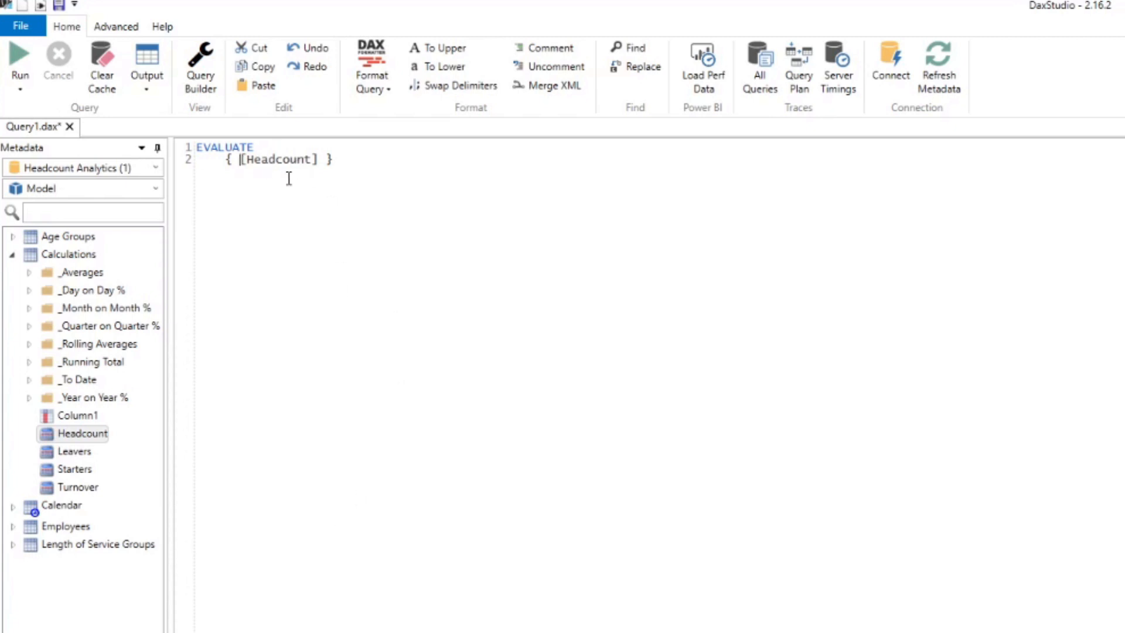
mouse_move(275, 181)
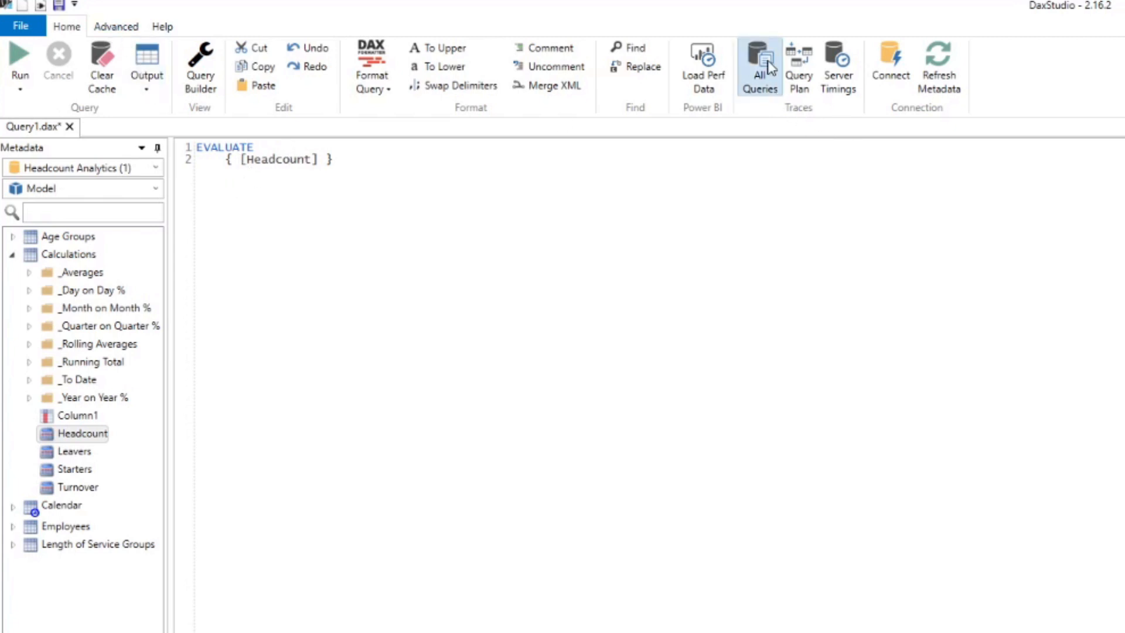
- Enable All Queries, Query Plan and Server Timings traces for the Headcount query
left_click(759, 64)
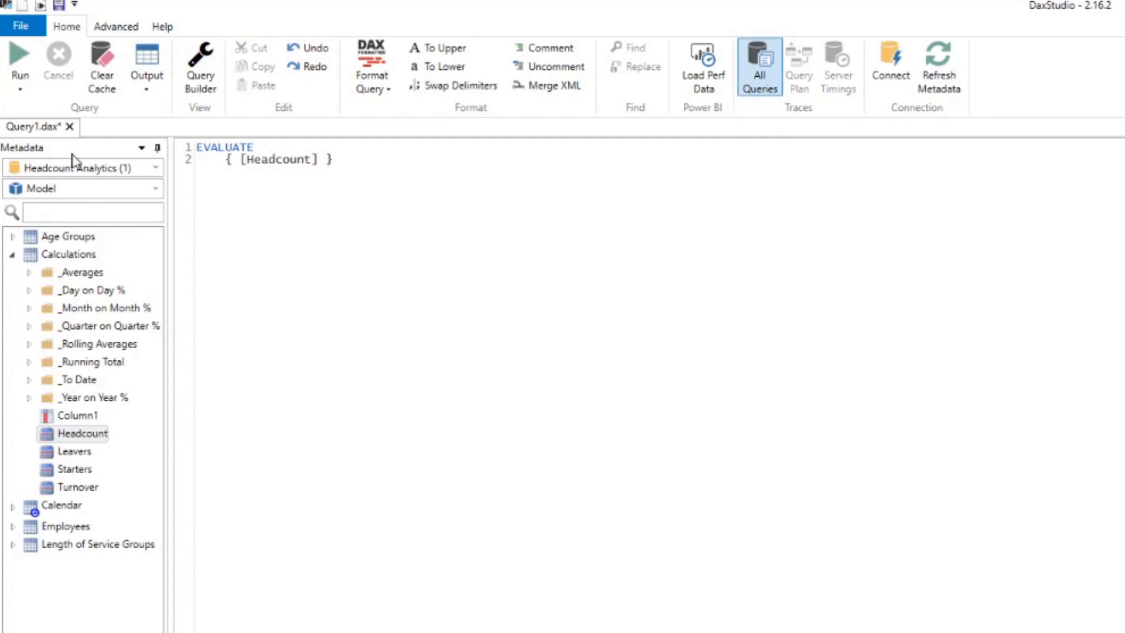
left_click(20, 89)
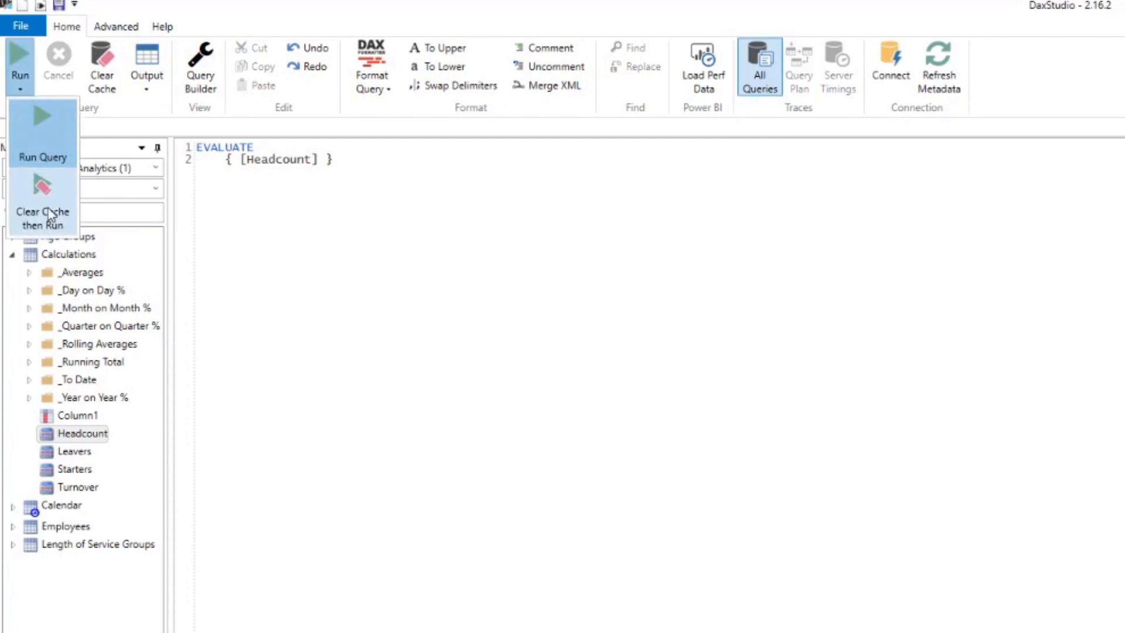
left_click(342, 148)
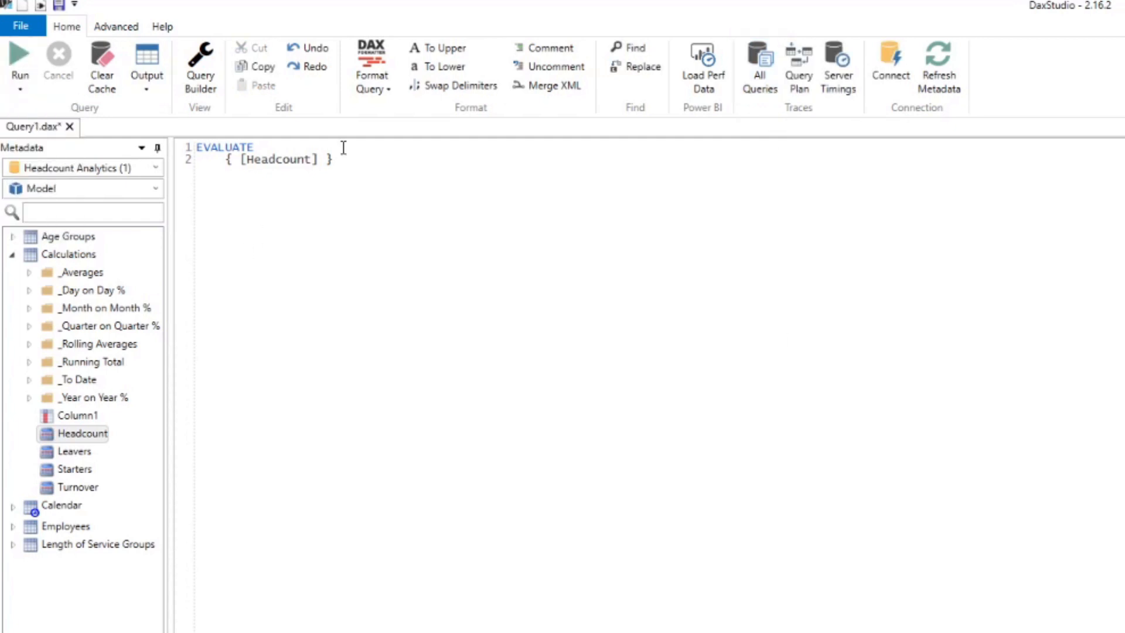
mouse_move(753, 37)
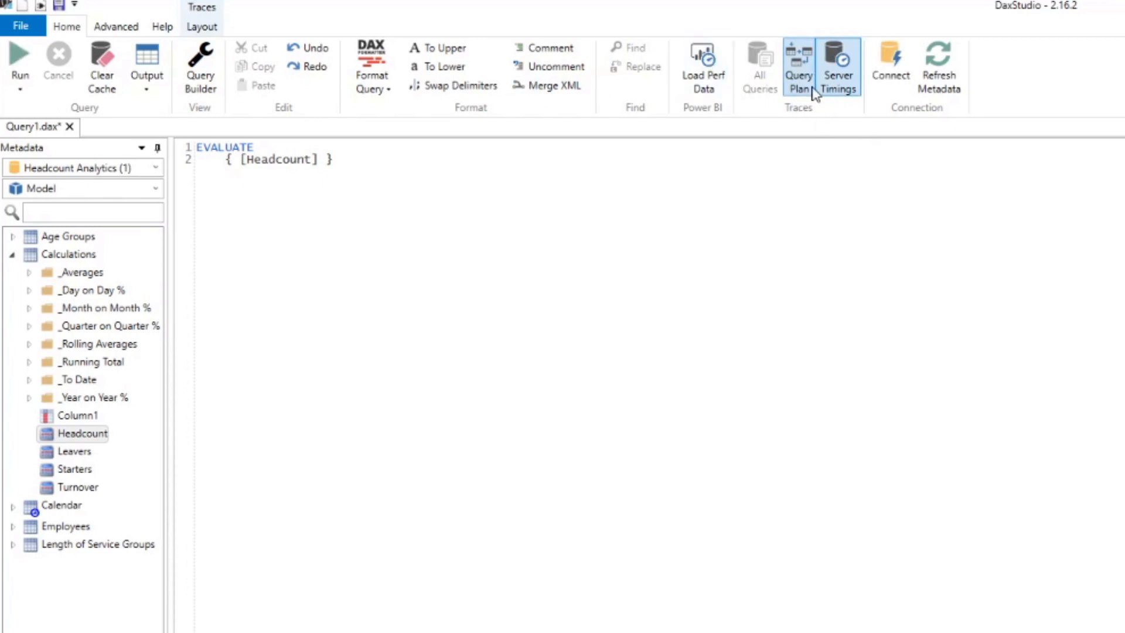
left_click(838, 64)
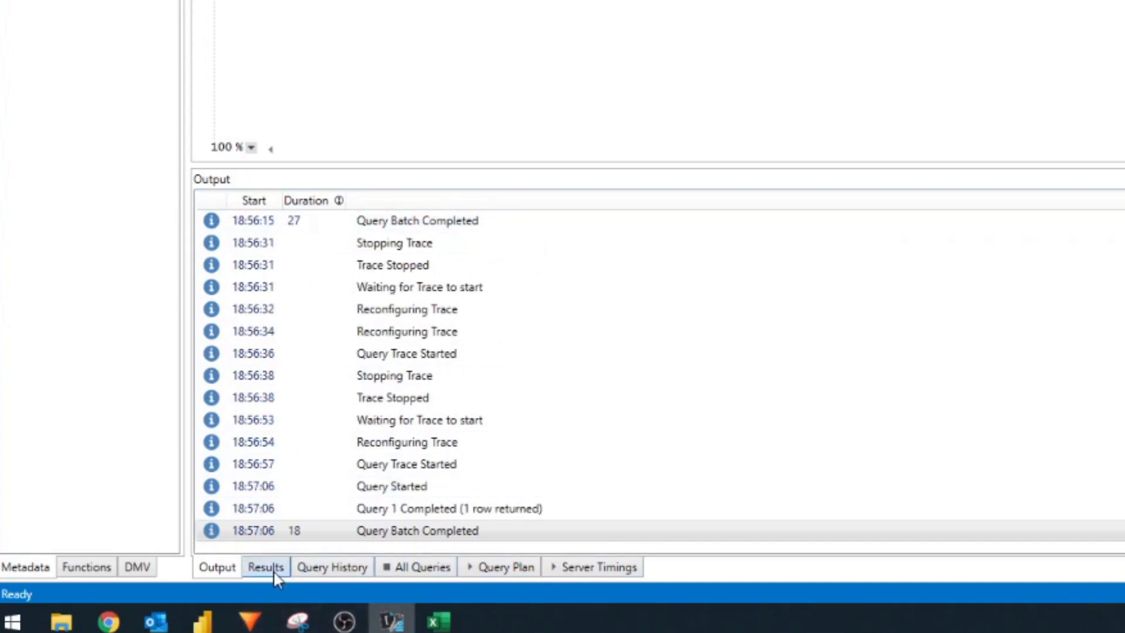
- View the Headcount result of 497, then its query plan and server timings
left_click(265, 566)
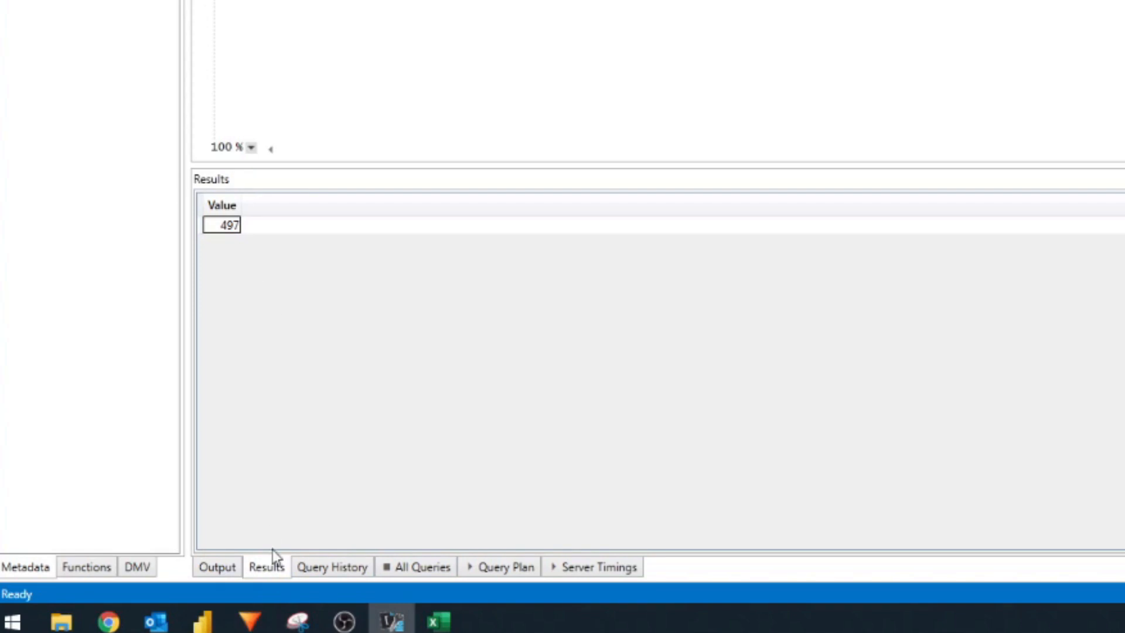
left_click(505, 567)
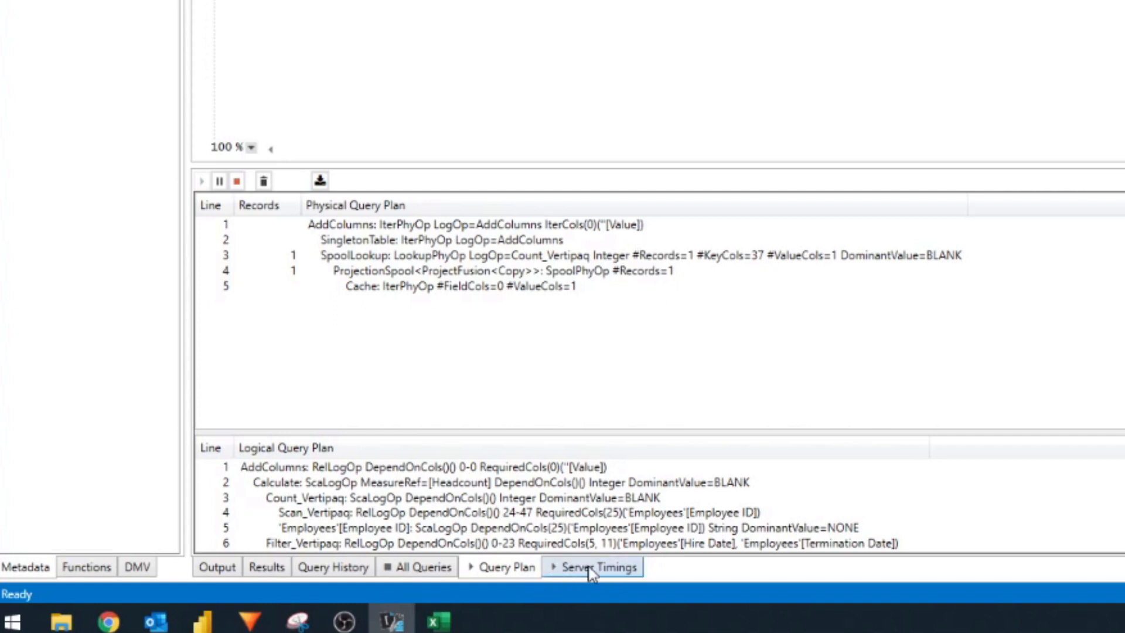
left_click(597, 566)
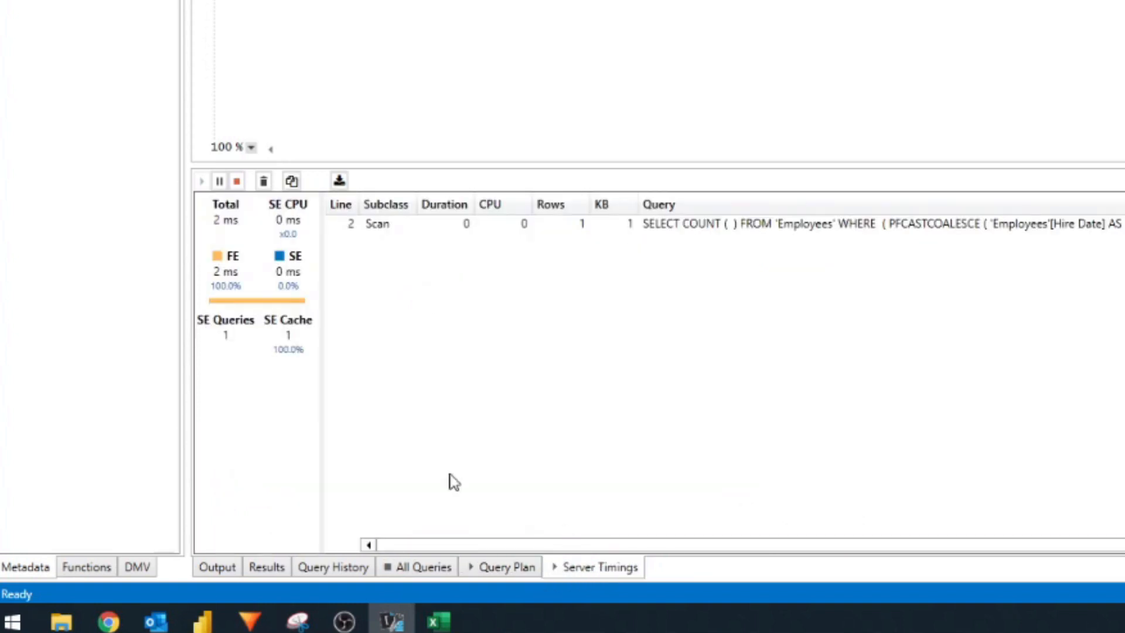
mouse_move(233, 266)
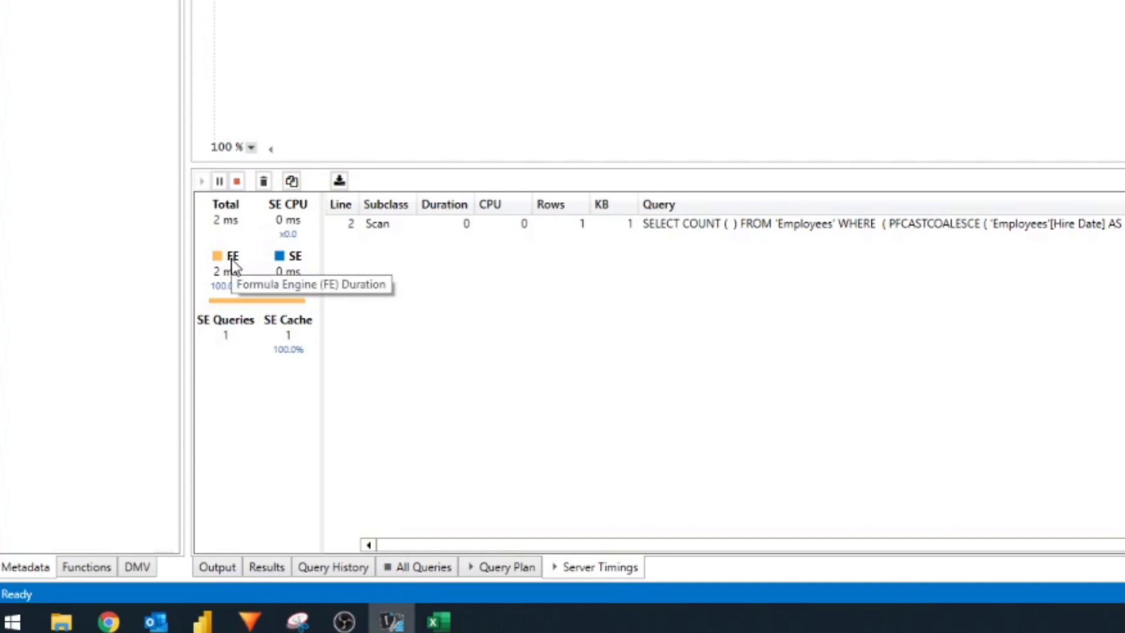
mouse_move(275, 368)
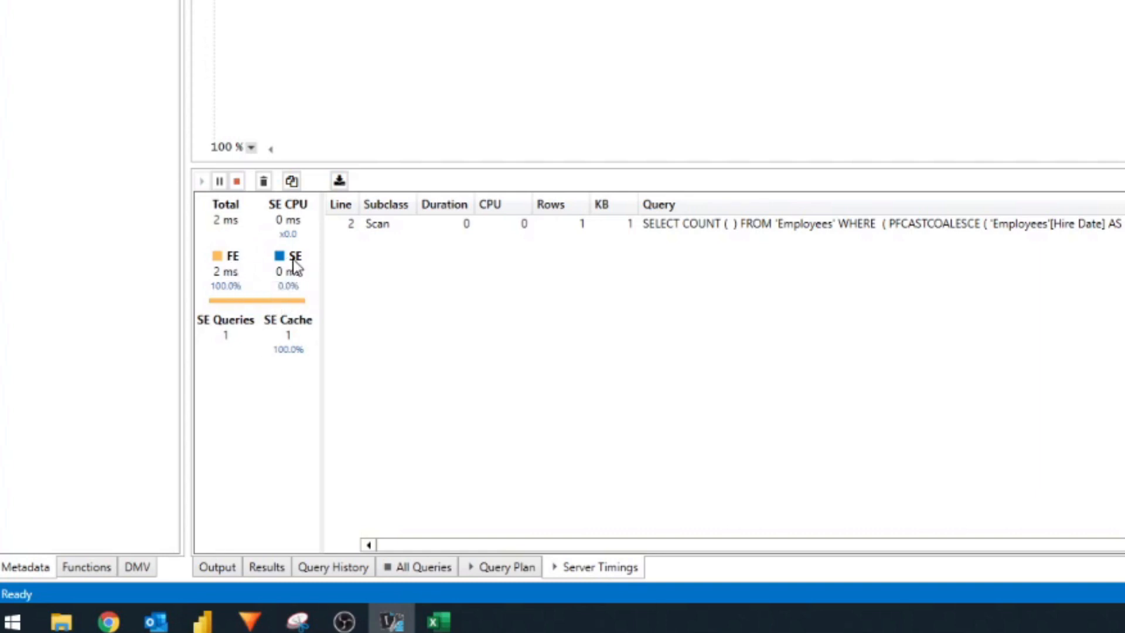
mouse_move(316, 309)
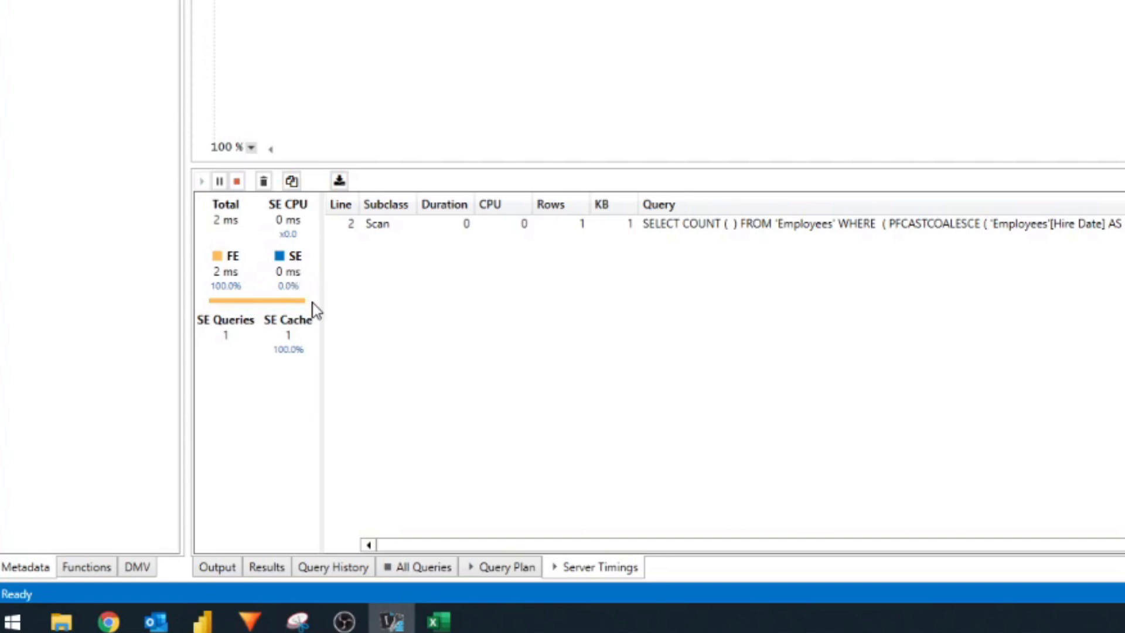
mouse_move(761, 342)
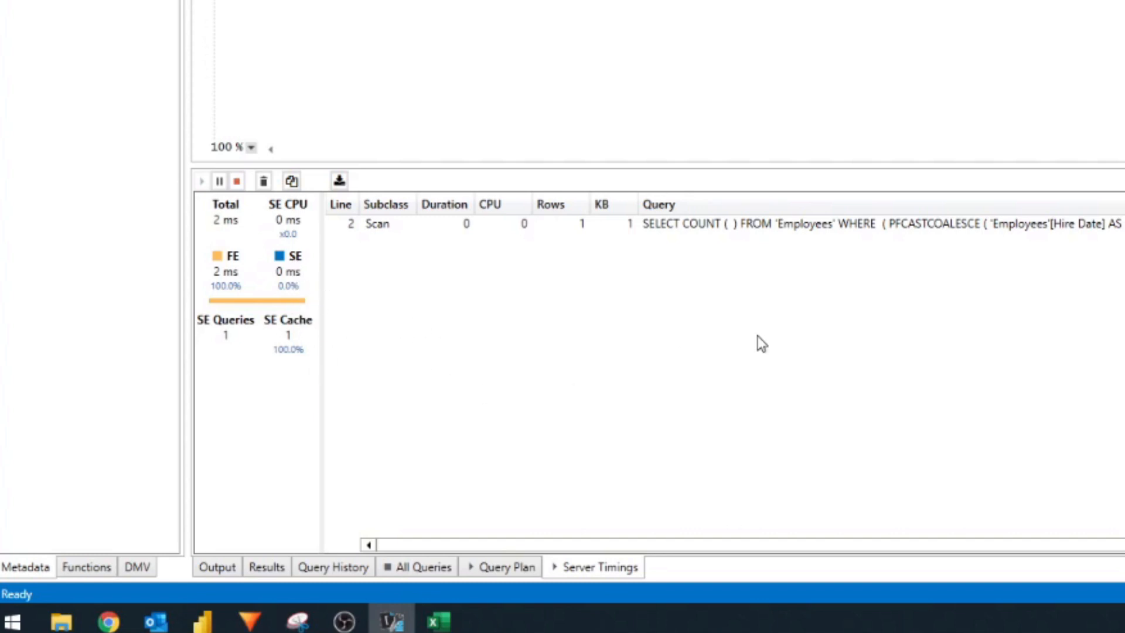